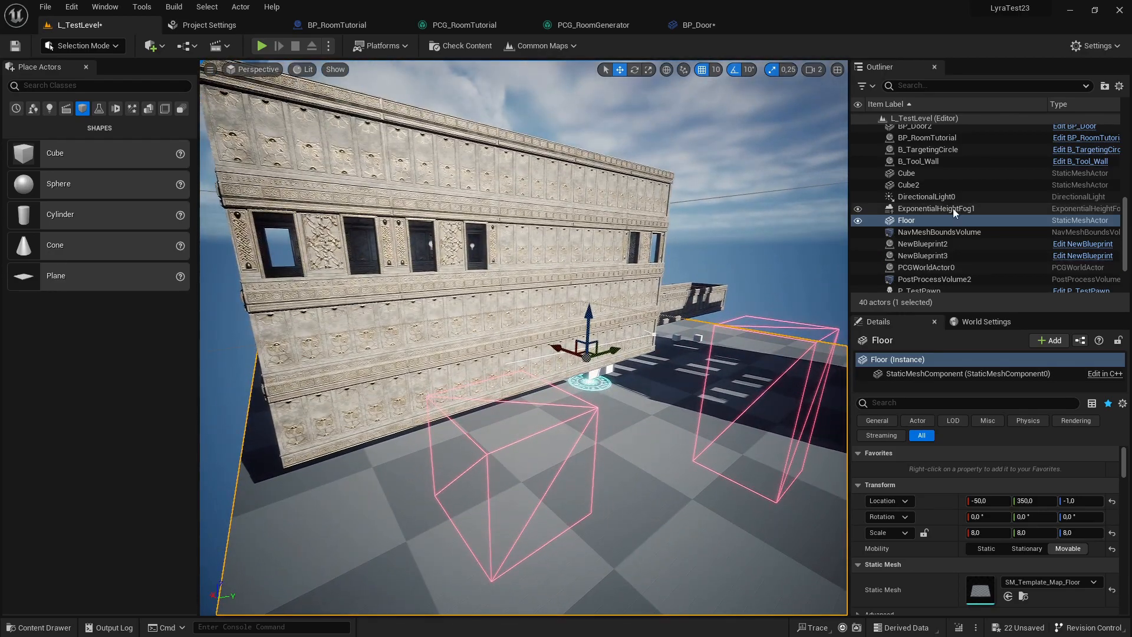
Move the view into the generated room, then play-test the level and stop.
click(873, 129)
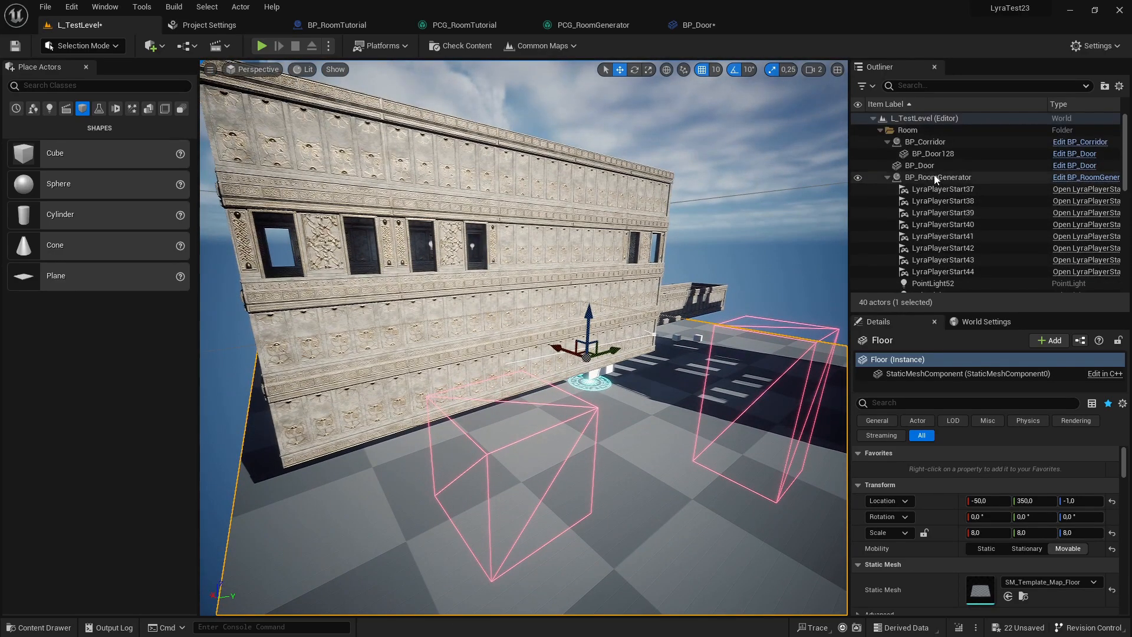
click(919, 165)
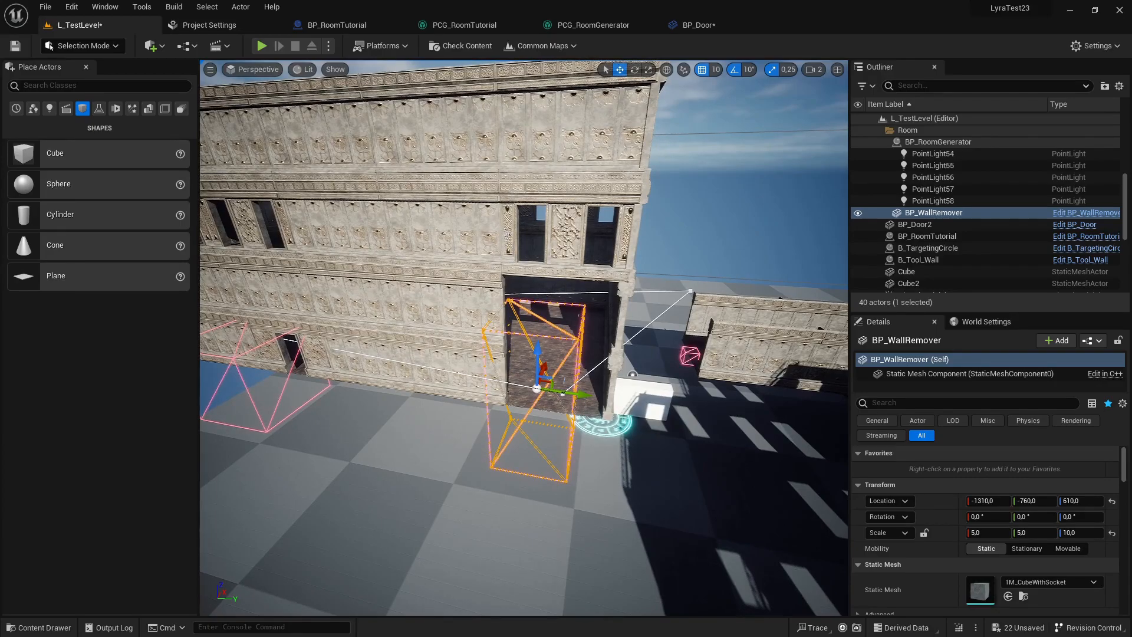
mouse_move(629, 388)
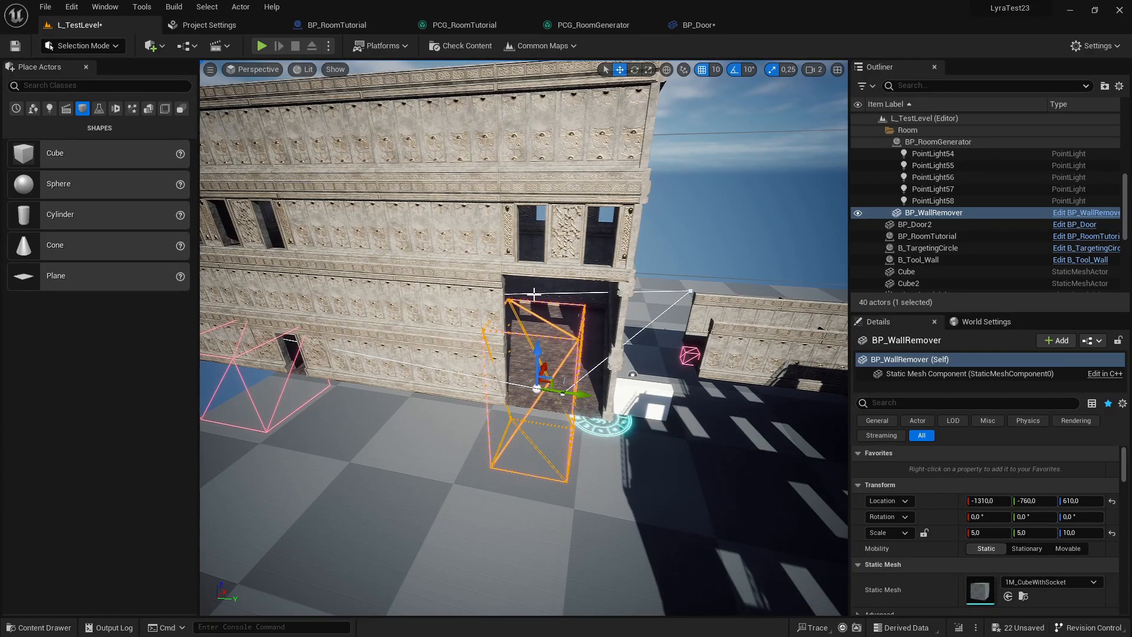
drag(535, 293, 617, 405)
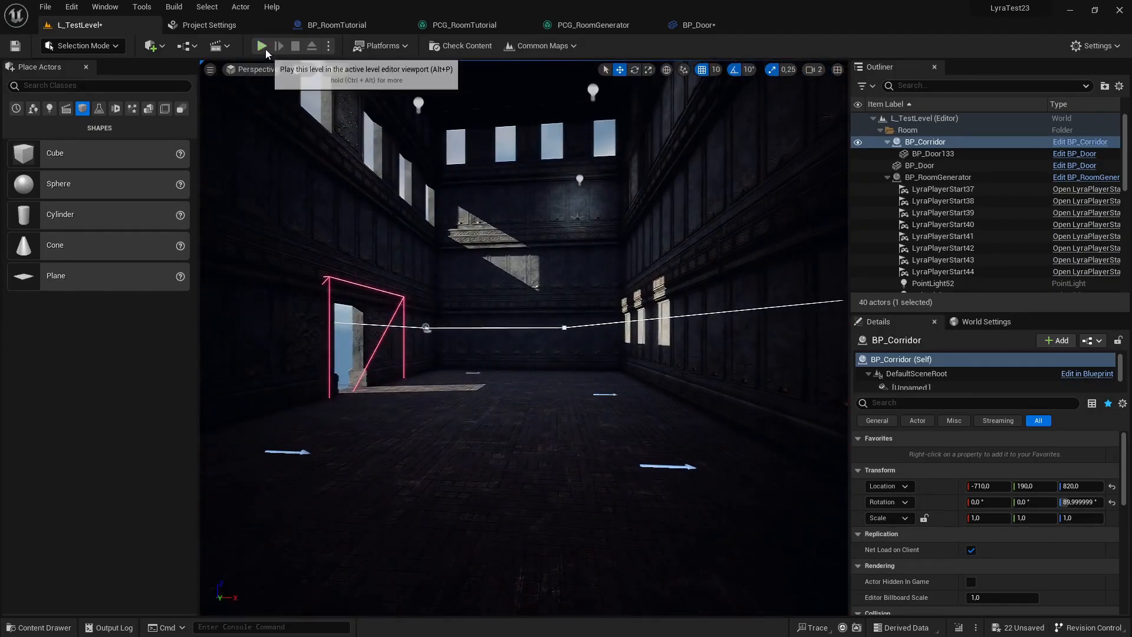
click(261, 46)
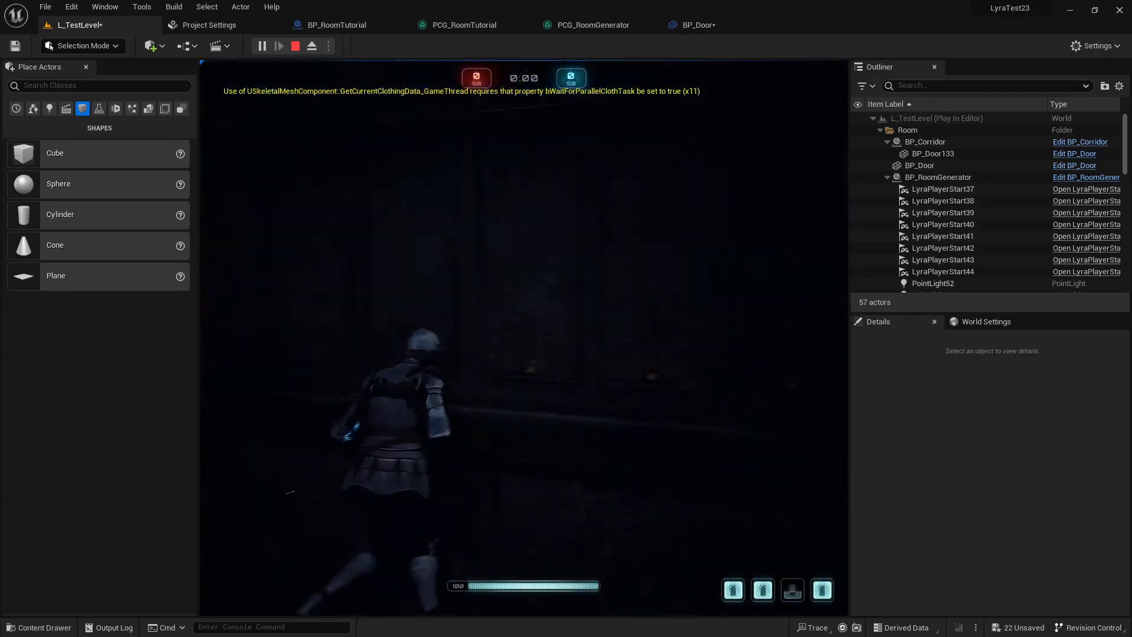
click(296, 46)
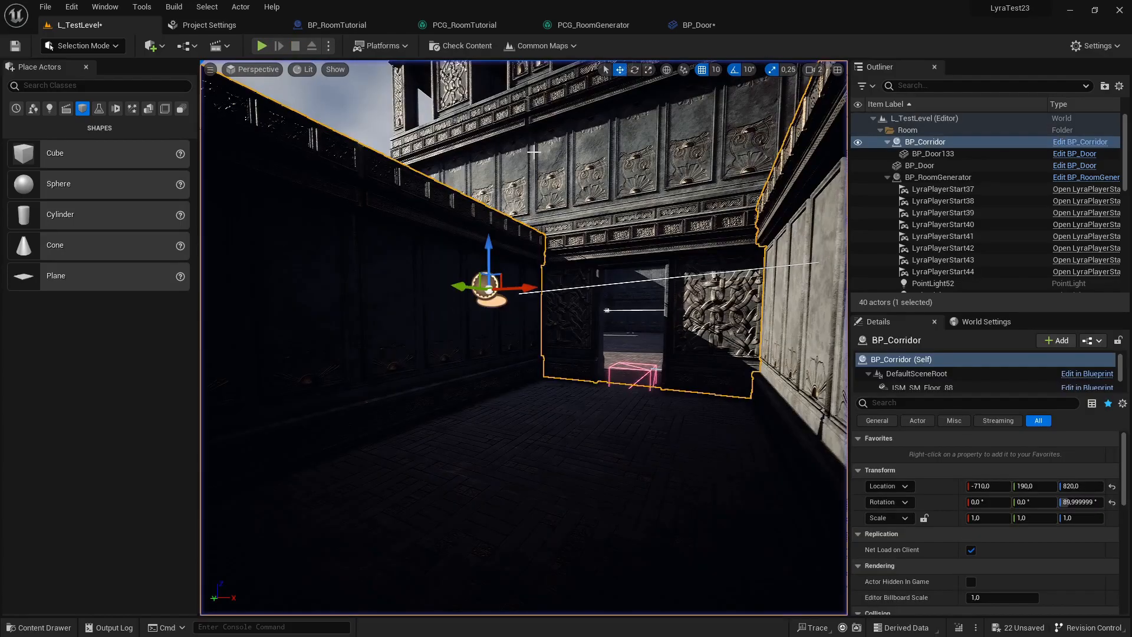
mouse_move(466, 24)
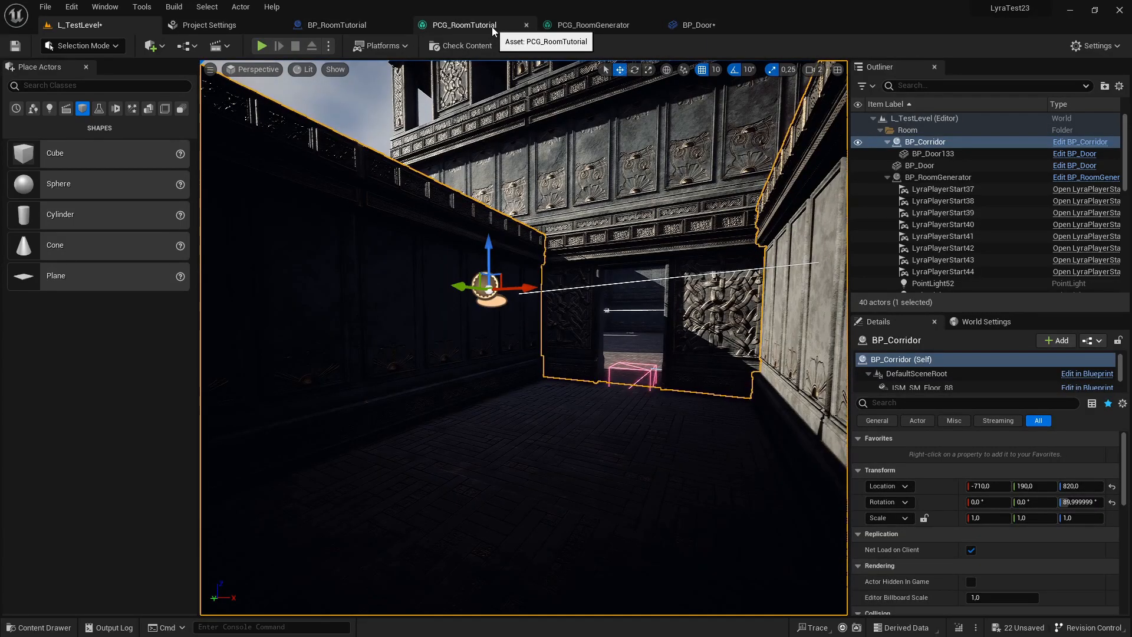
In PCG_RoomTutorial, add an Intersect With Tagged Actors Geometry node between the wall stacker and Transform Points.
click(463, 25)
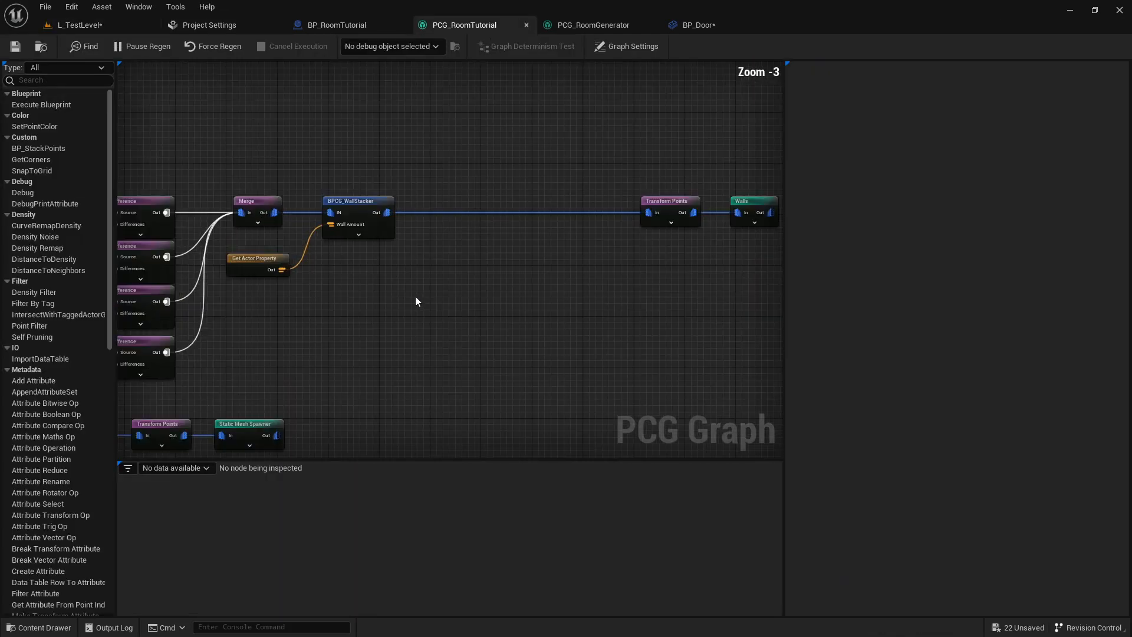
mouse_move(416, 294)
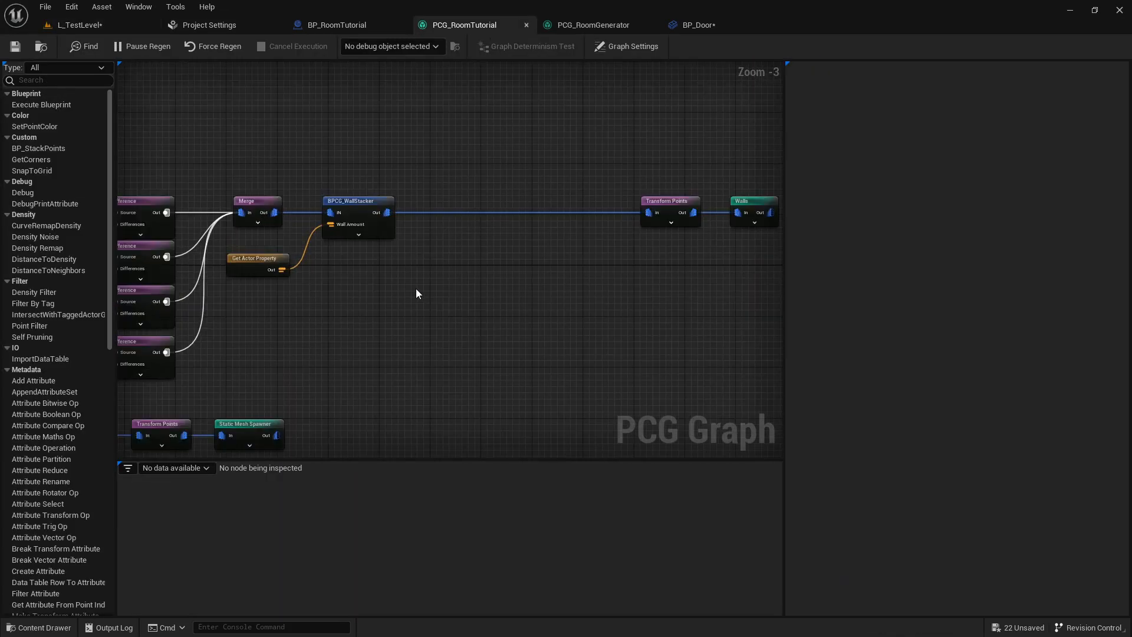
drag(386, 212, 444, 264)
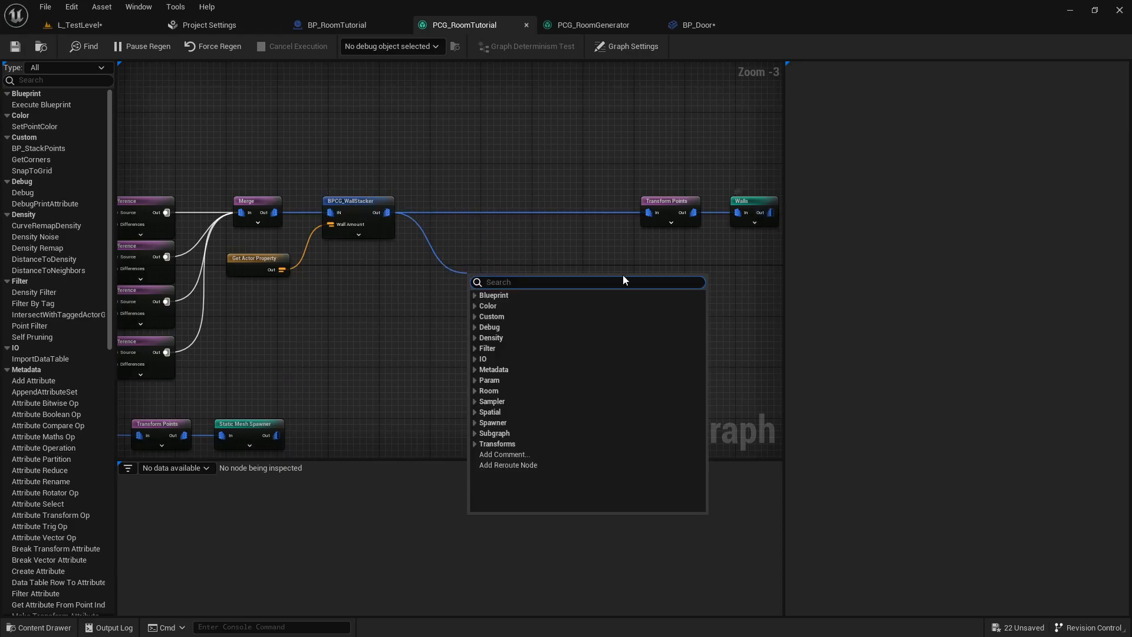
text(inter)
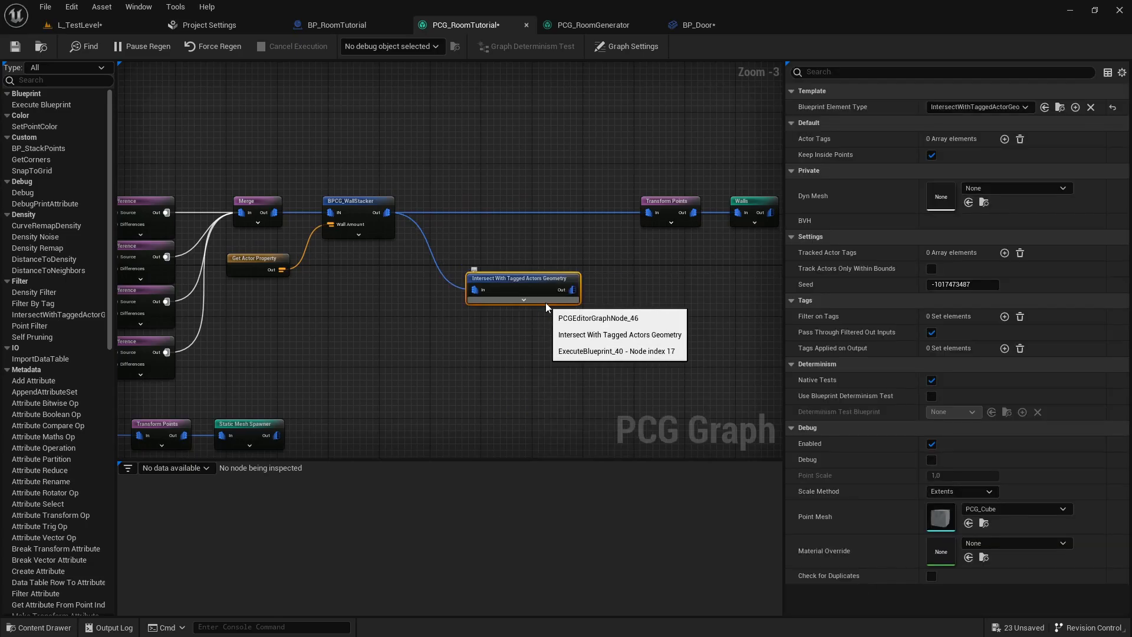
mouse_move(538, 290)
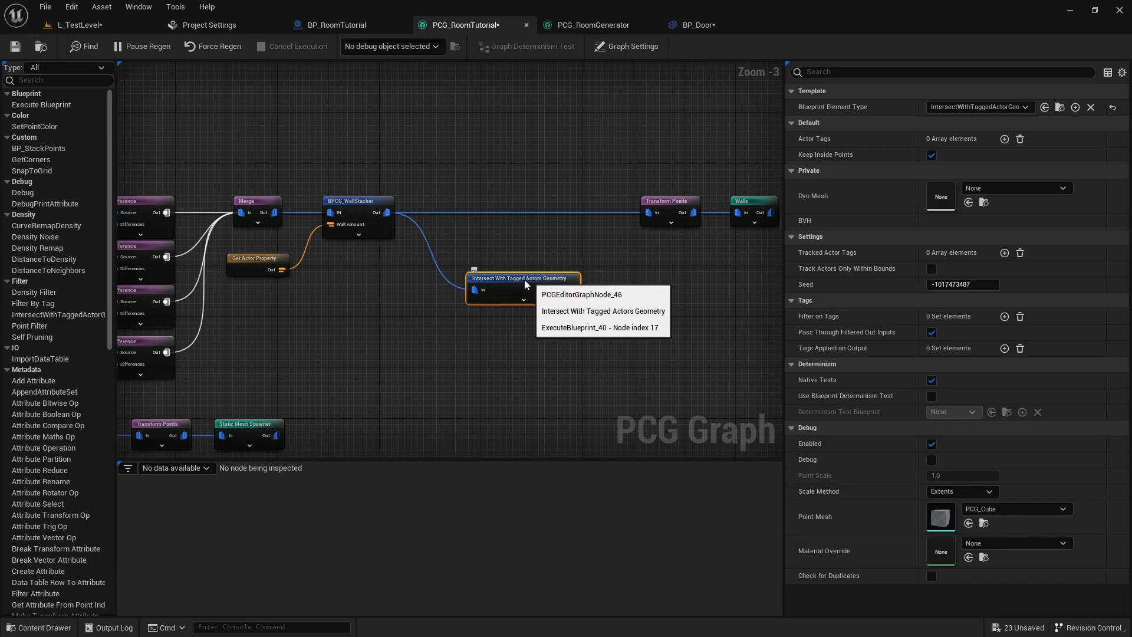
mouse_move(572, 290)
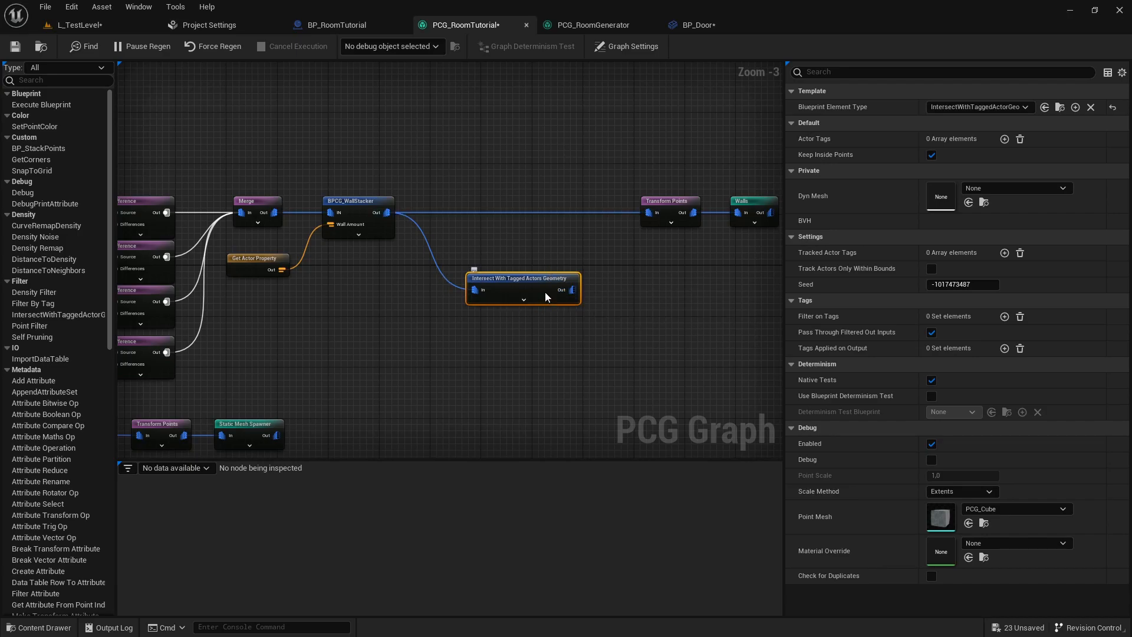
drag(522, 289, 511, 171)
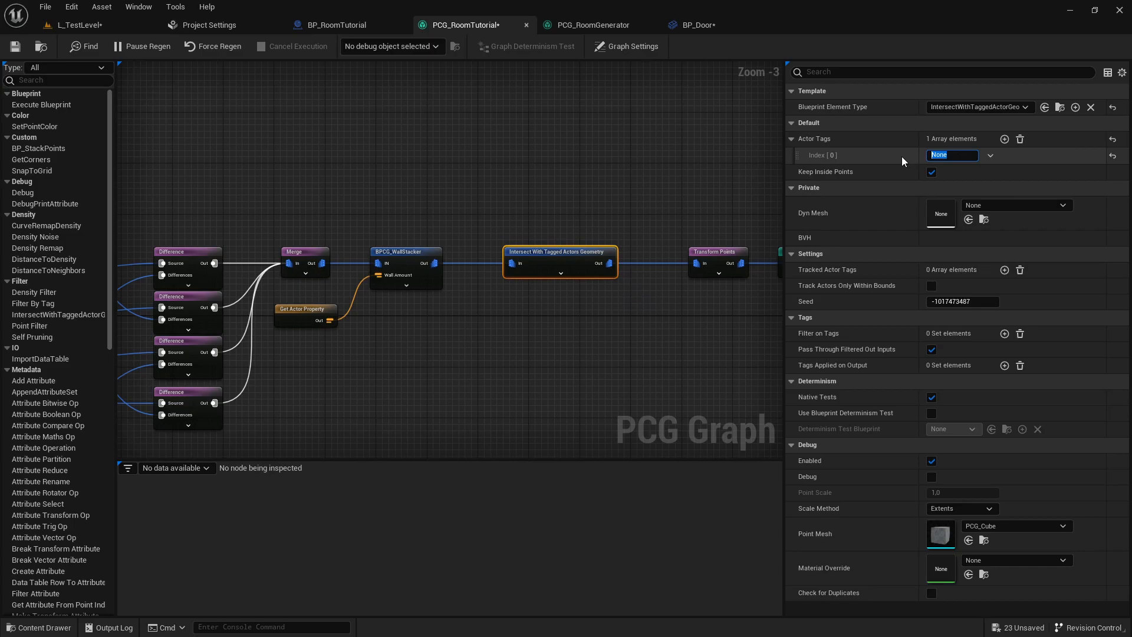
Set the intersect node's Actor Tags and Tracked Actor Tags entries to DoorReplacer.
text(Door)
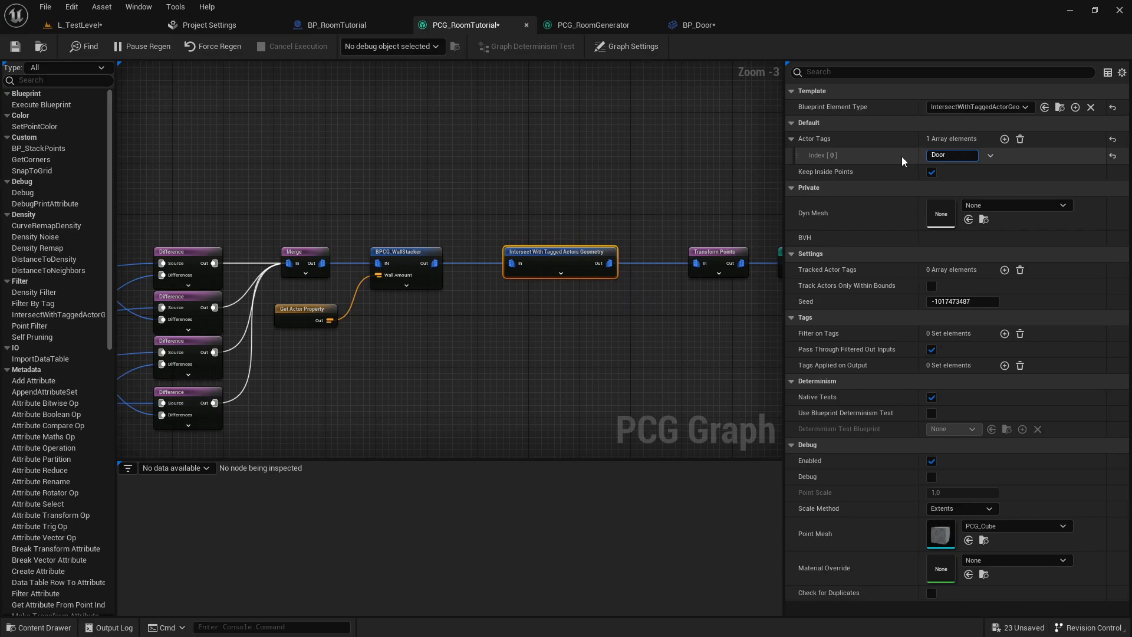
text(DoorReplacer)
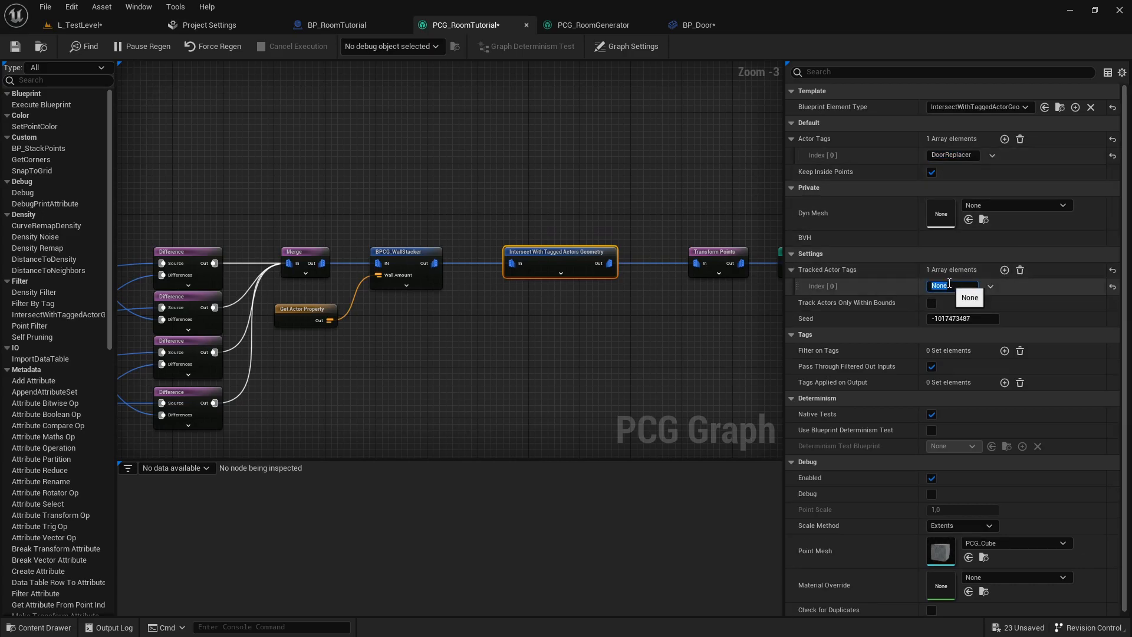
text(DoorReplacer)
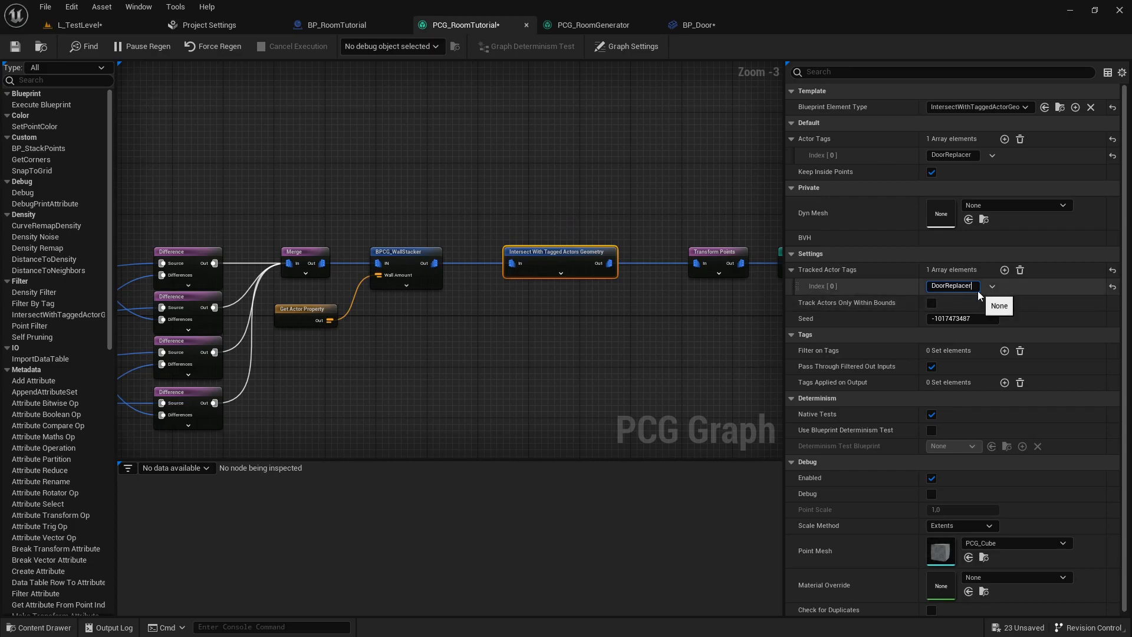
mouse_move(868, 280)
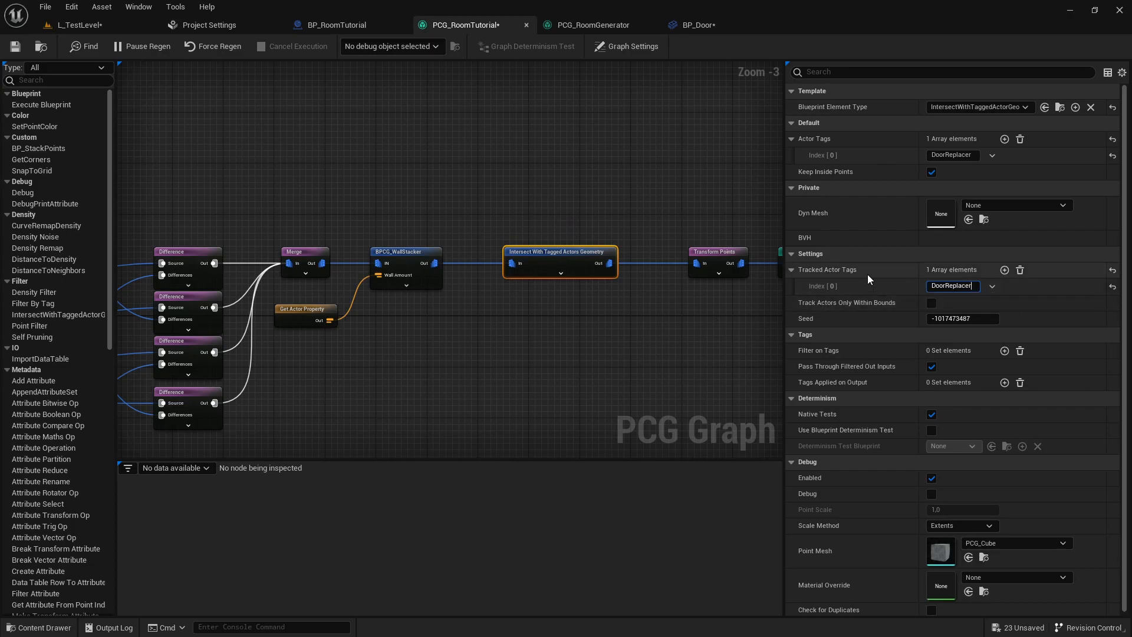
mouse_move(466, 25)
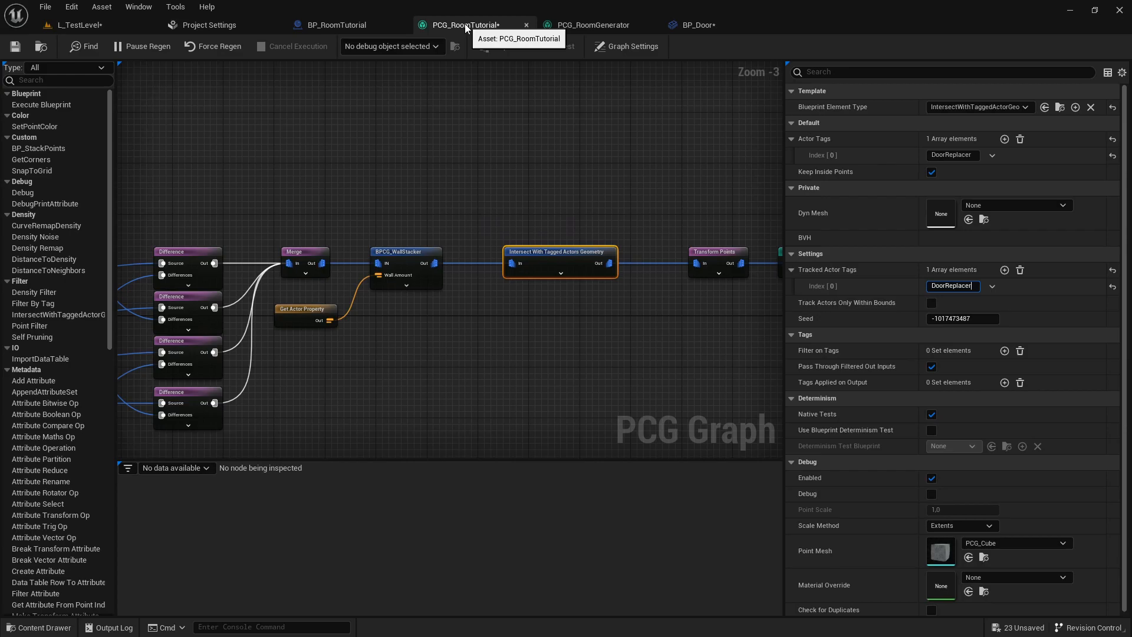
mouse_move(675, 191)
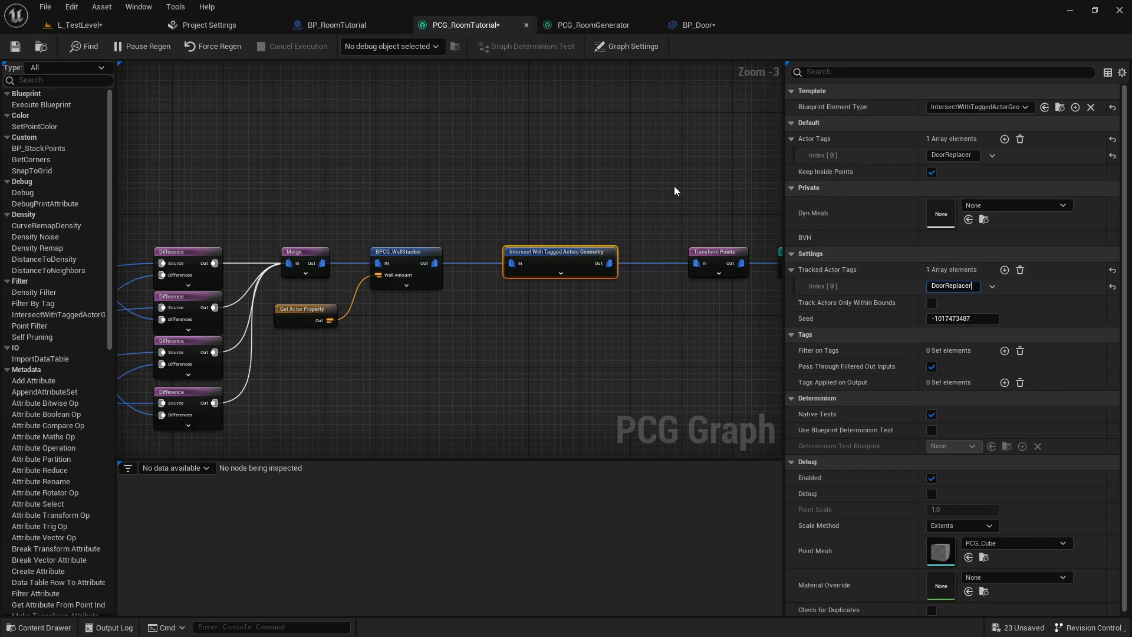
mouse_move(583, 301)
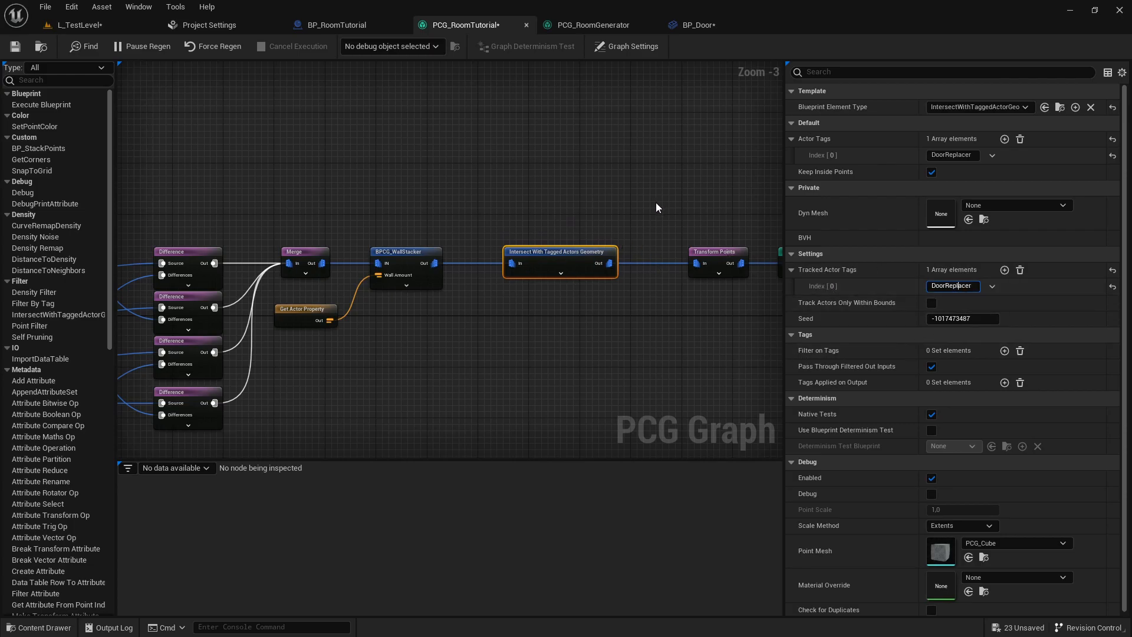
mouse_move(628, 190)
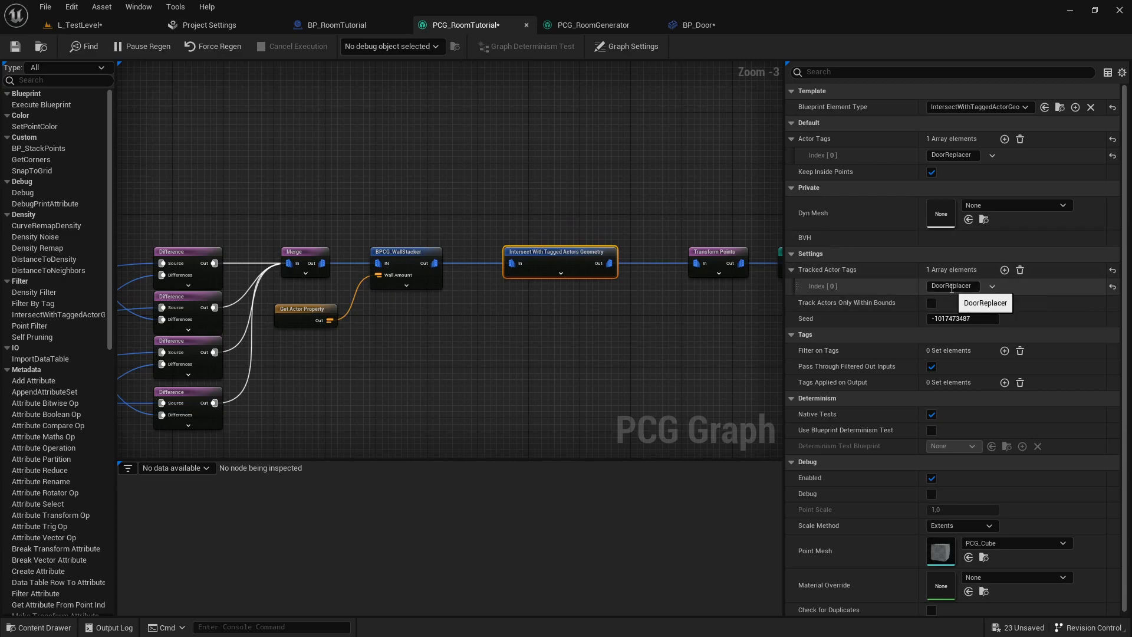
mouse_move(854, 261)
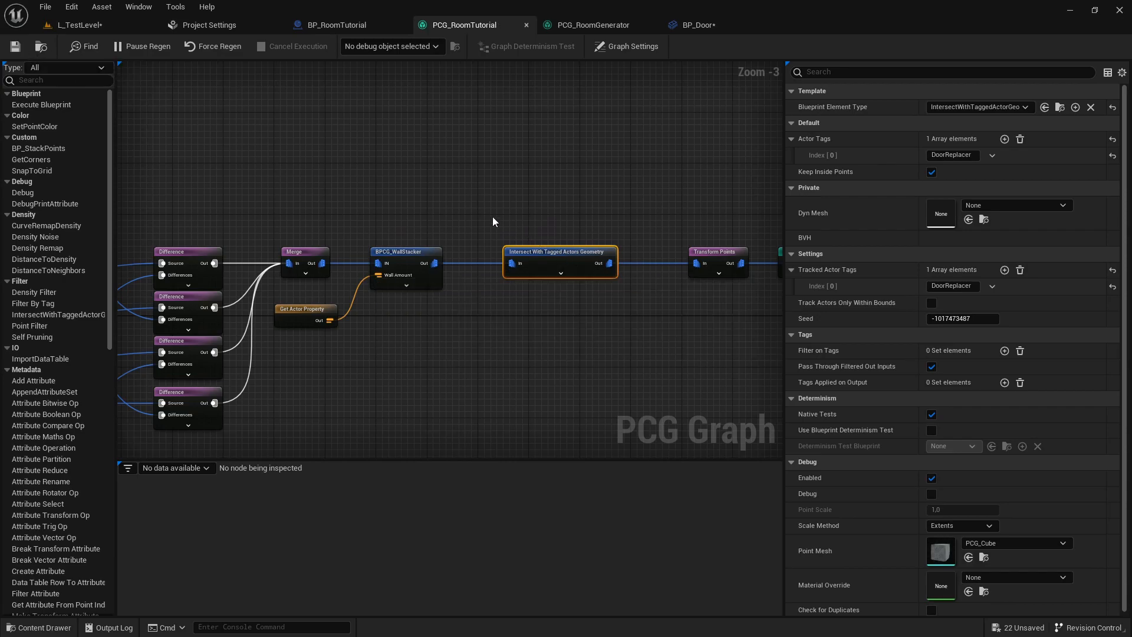
Select BP_RoomTutorial in L_TestLevel, review the PCG graph, and return to the level.
click(80, 25)
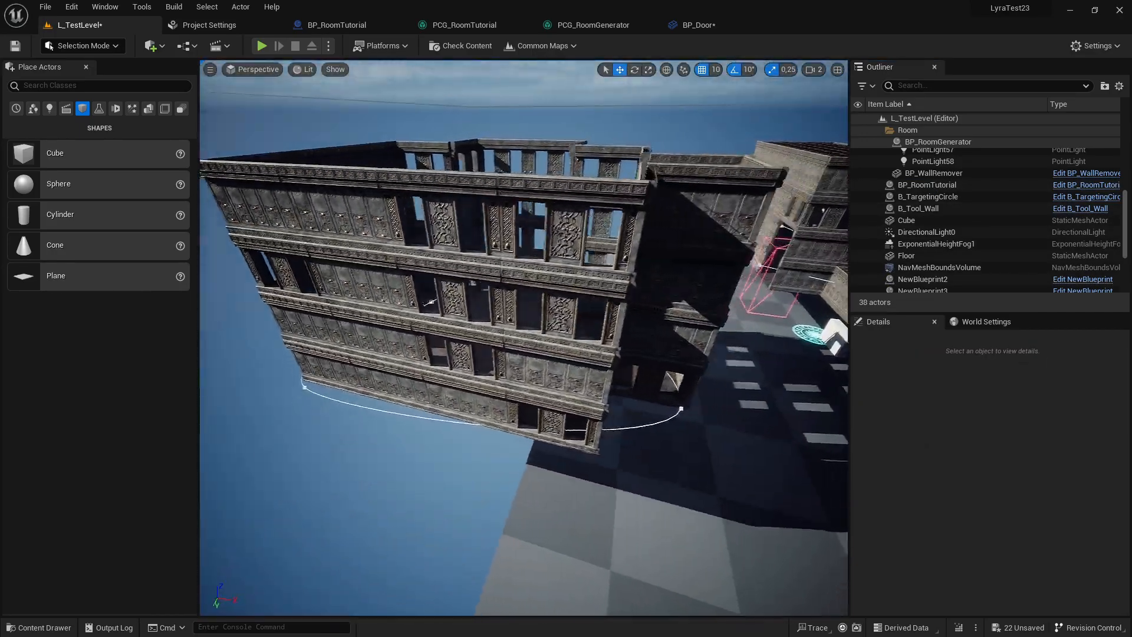
click(927, 184)
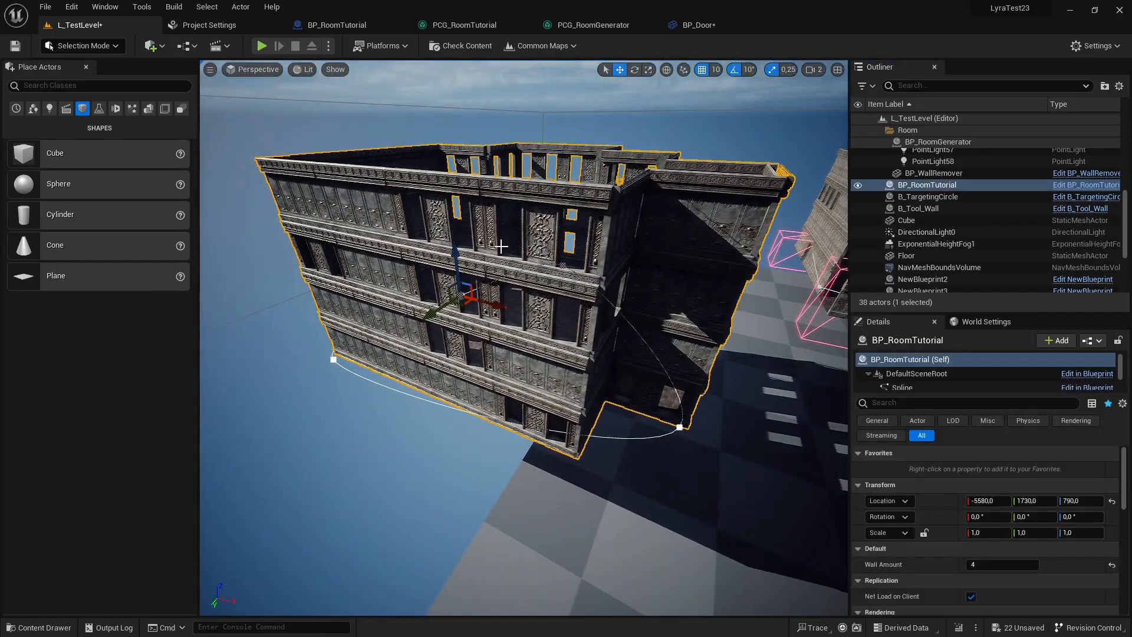
click(592, 25)
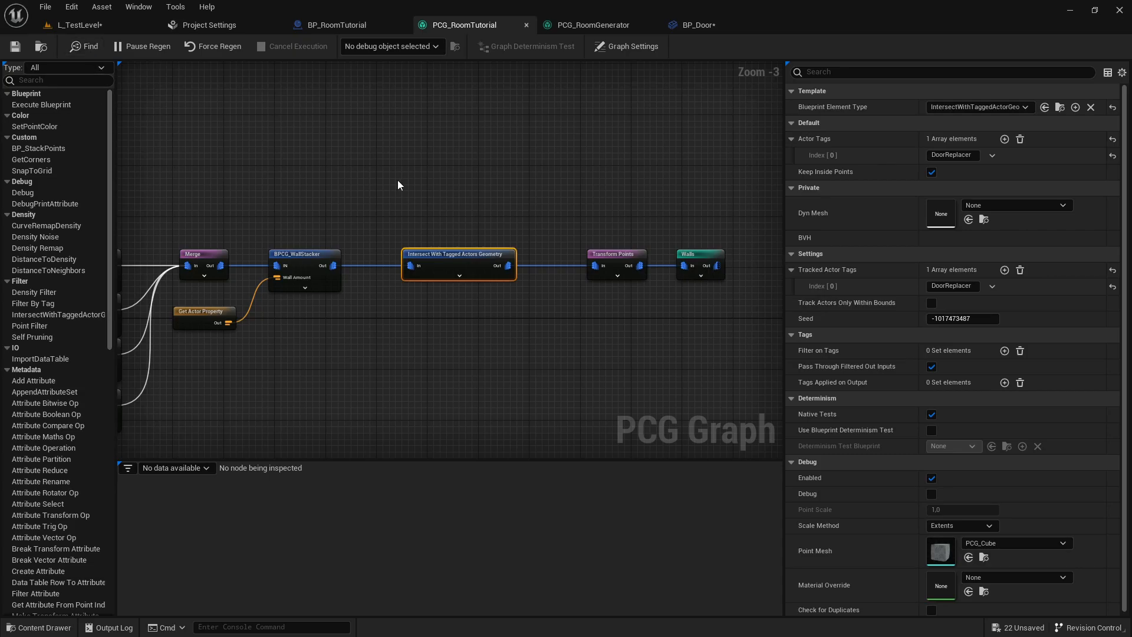
click(72, 25)
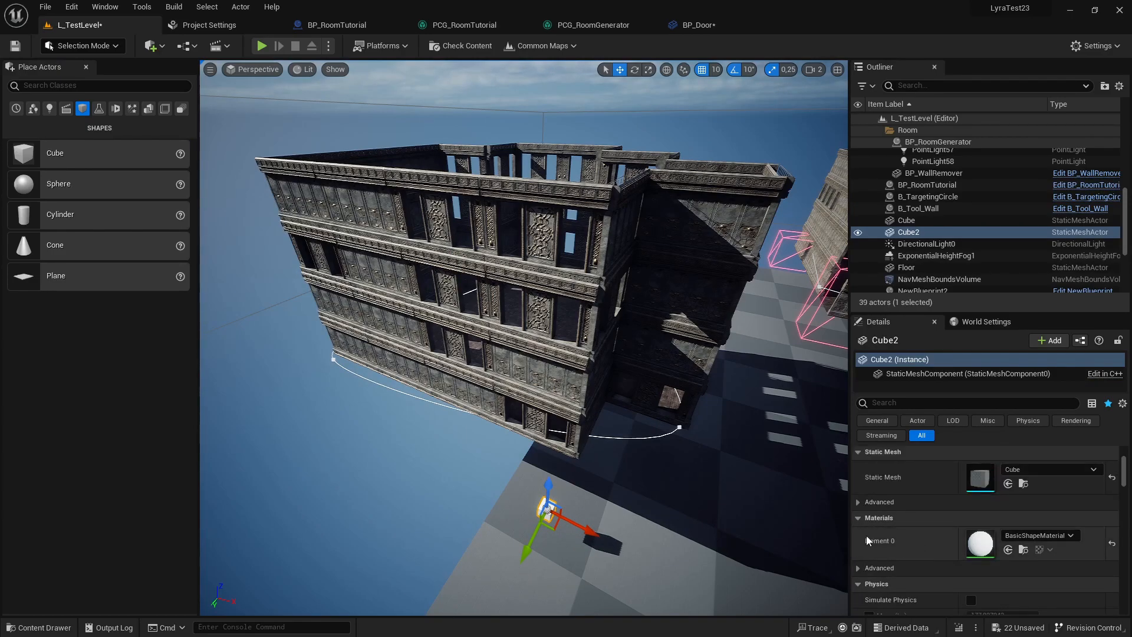
Scale Cube2 to 5 and drag it across the building's footprint.
click(967, 403)
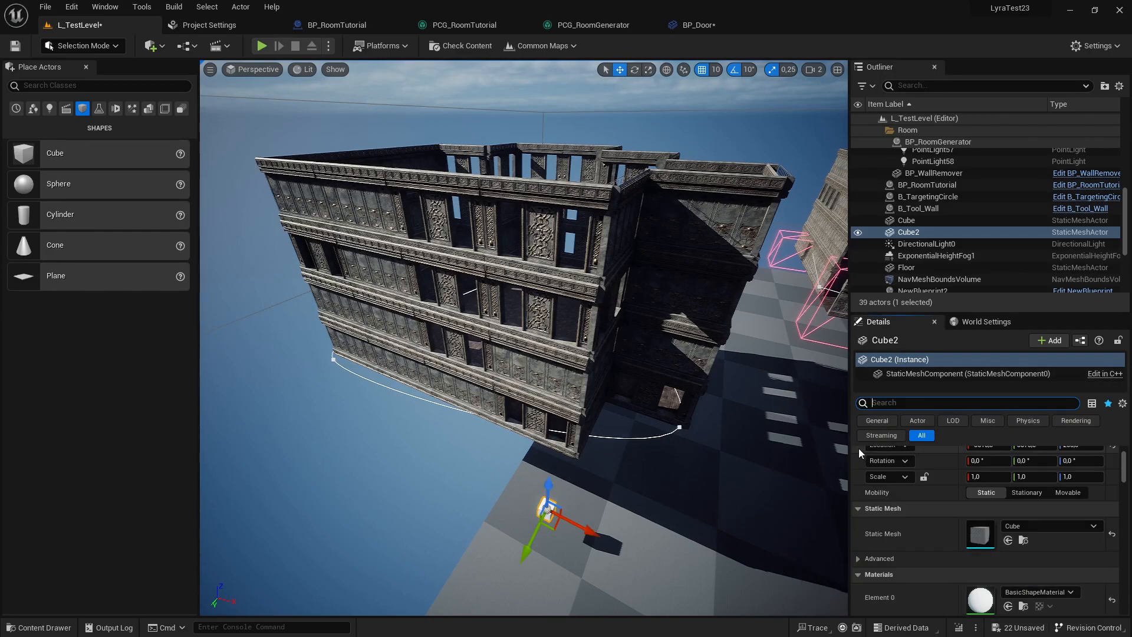
text(tag)
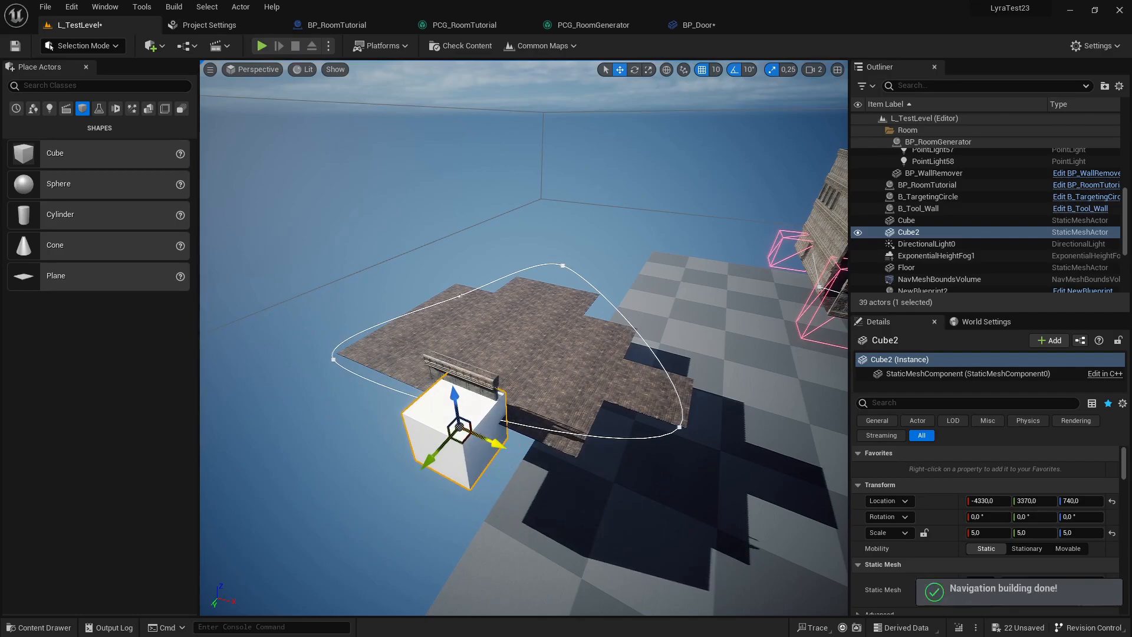
drag(444, 433, 557, 477)
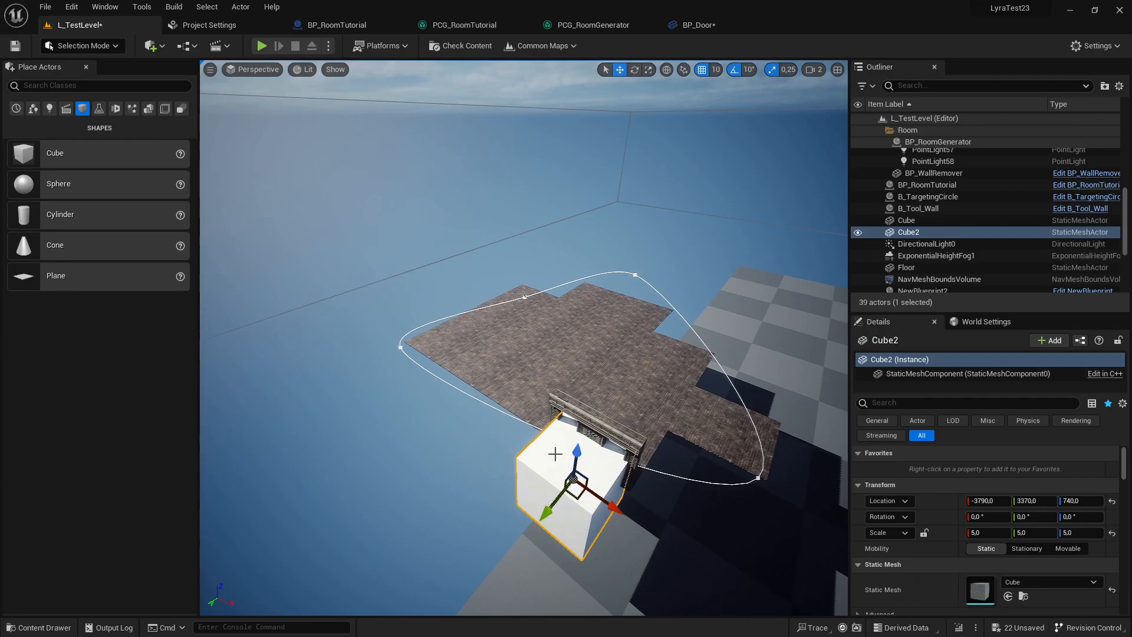
mouse_move(536, 454)
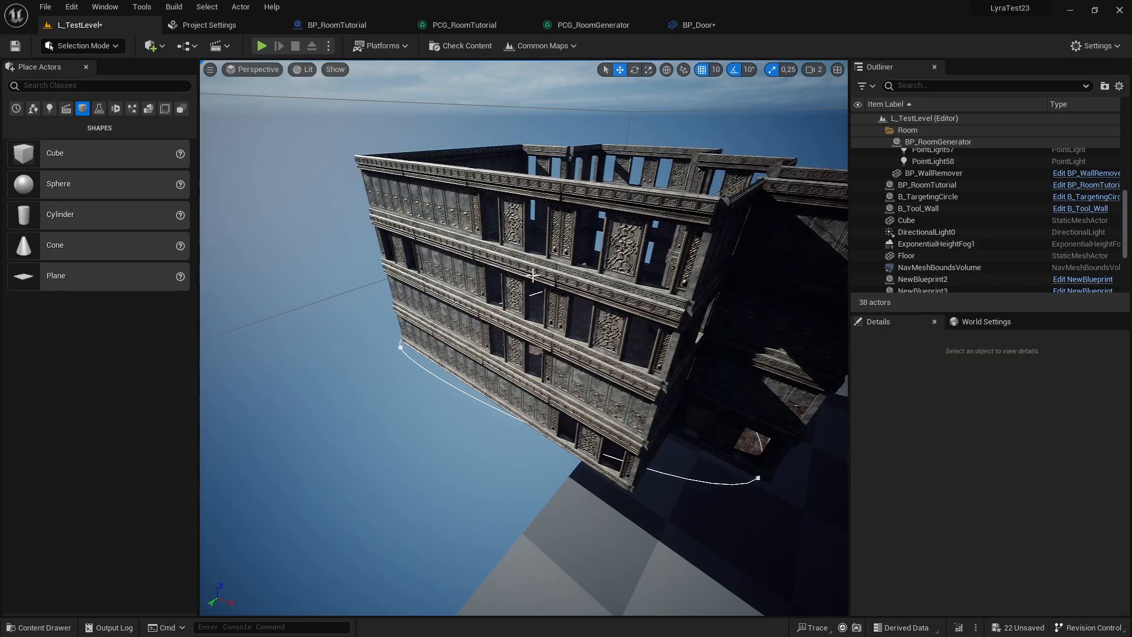
Turn off Keep Inside Points on the Intersect With Tagged Actors Geometry node.
click(463, 25)
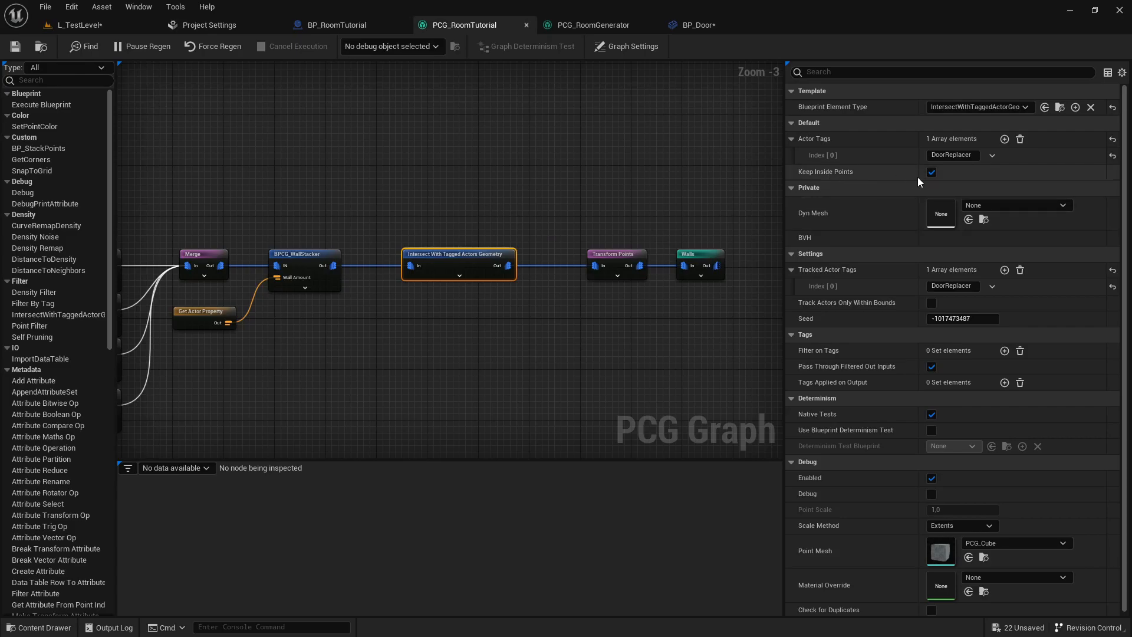
click(930, 172)
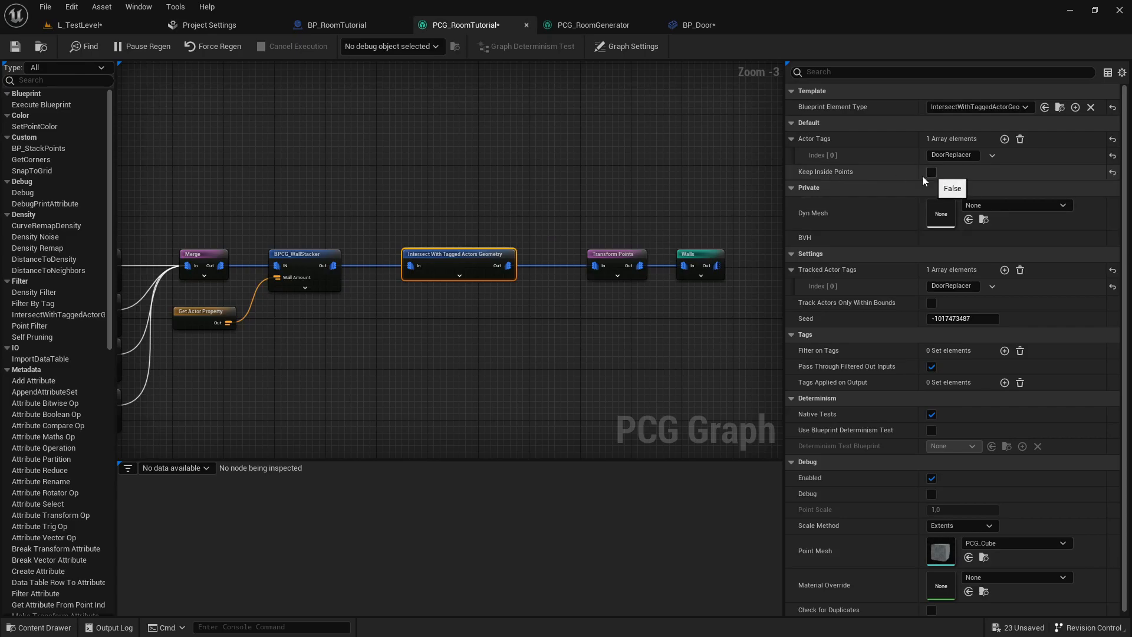
mouse_move(833, 181)
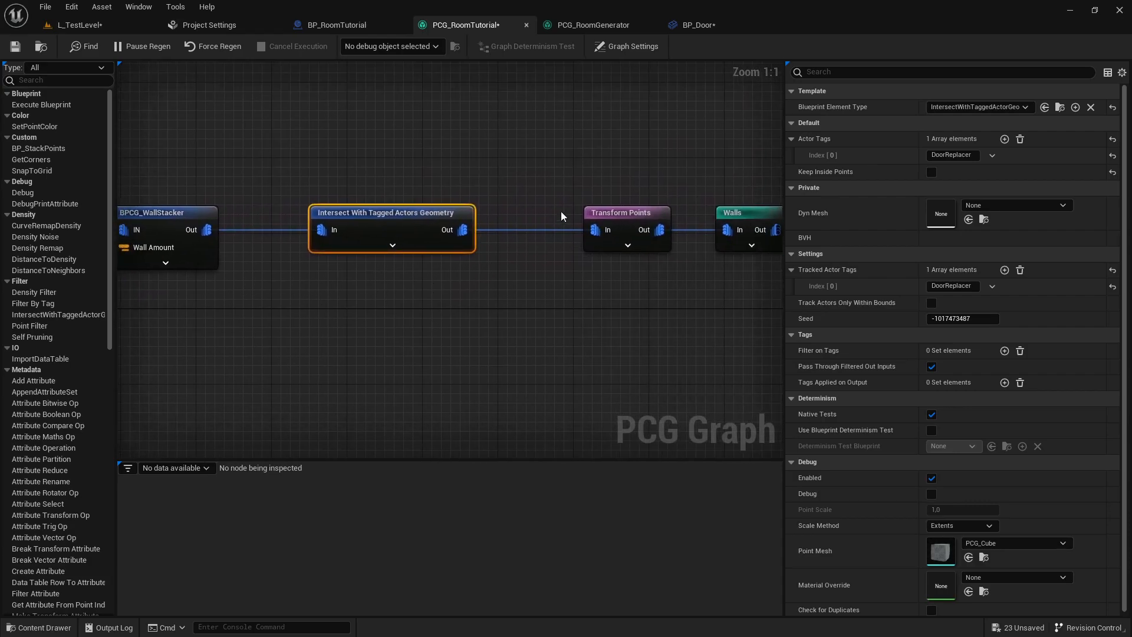
mouse_move(640, 326)
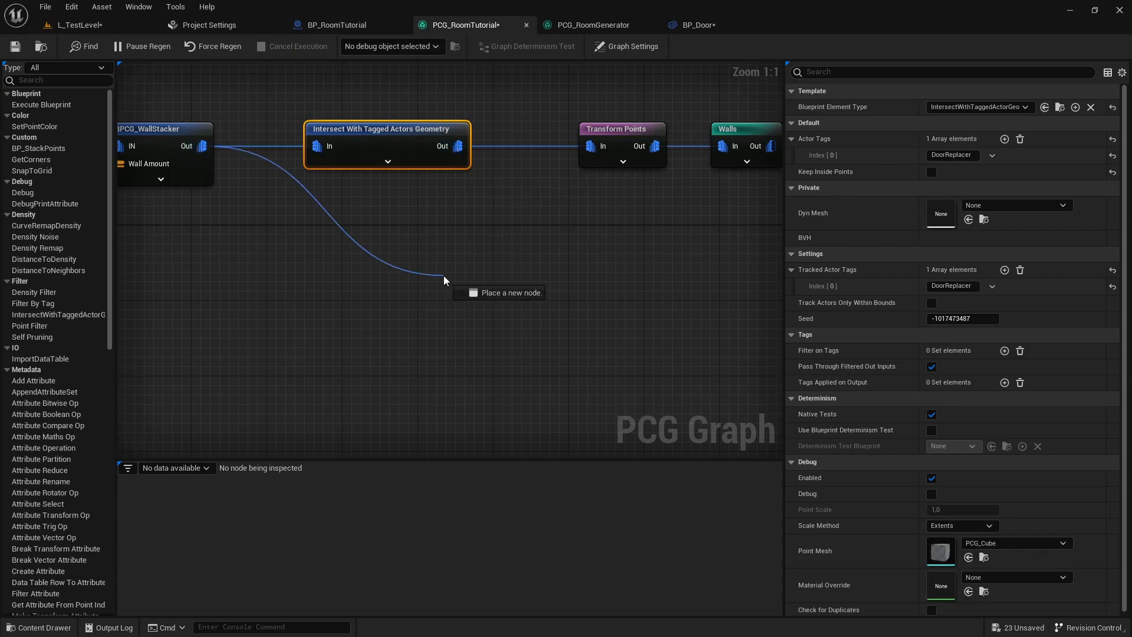
Add a Difference node fed by the intersect into a Doors spawner using only SM_Wall_Door.
text(diff)
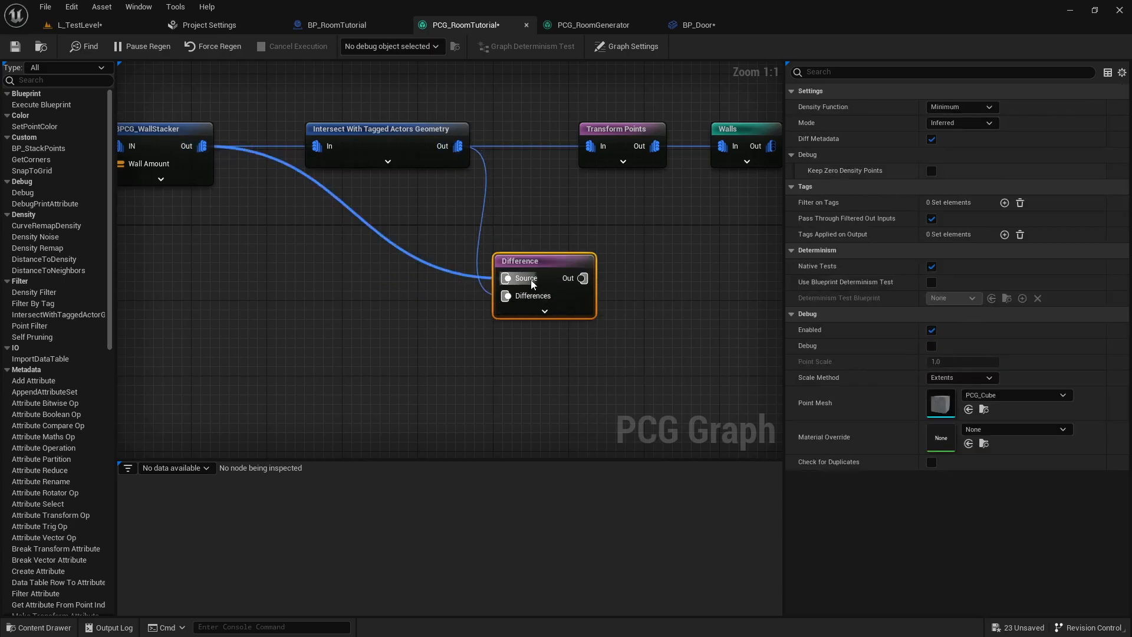
drag(544, 260, 563, 261)
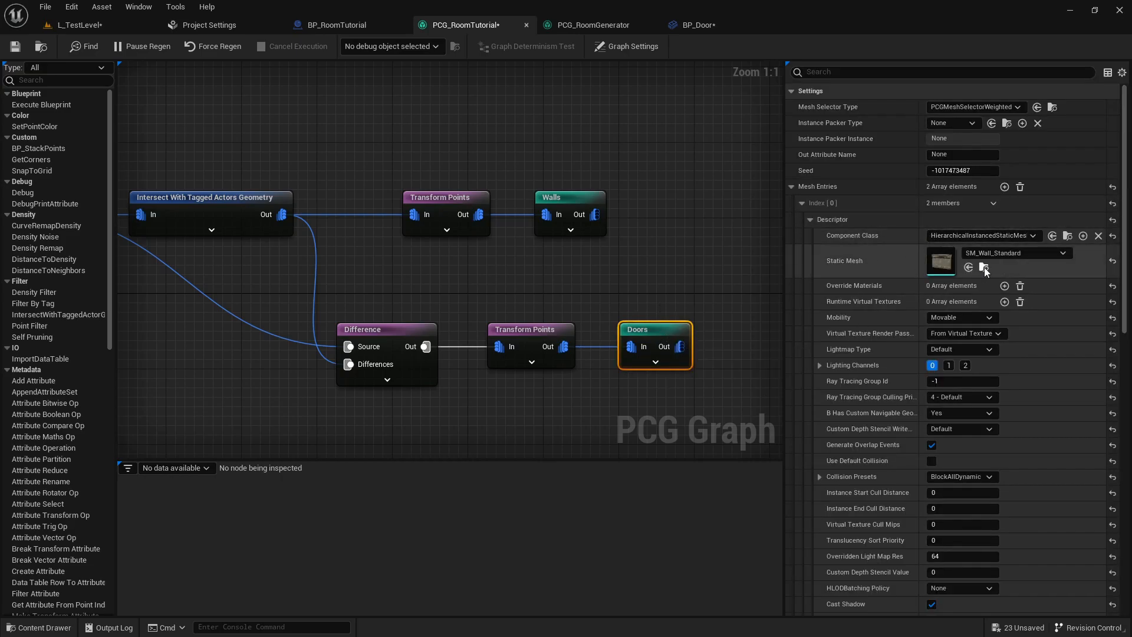
click(981, 267)
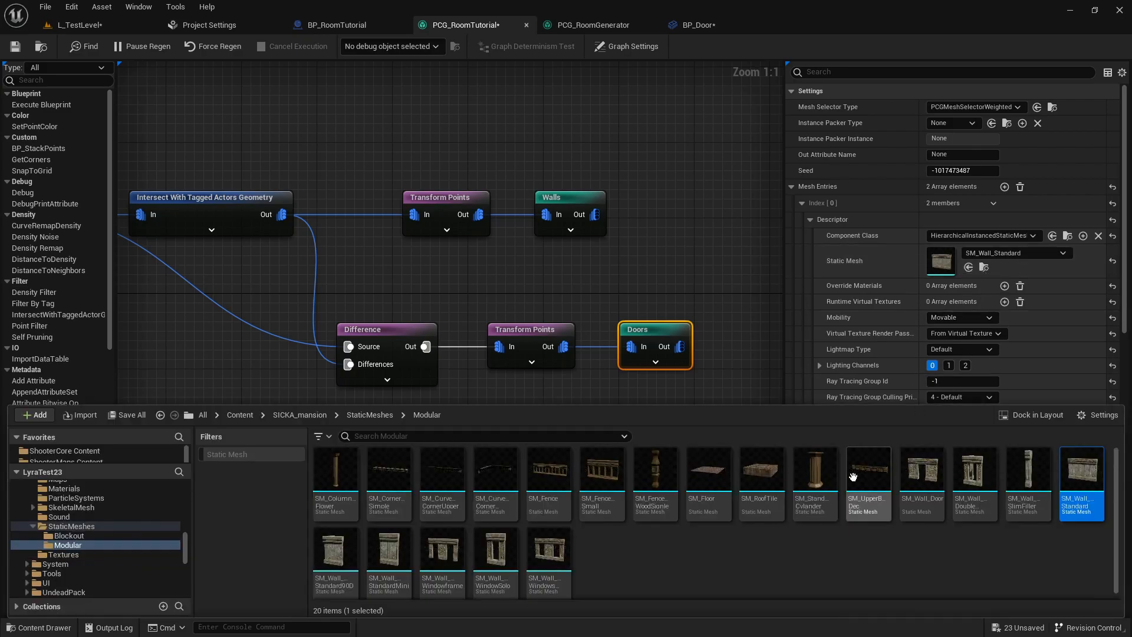
click(921, 469)
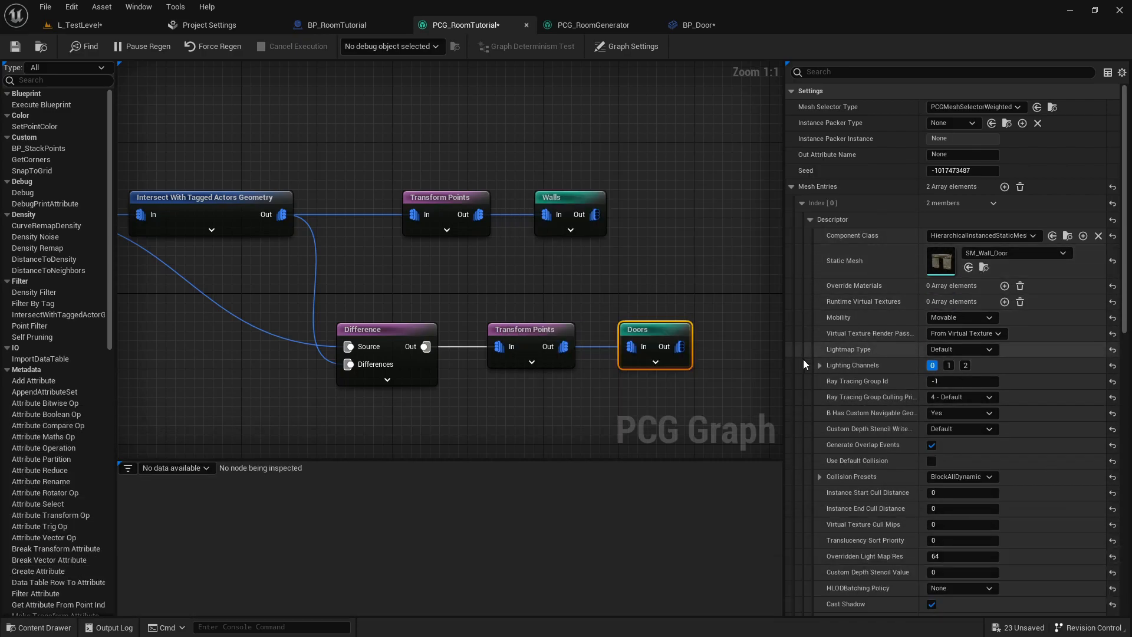
click(820, 220)
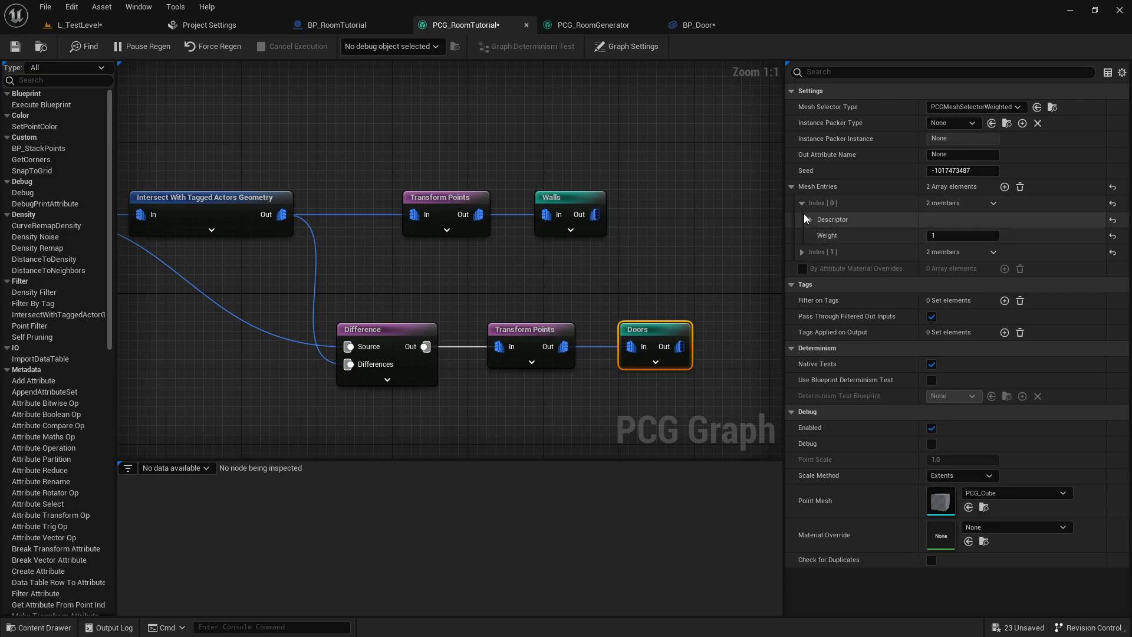
click(810, 267)
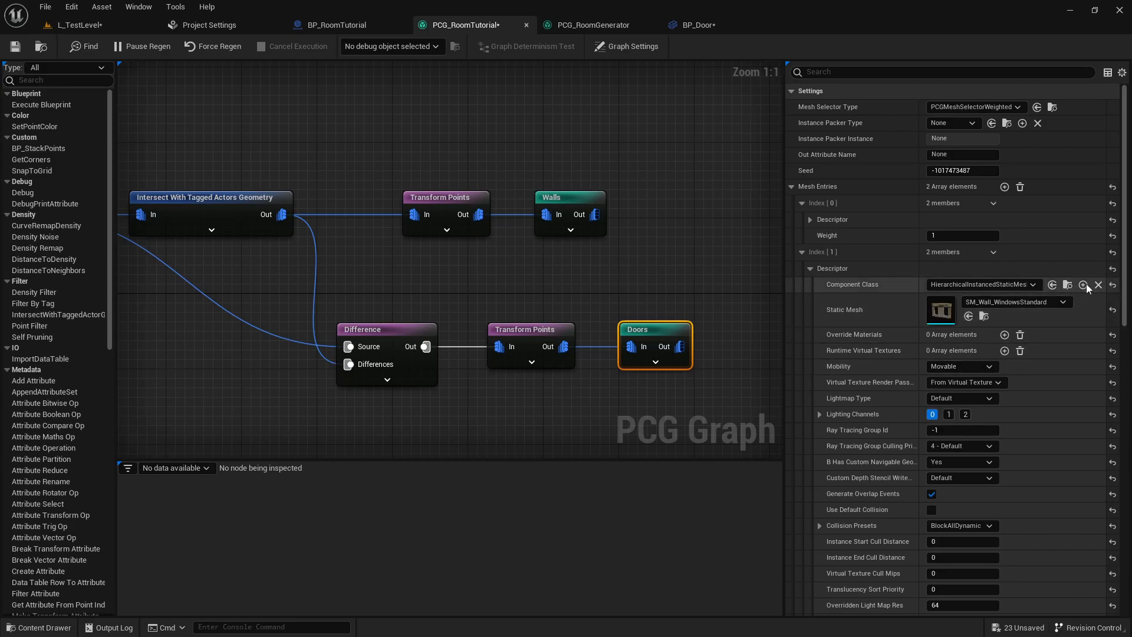
mouse_move(1097, 284)
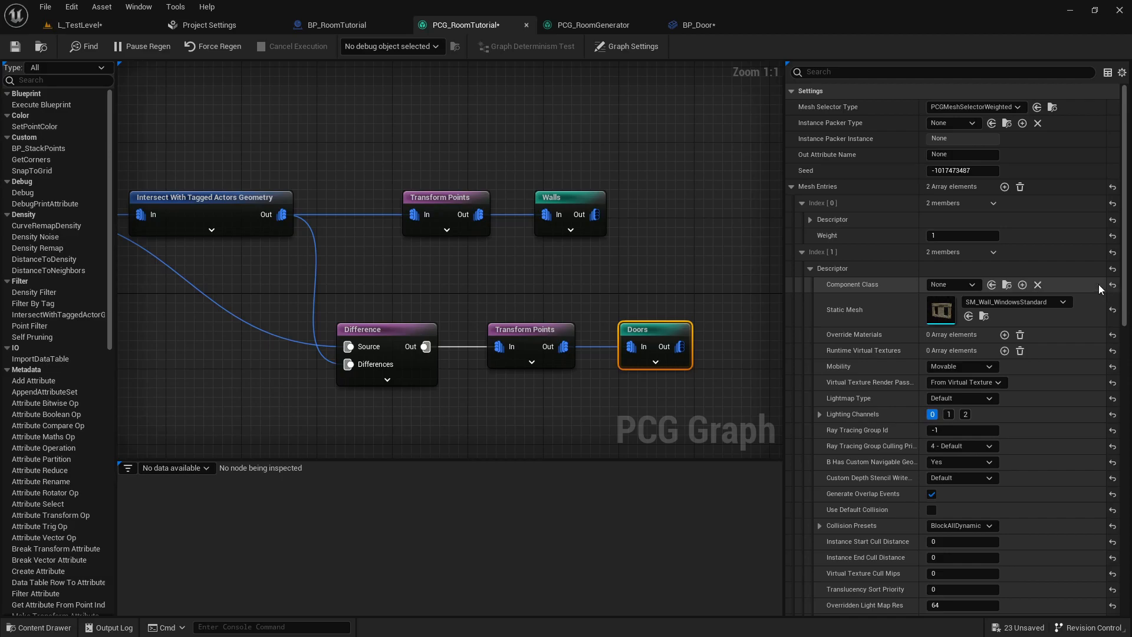
click(1098, 283)
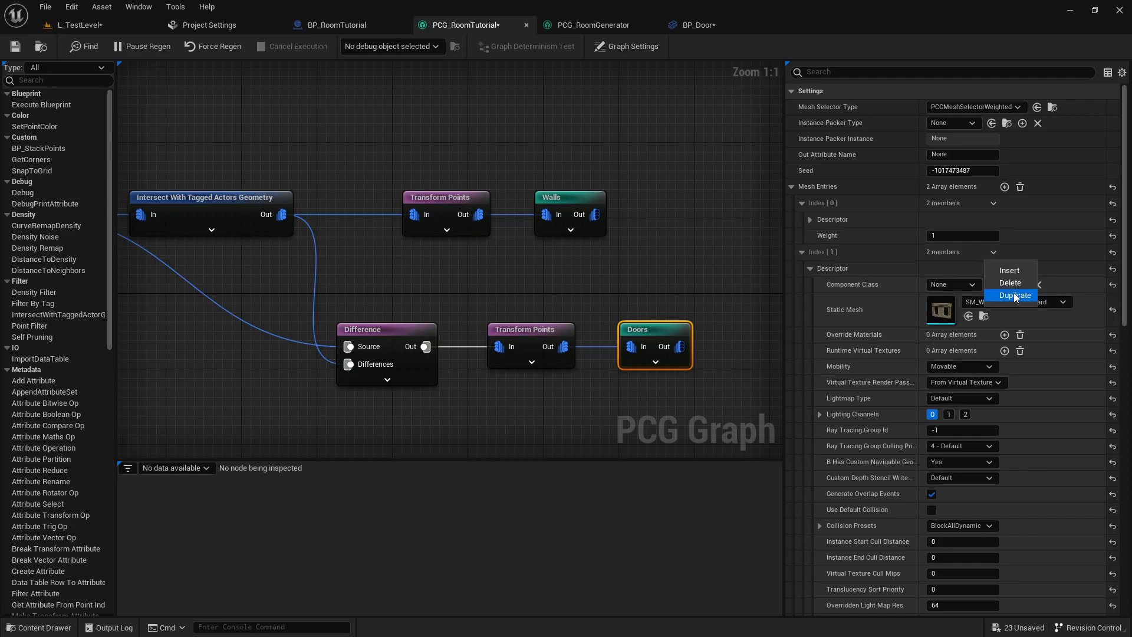
click(1011, 283)
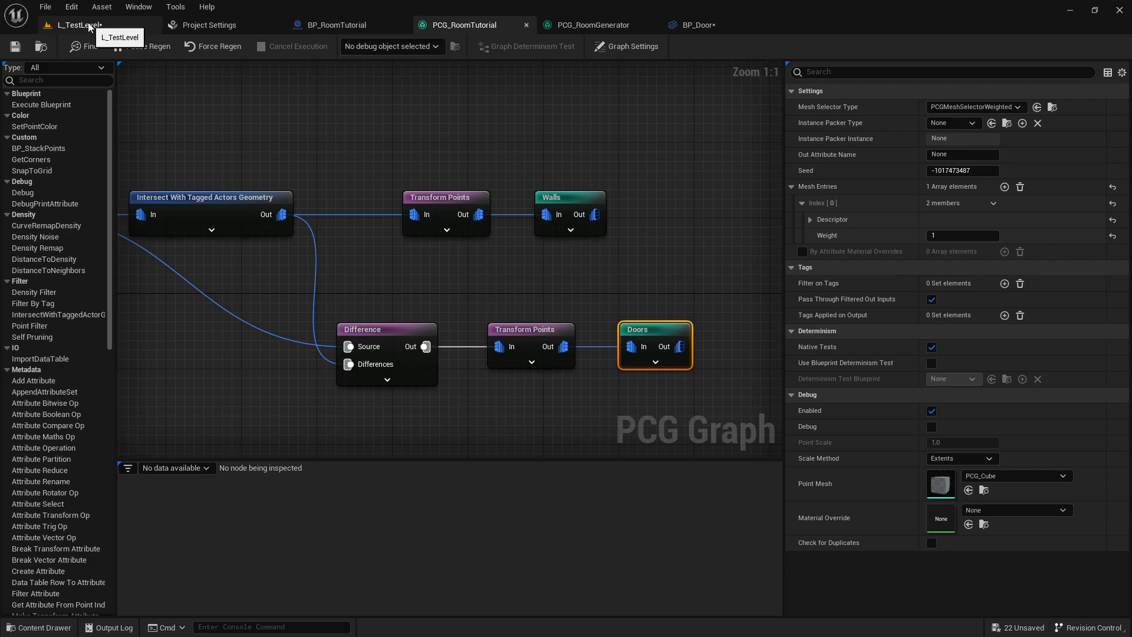
Back in L_TestLevel, add a DoorReplacer tag to Cube2.
click(76, 23)
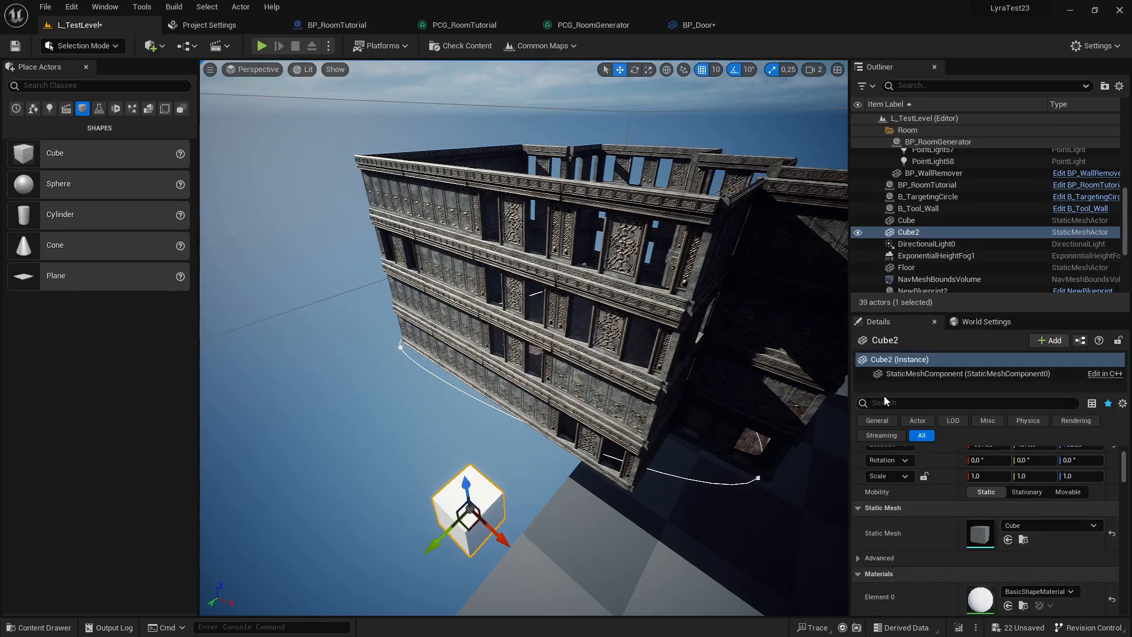
text(tag)
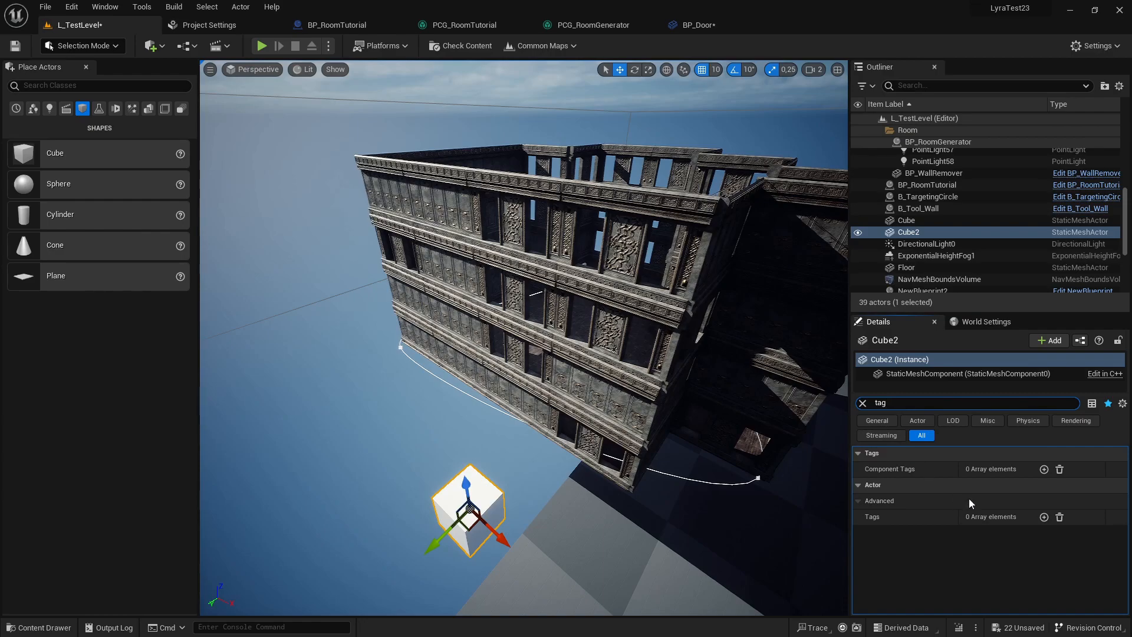
click(1043, 516)
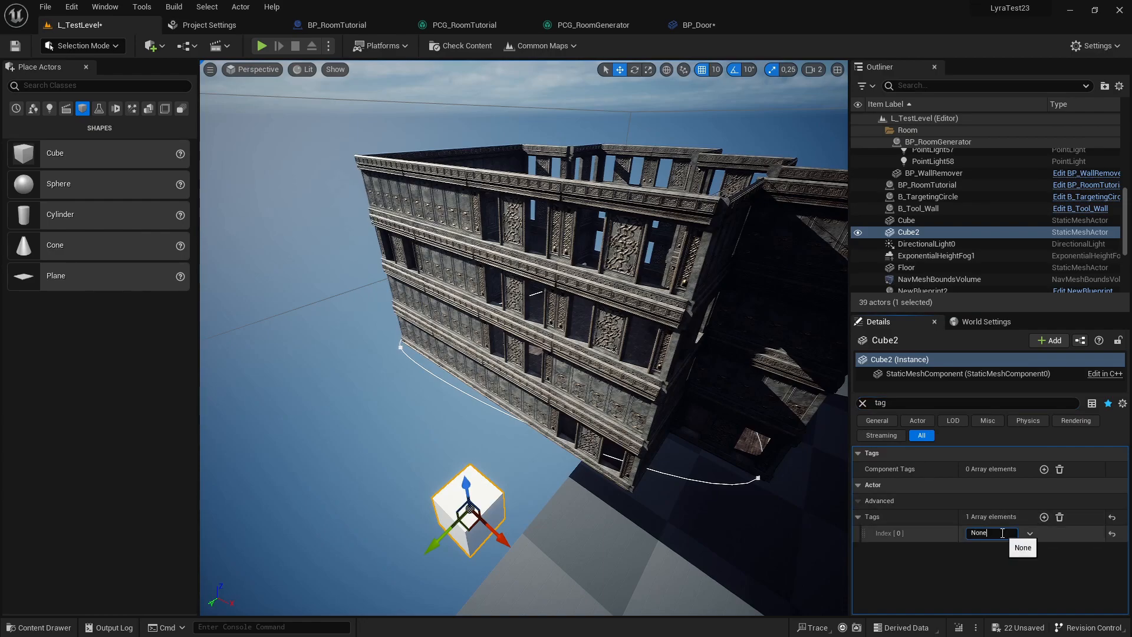
text(DoorReplacer)
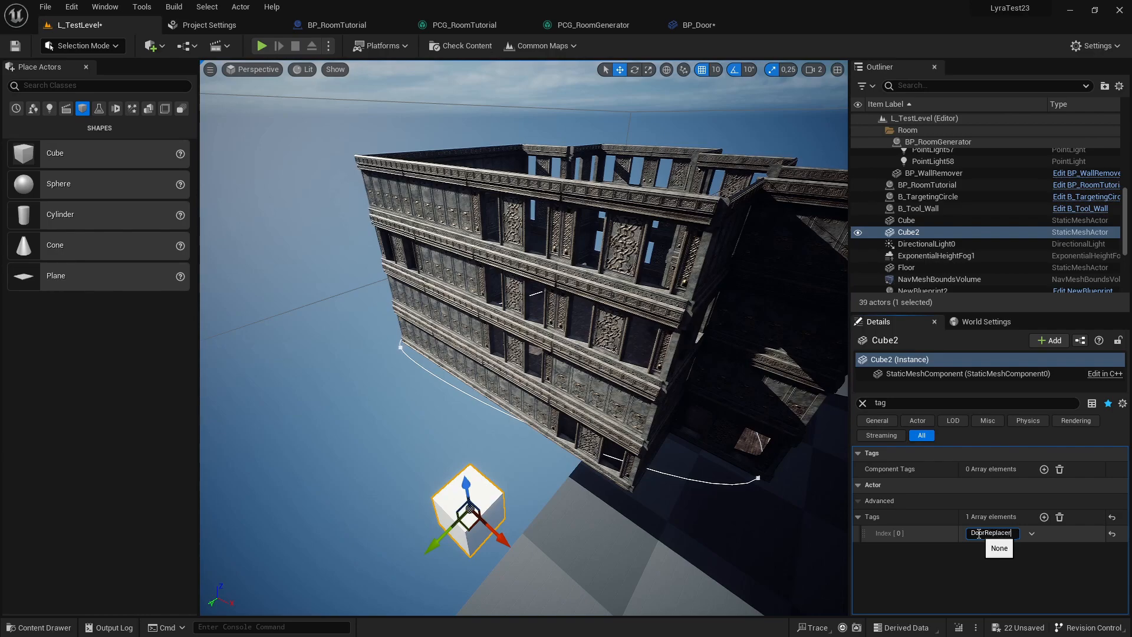
Scale Cube2 to 5 and move it against the building's lower wall.
click(862, 402)
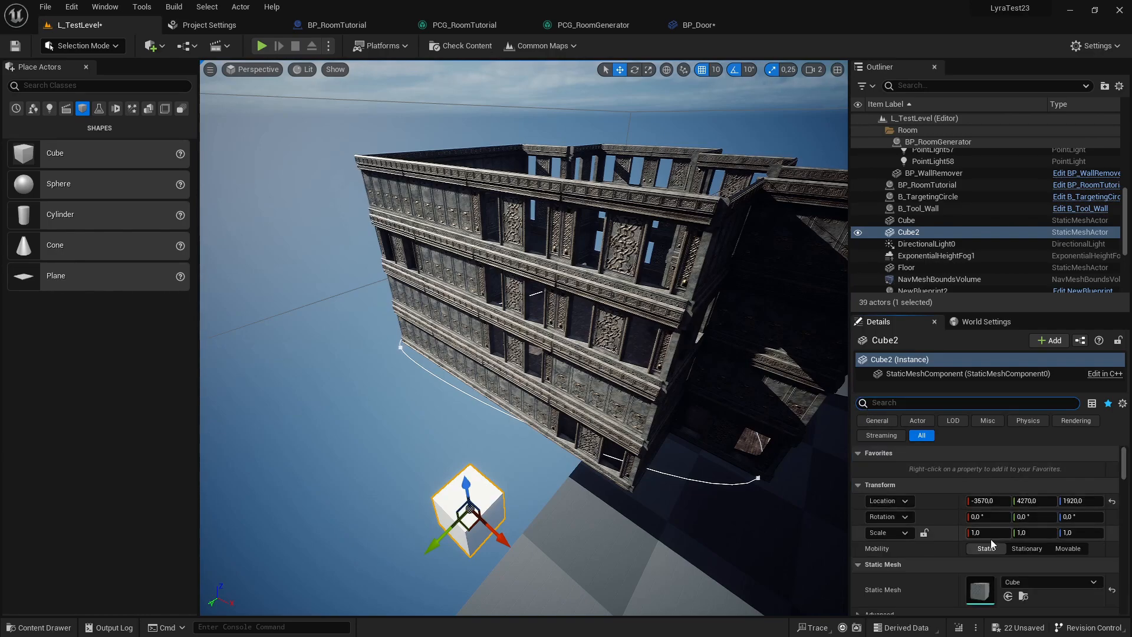
text(5)
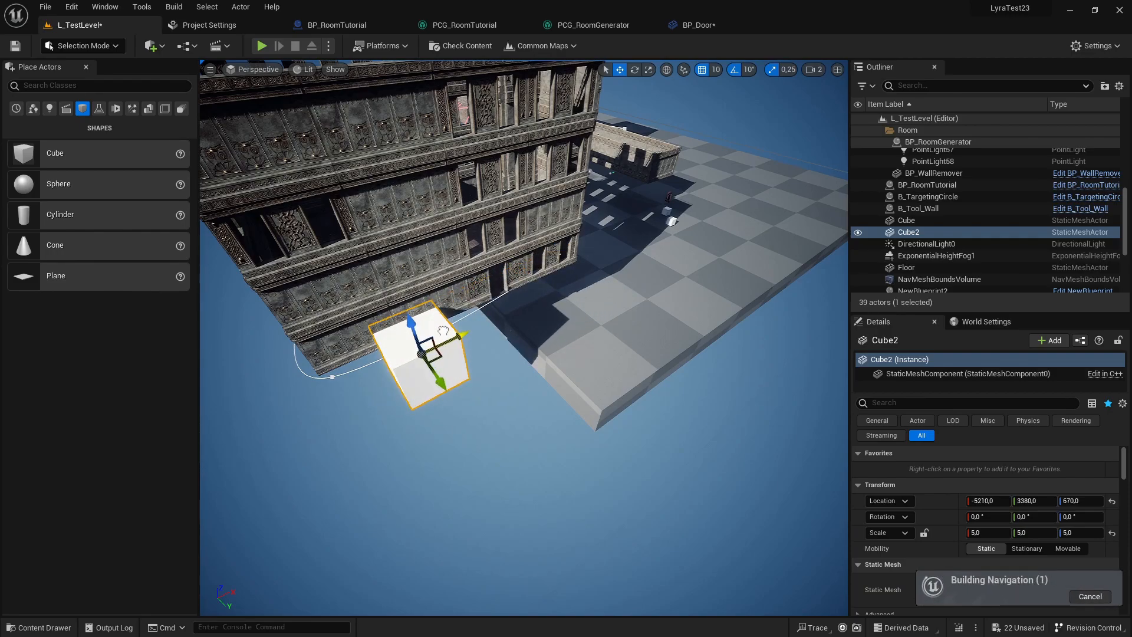
drag(423, 354, 368, 376)
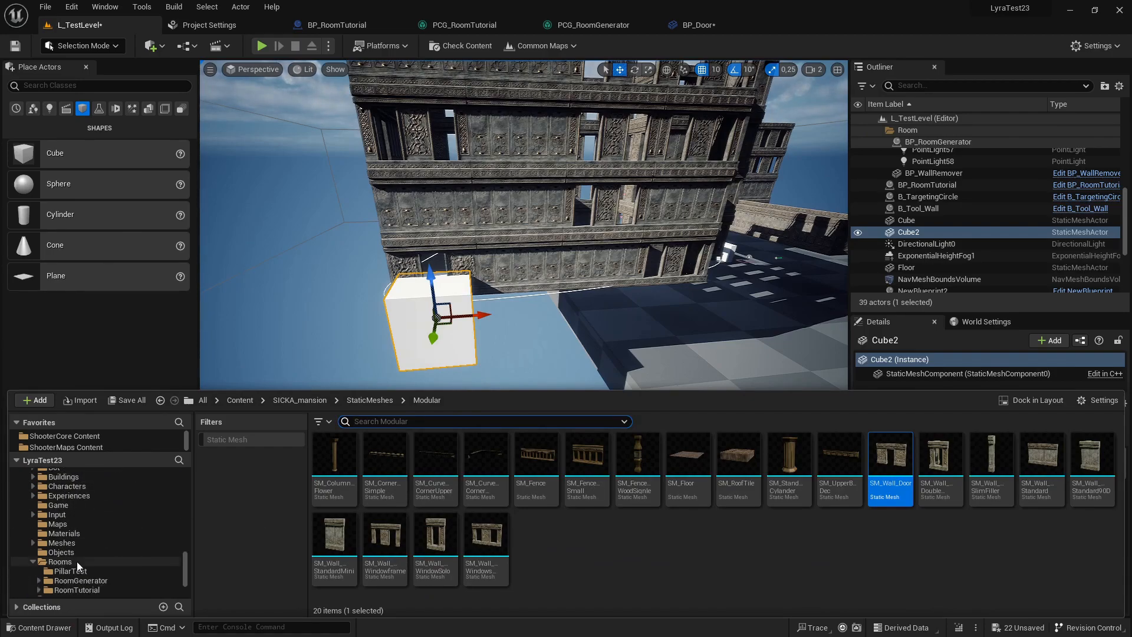
Create a StaticMeshActor-based Blueprint class named BP_Door in the RoomTutorial folder.
click(81, 515)
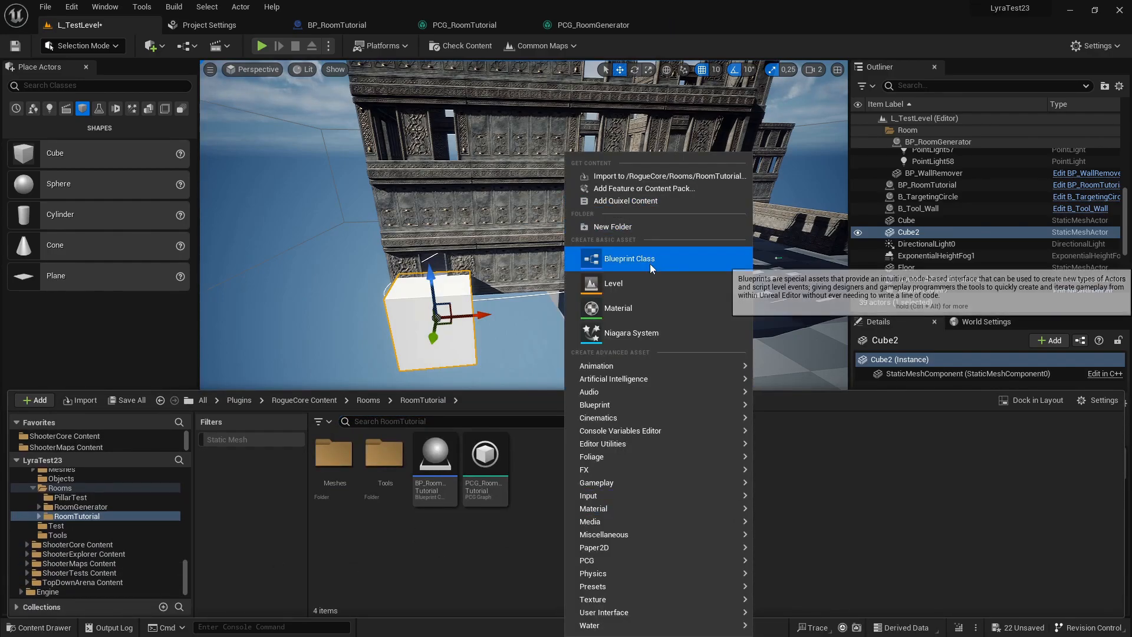
click(628, 257)
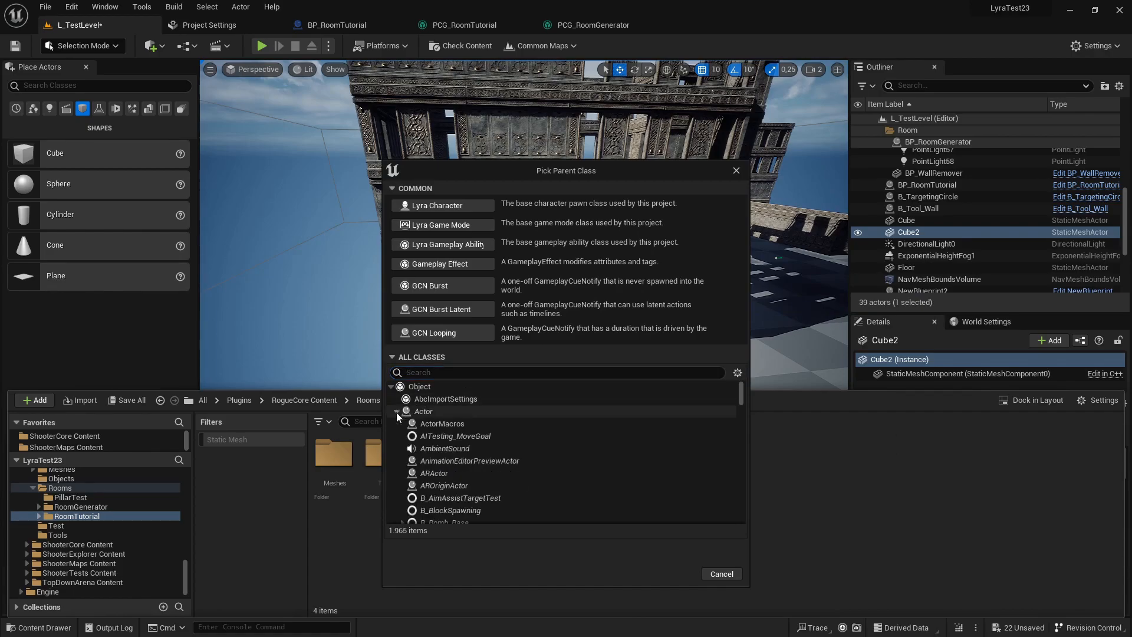
mouse_move(423, 411)
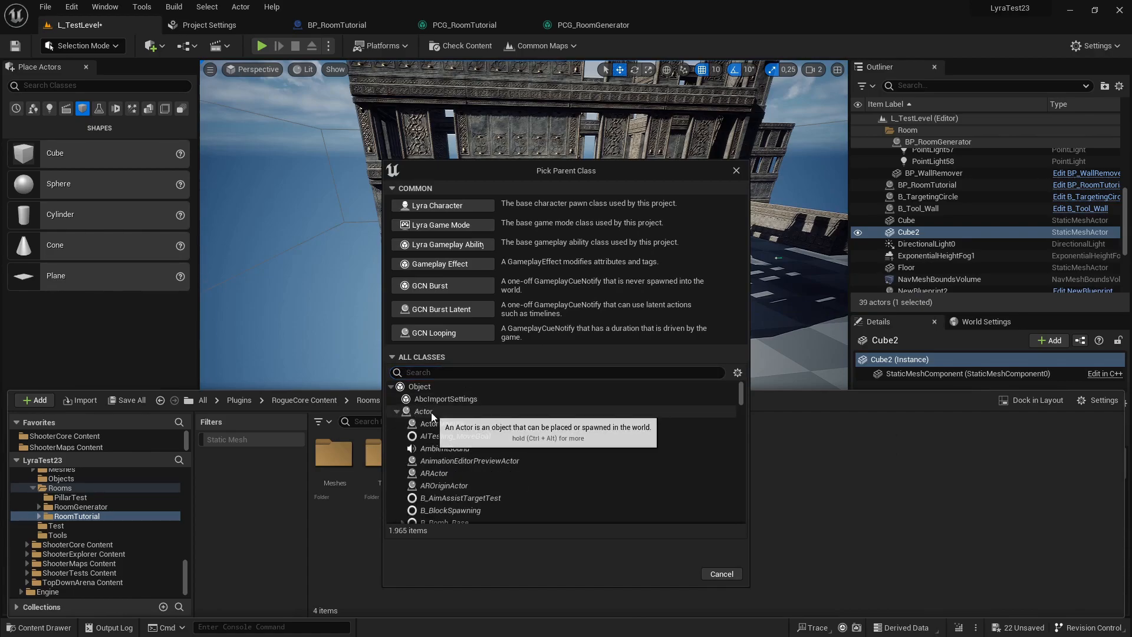
mouse_move(444, 415)
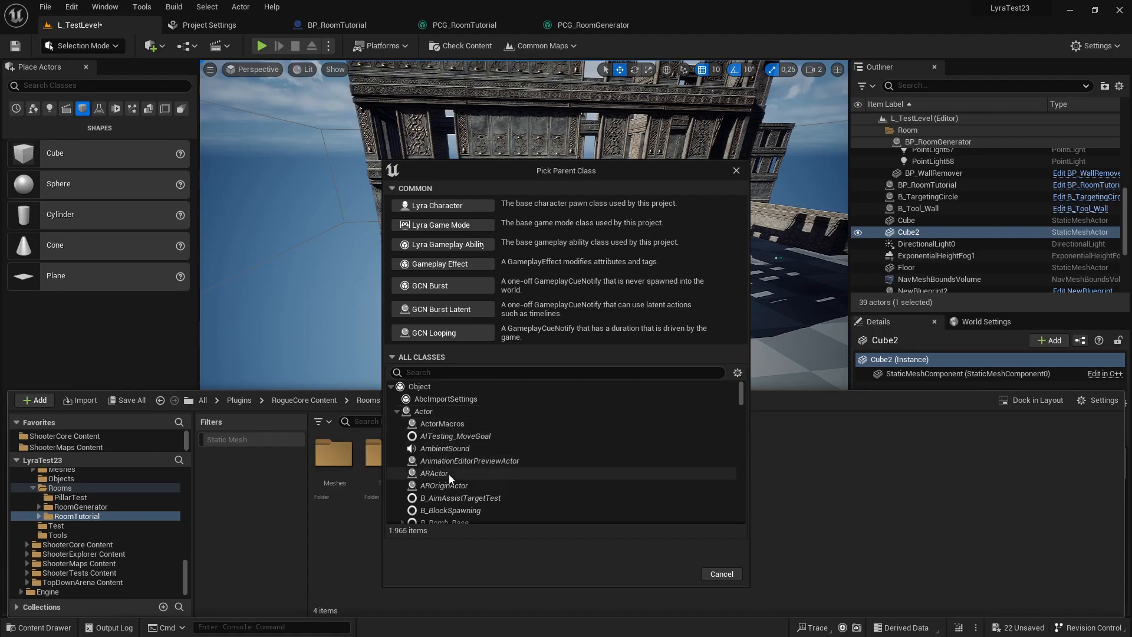
scroll(down, 3)
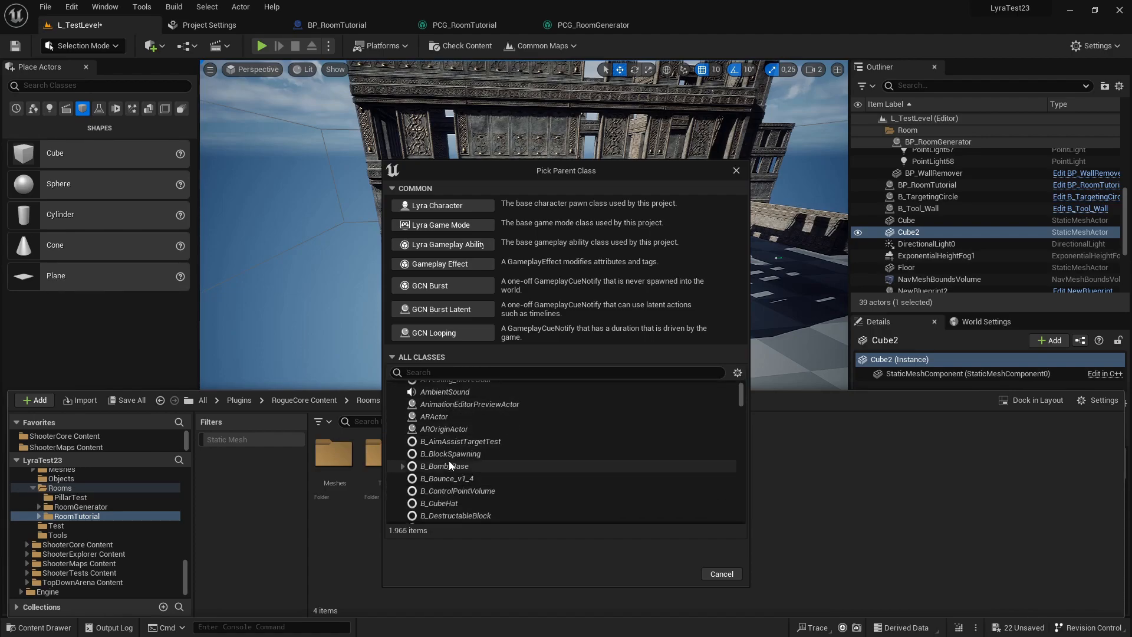
text(static)
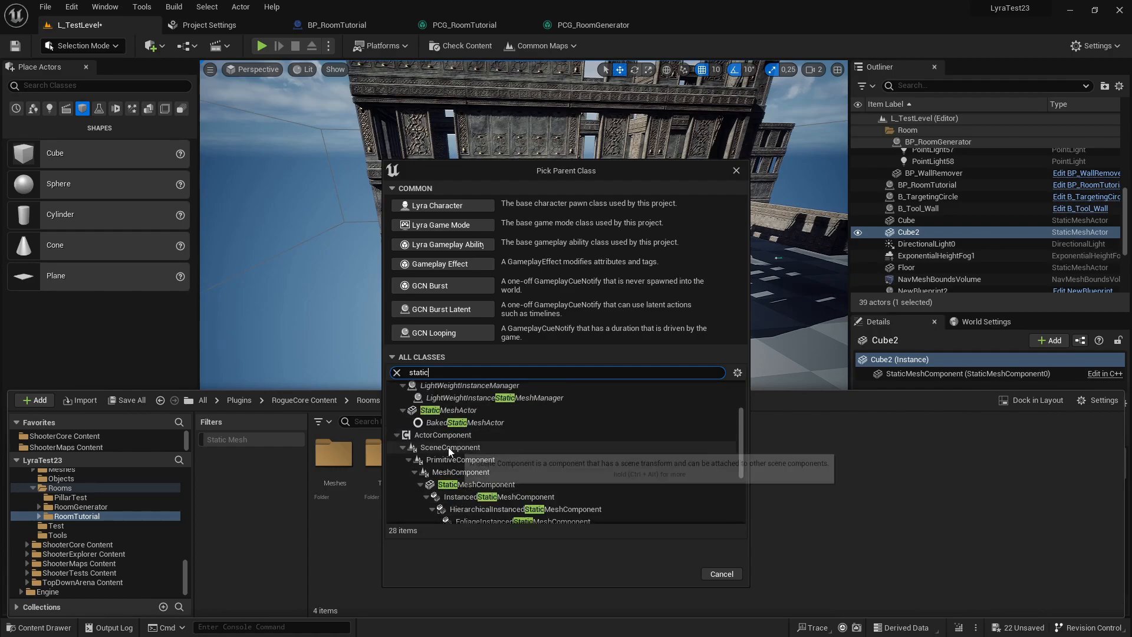
click(450, 467)
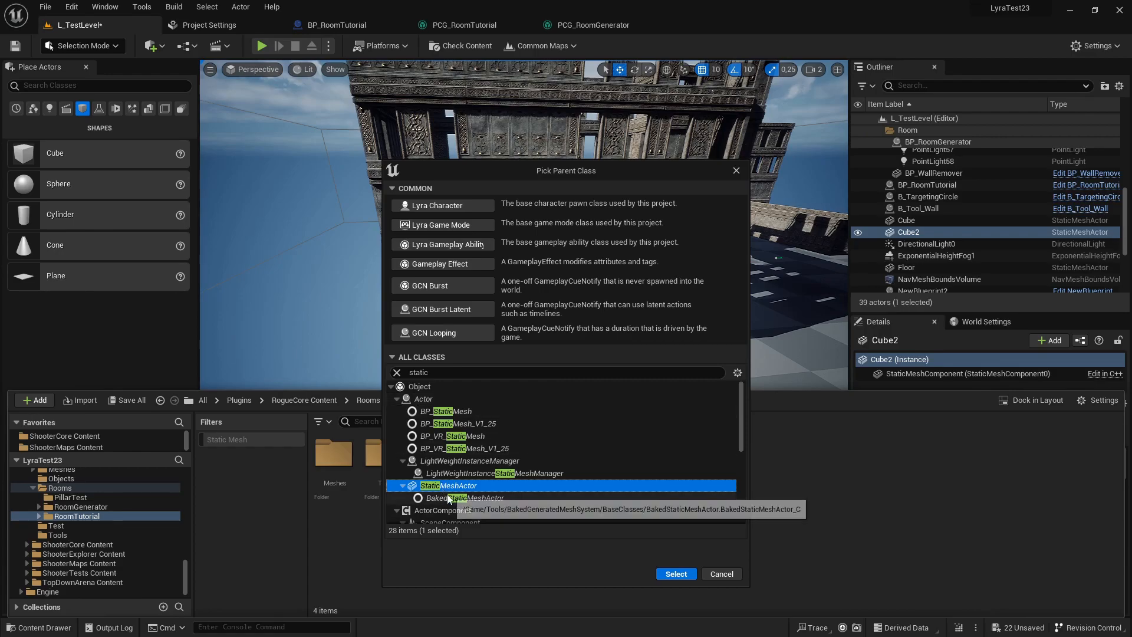
click(720, 573)
text(BP_Door)
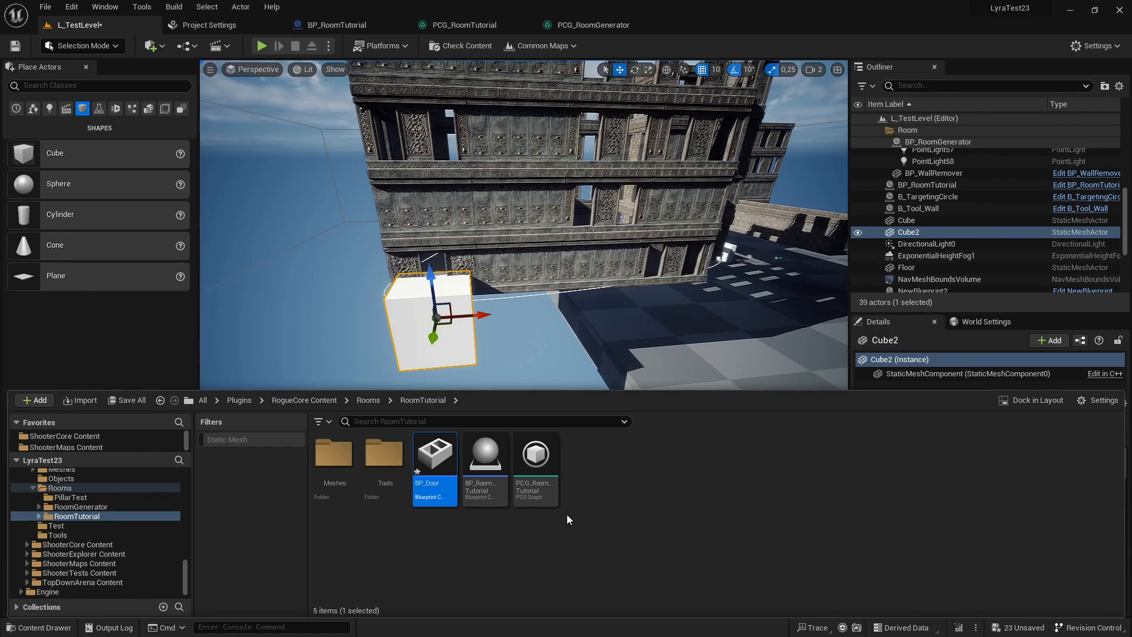
mouse_move(434, 453)
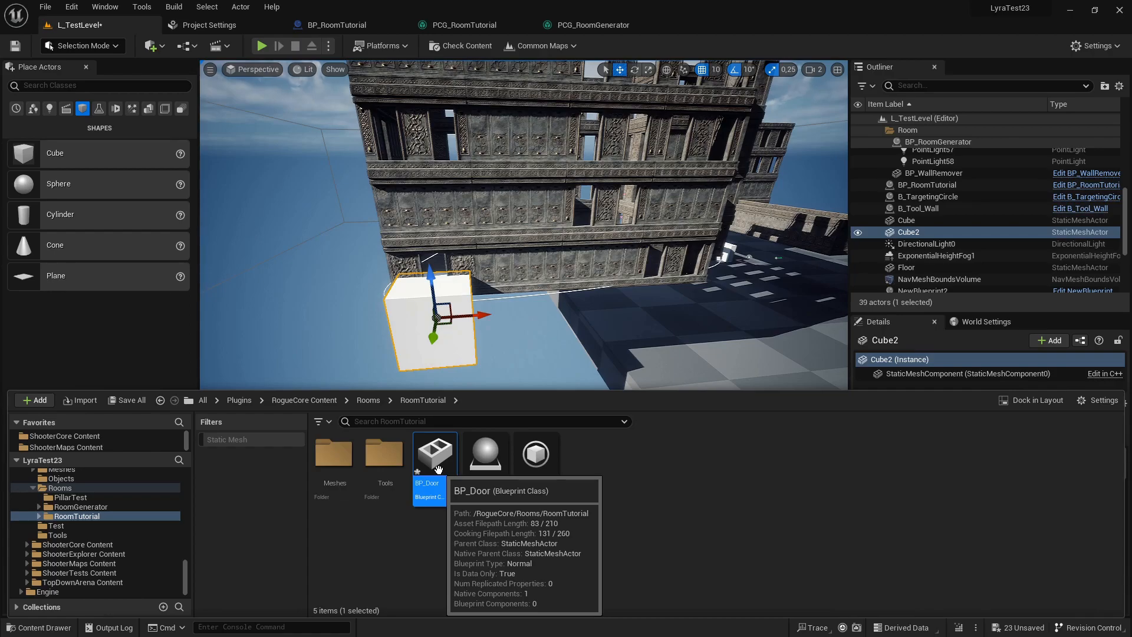
Scale BP_Door's static mesh component to 5 on all axes and assign RedMaterial.
double_click(434, 454)
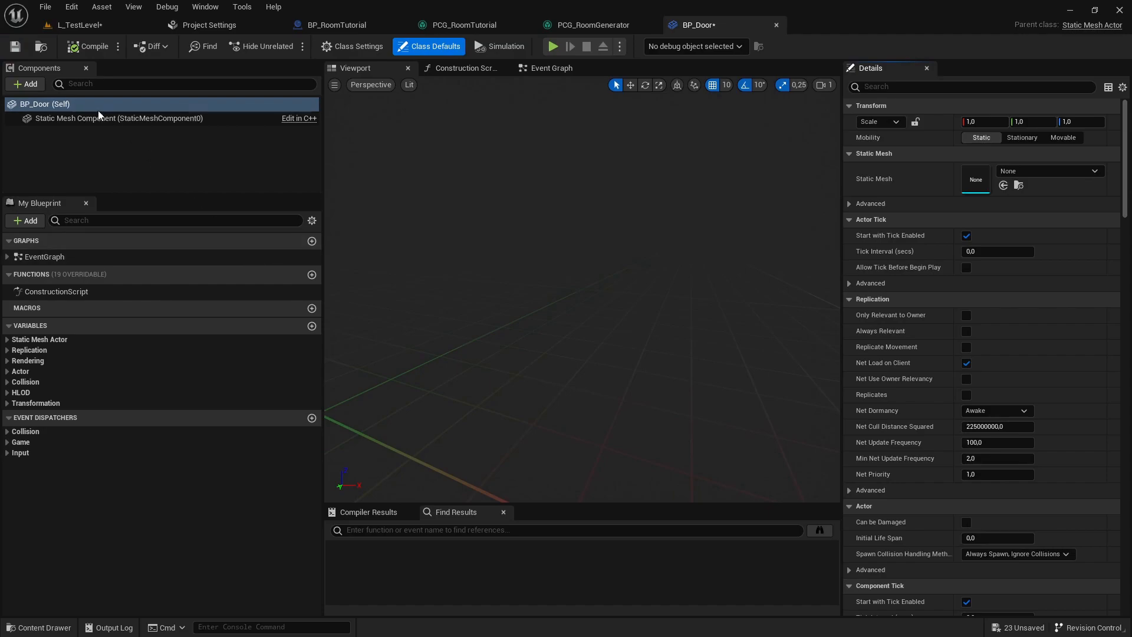
click(118, 117)
text(,)
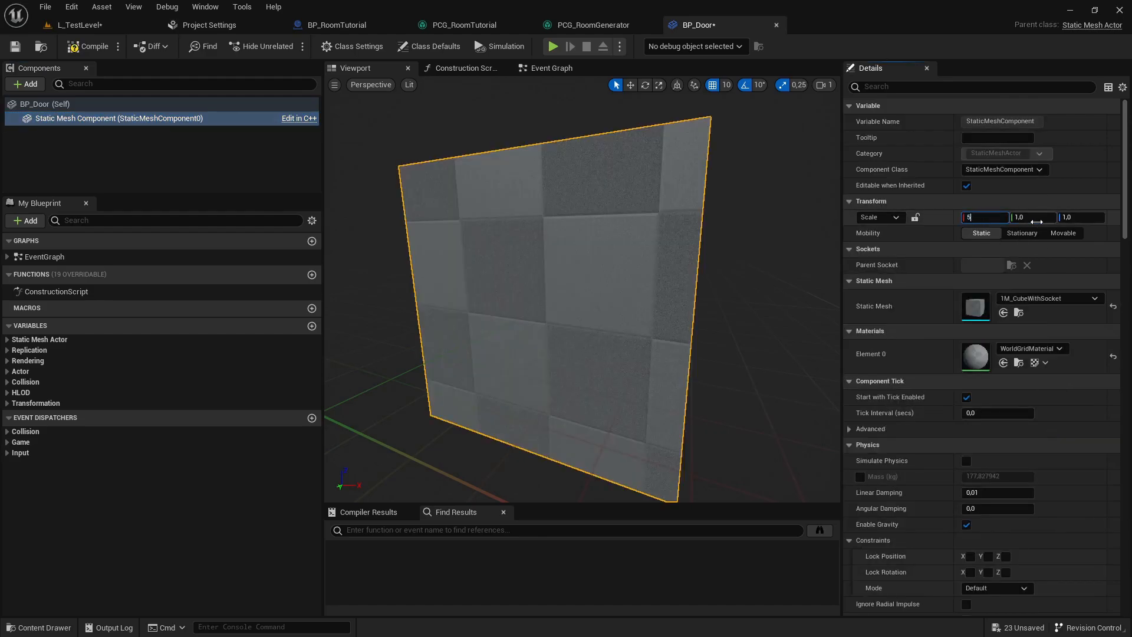
text(5)
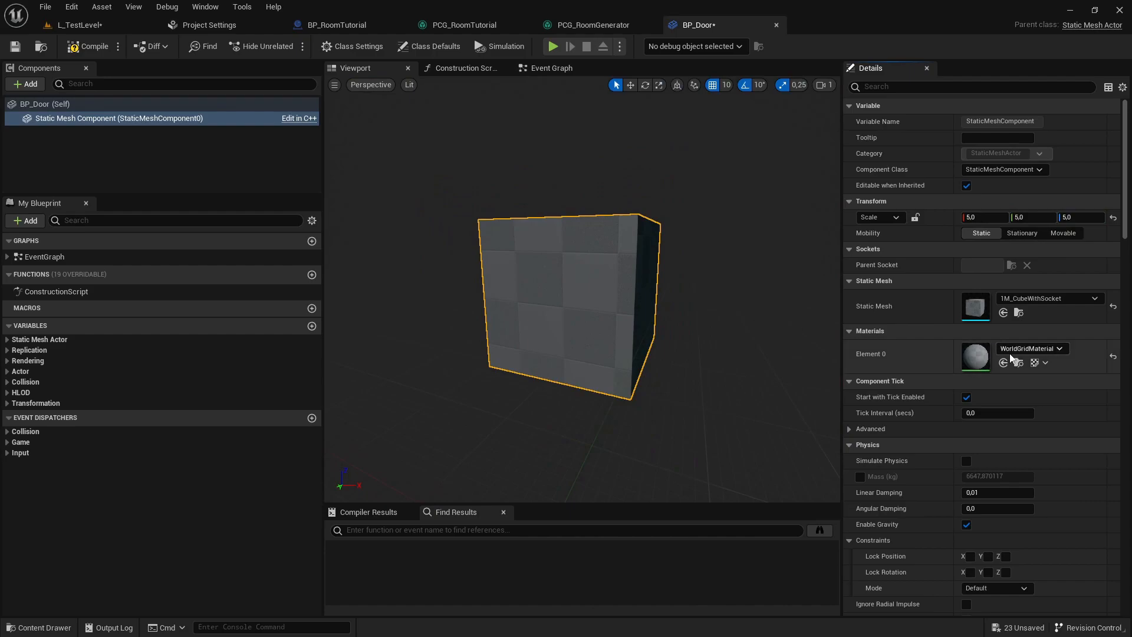
mouse_move(1019, 354)
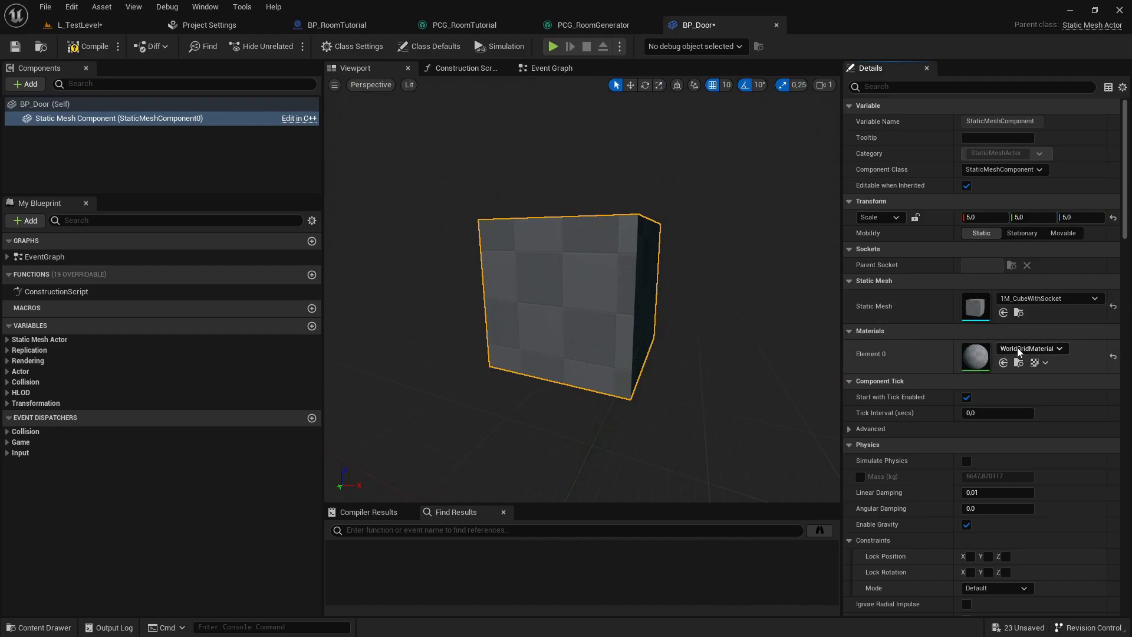
click(1059, 347)
text(RedMater)
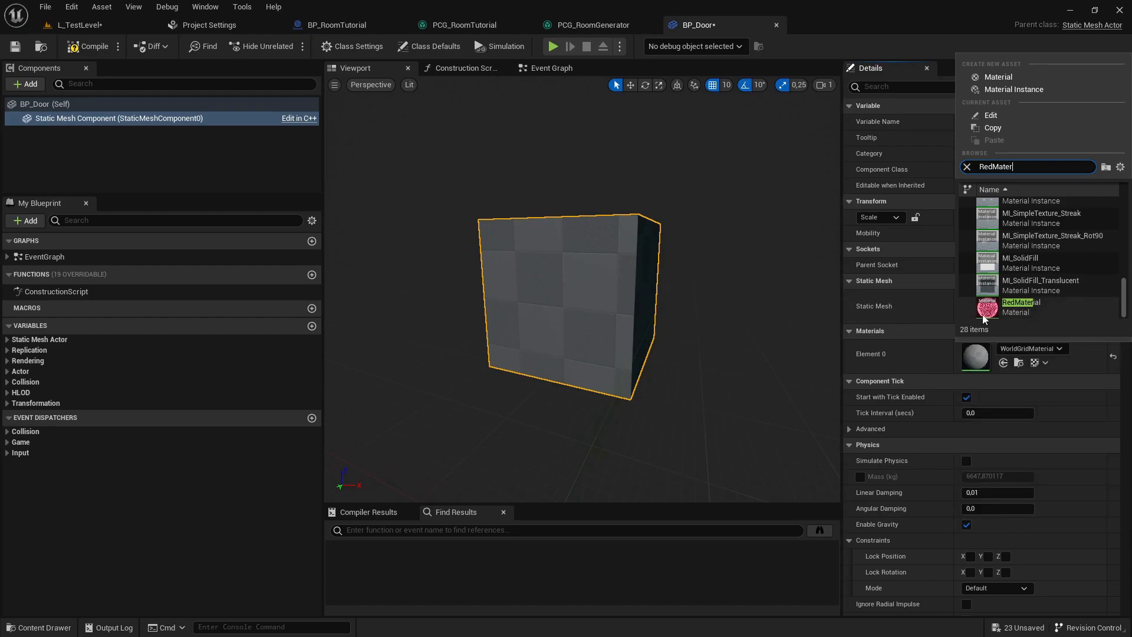
mouse_move(711, 293)
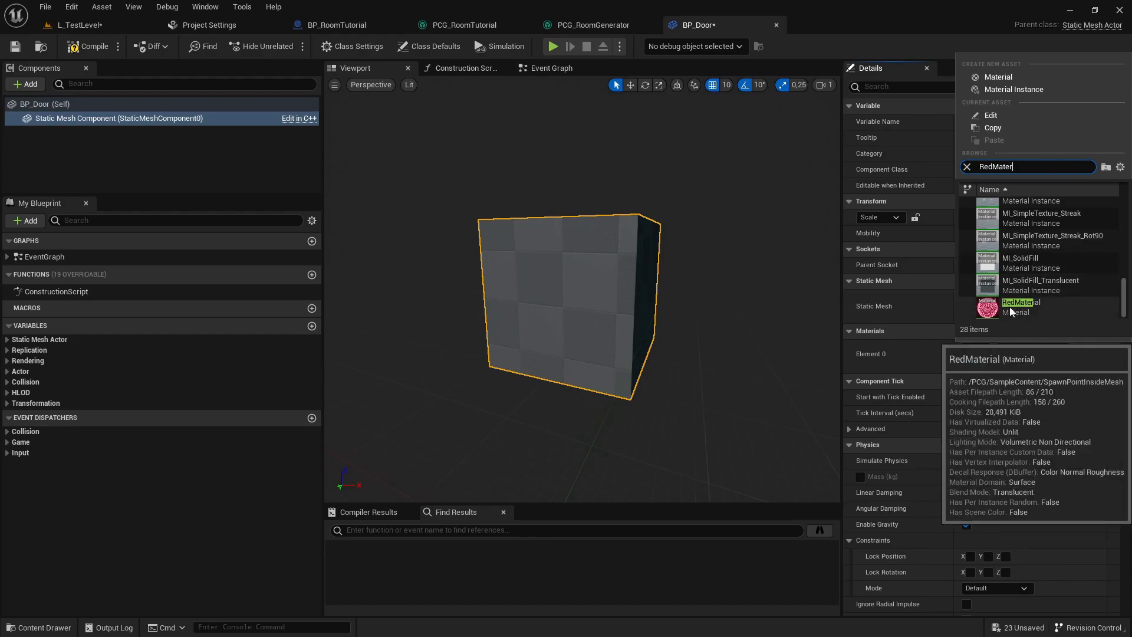
click(1019, 301)
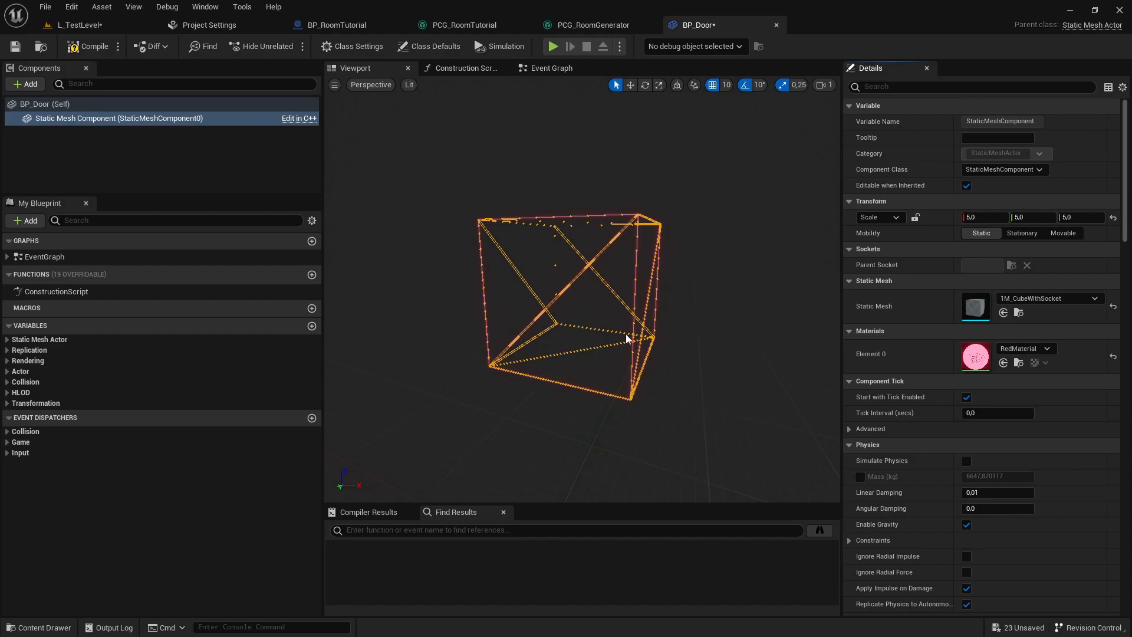
click(1049, 348)
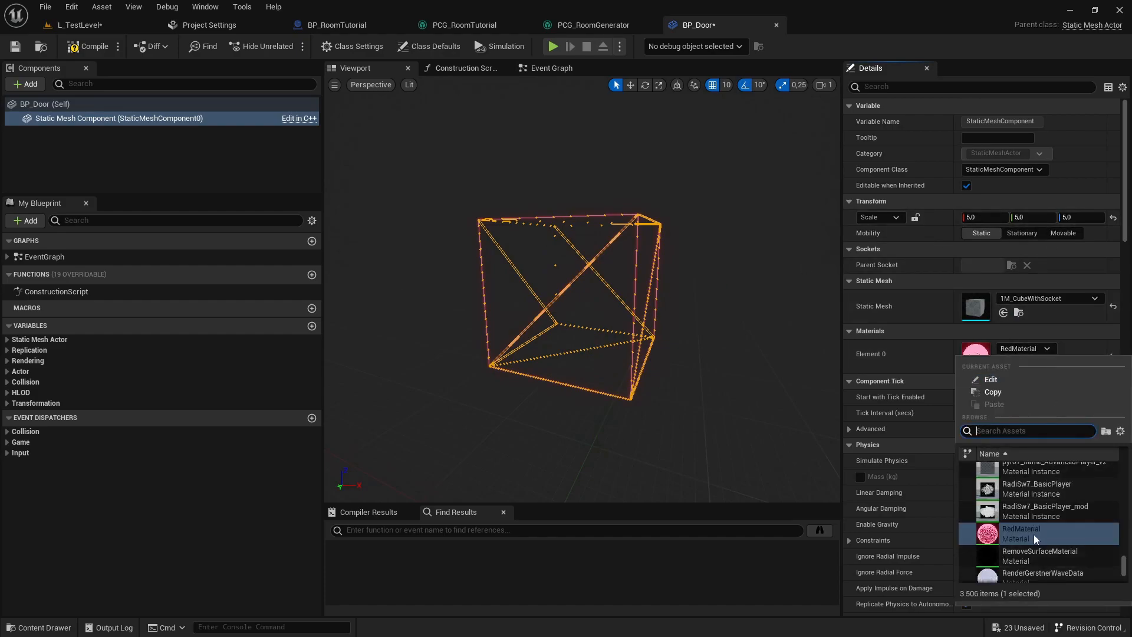
click(1120, 431)
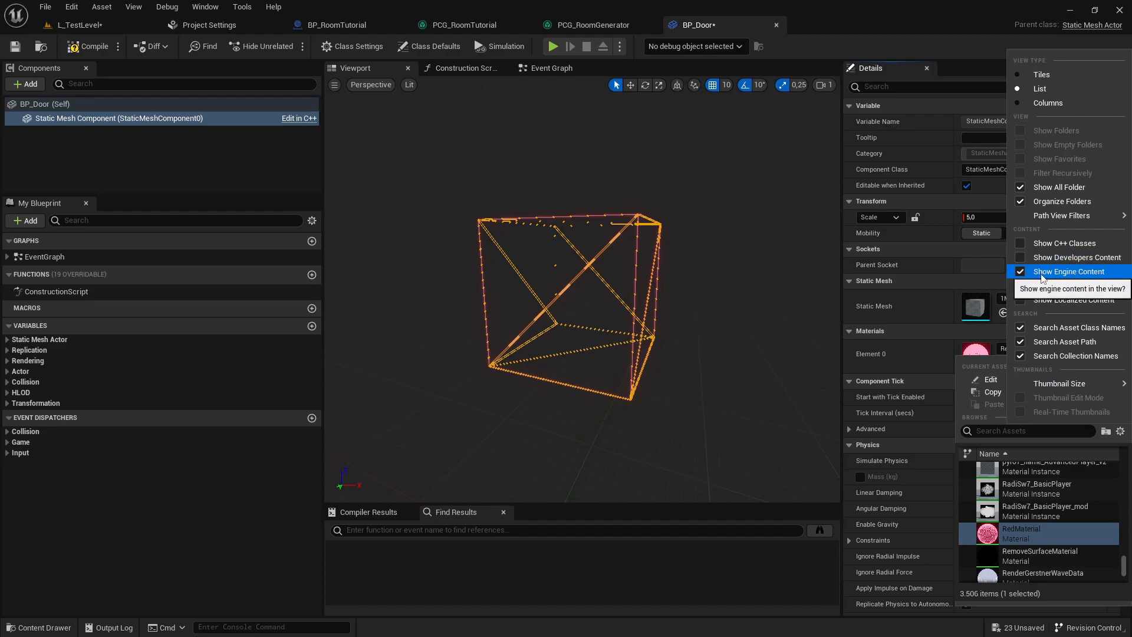
mouse_move(1058, 280)
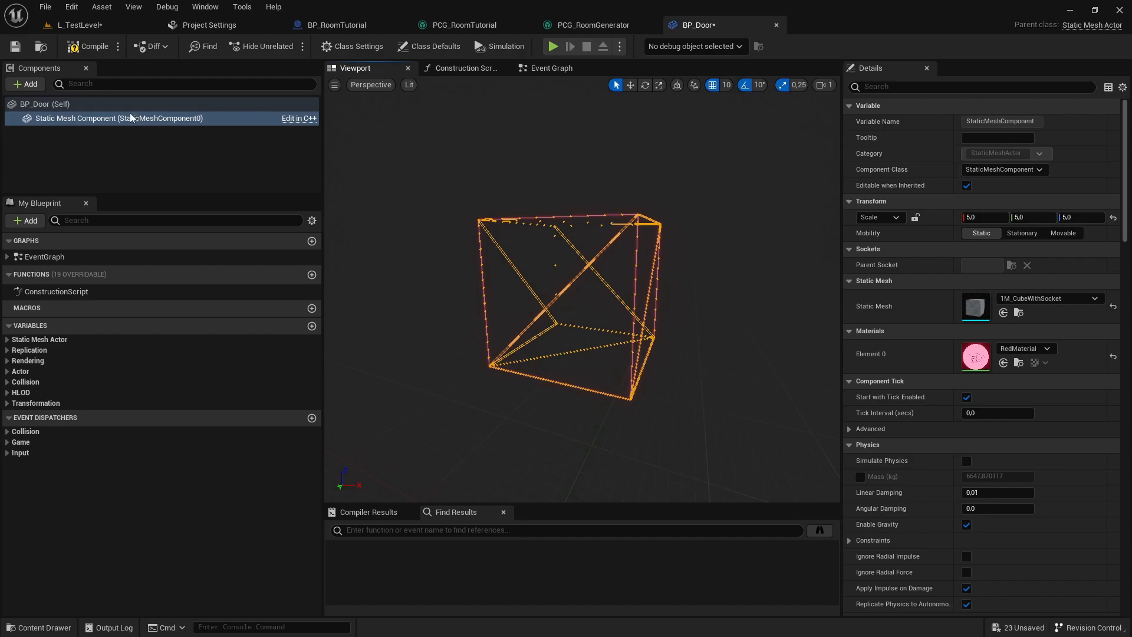
Add a Tags entry named DoorReplacer to BP_Door's class defaults.
click(433, 46)
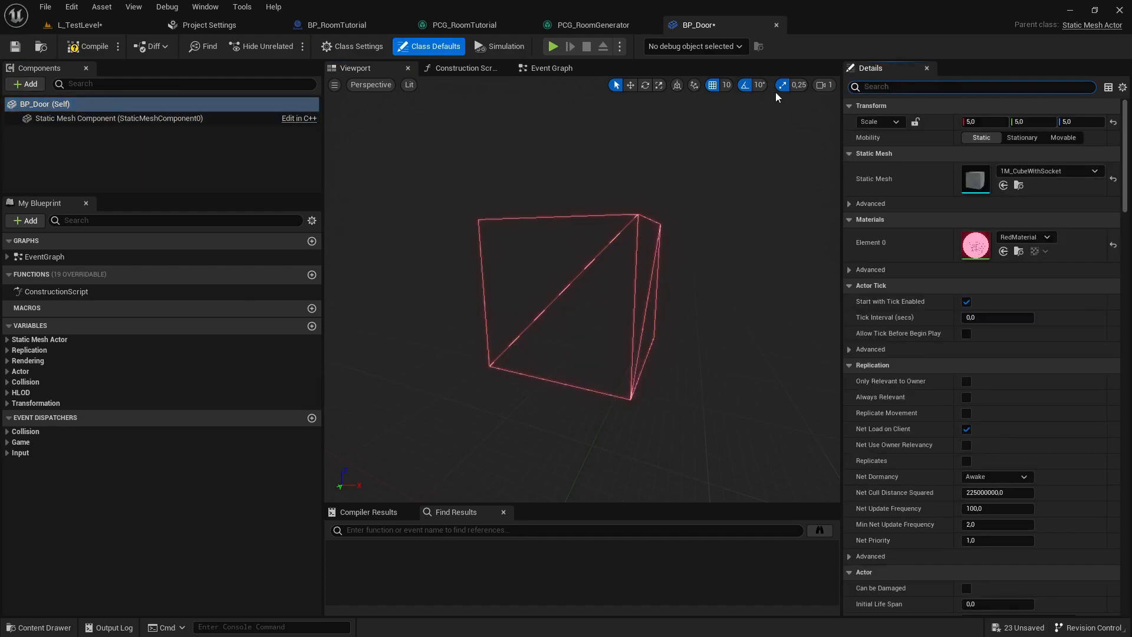
text(Tag)
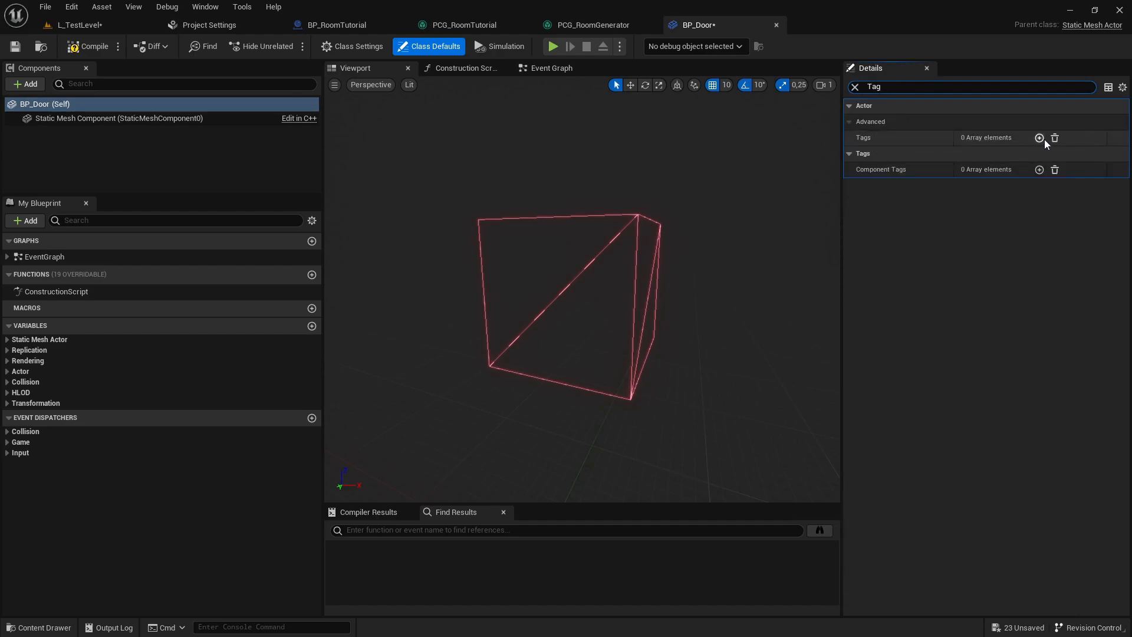
click(1038, 137)
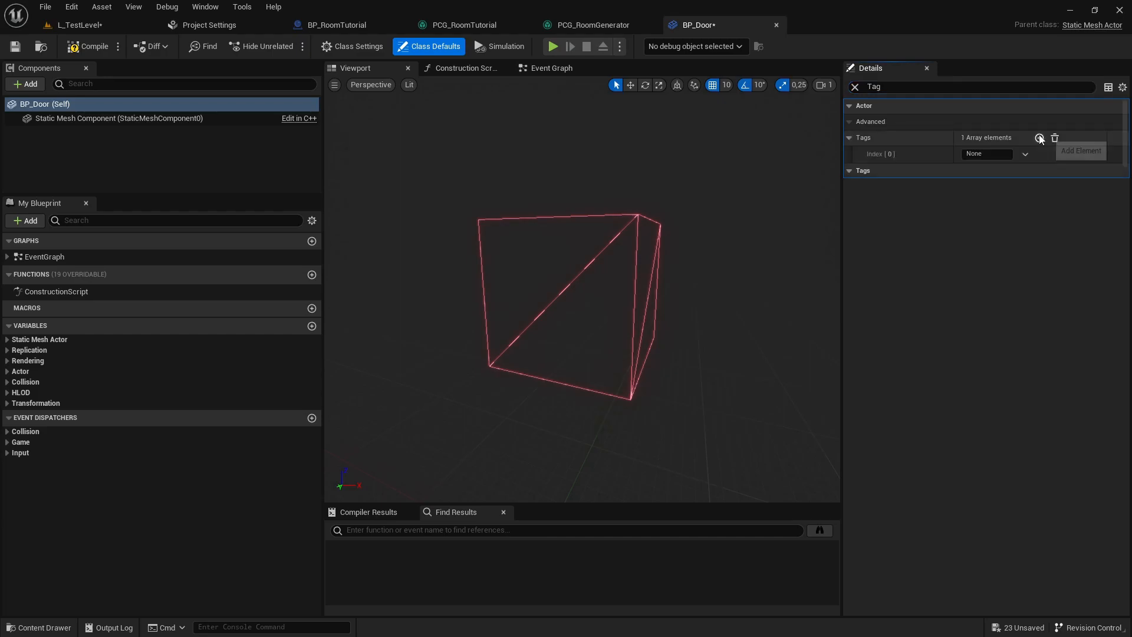
click(987, 153)
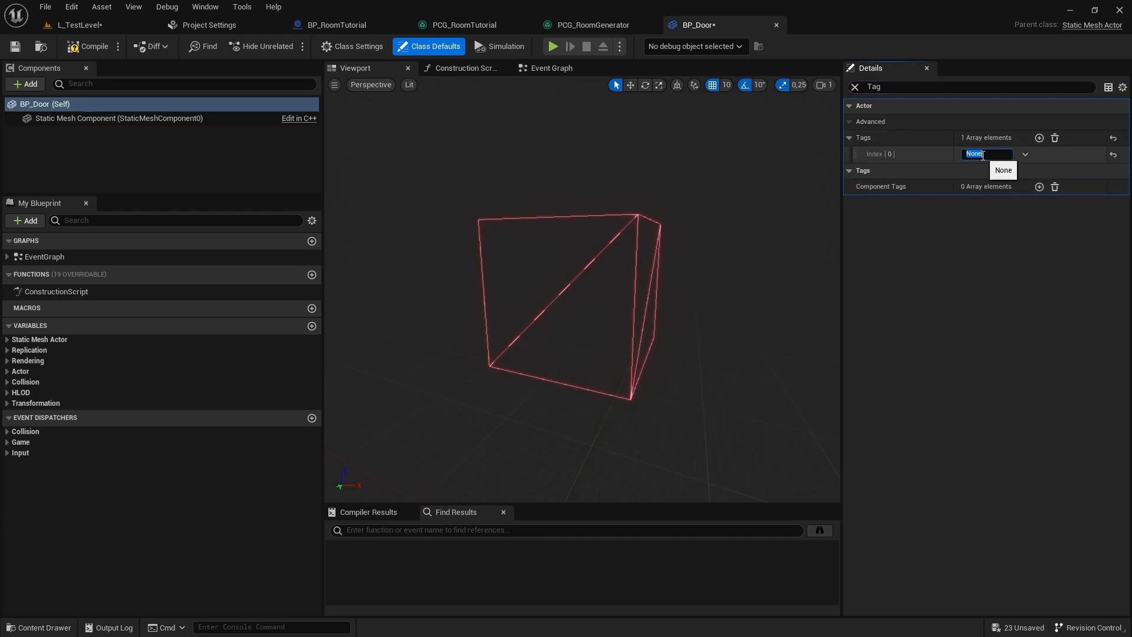
text(D)
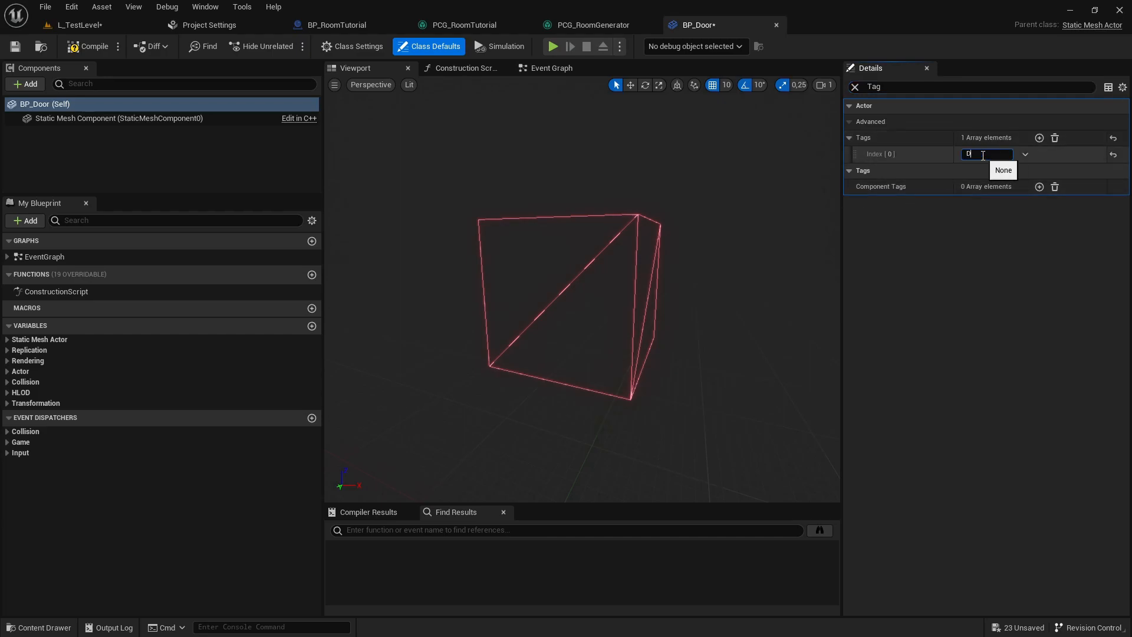
text(DoorRep)
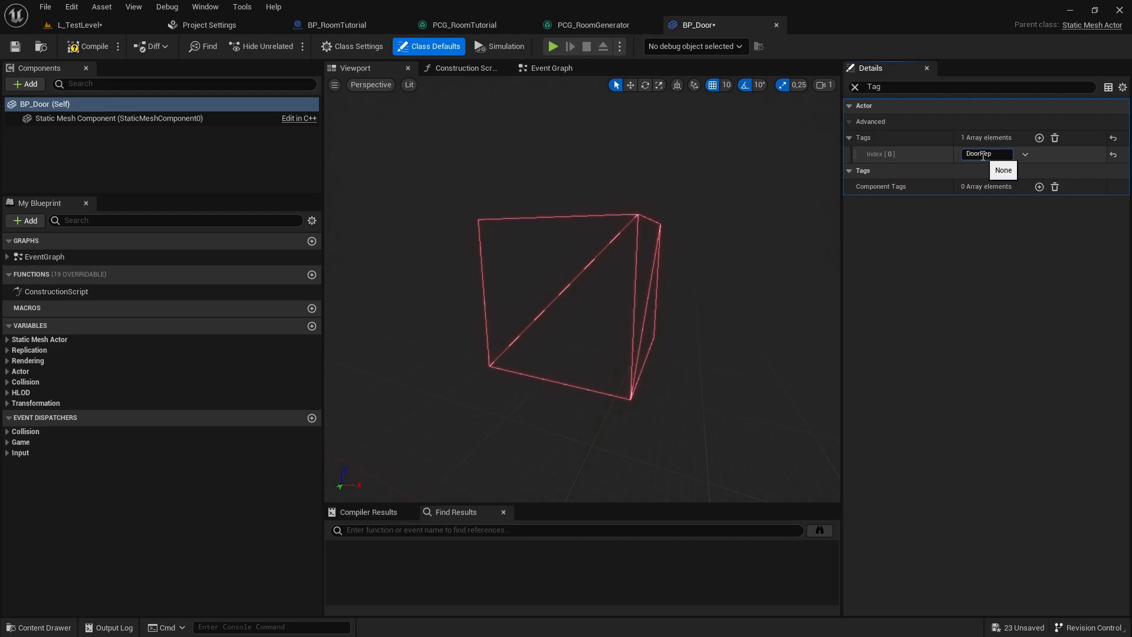
text(DoorReplacen)
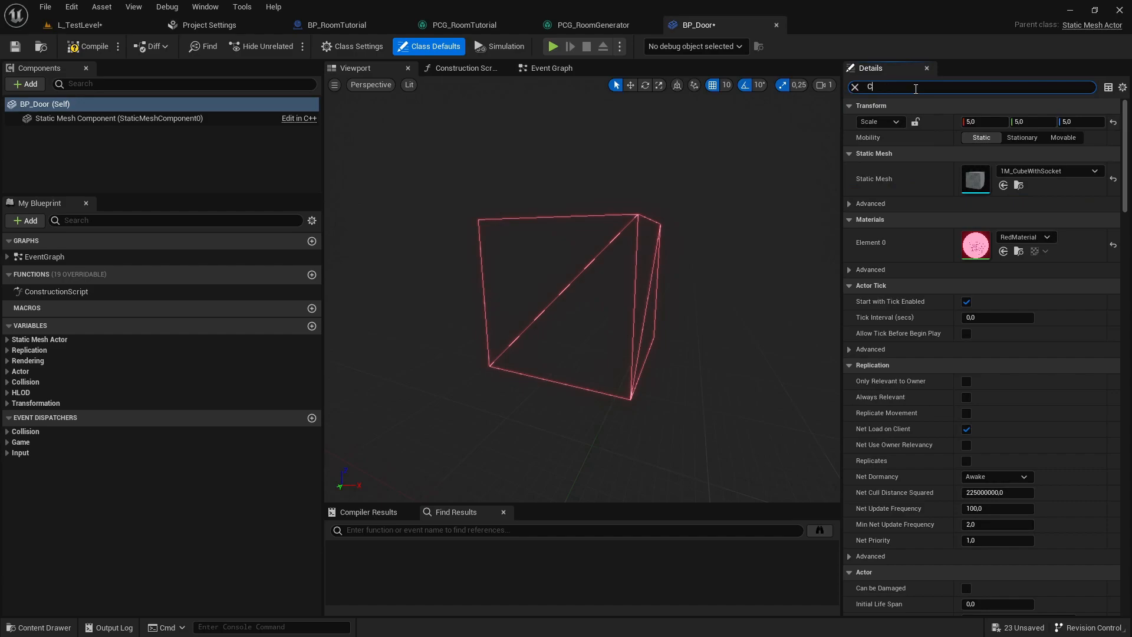
Check BP_Door's collision settings and enable Actor Hidden In Game.
text(ollis)
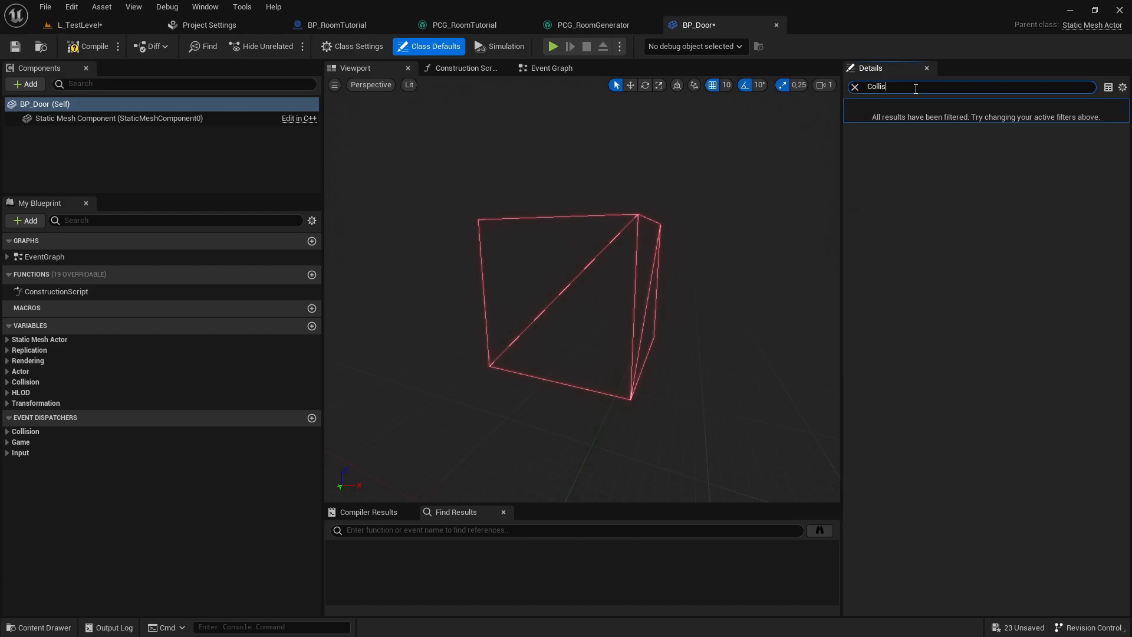
text(on)
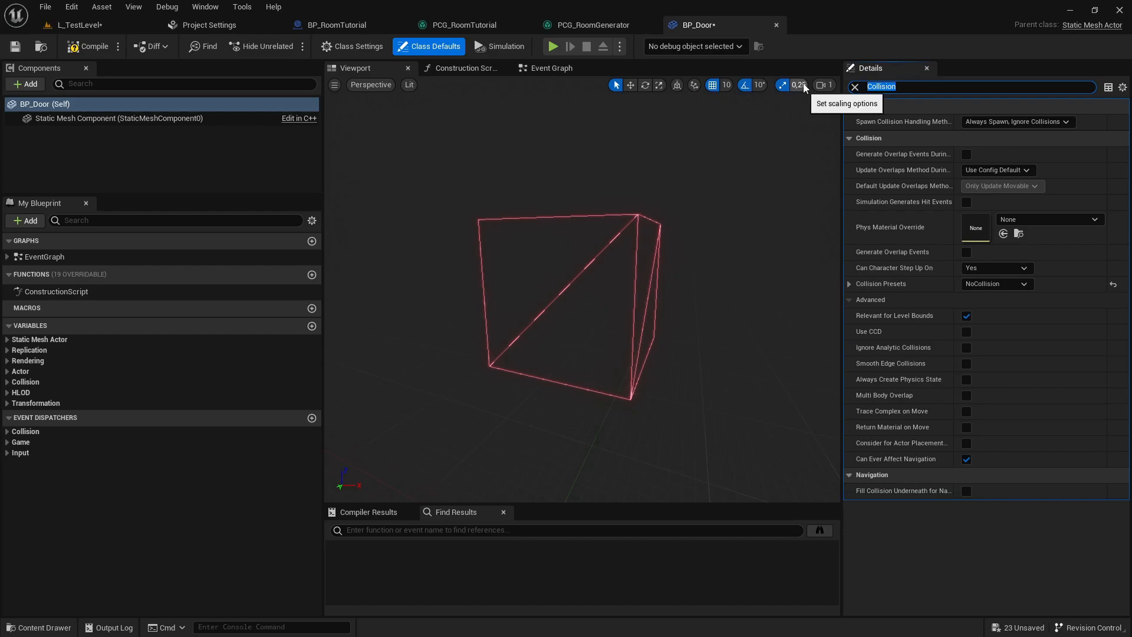
text(Hid)
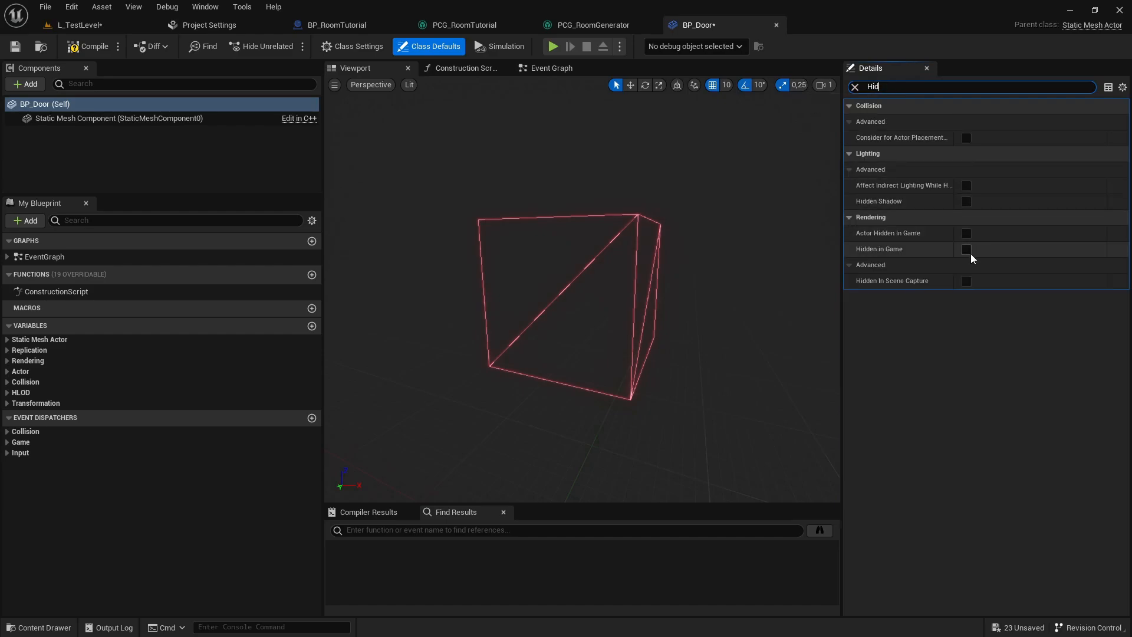
click(966, 249)
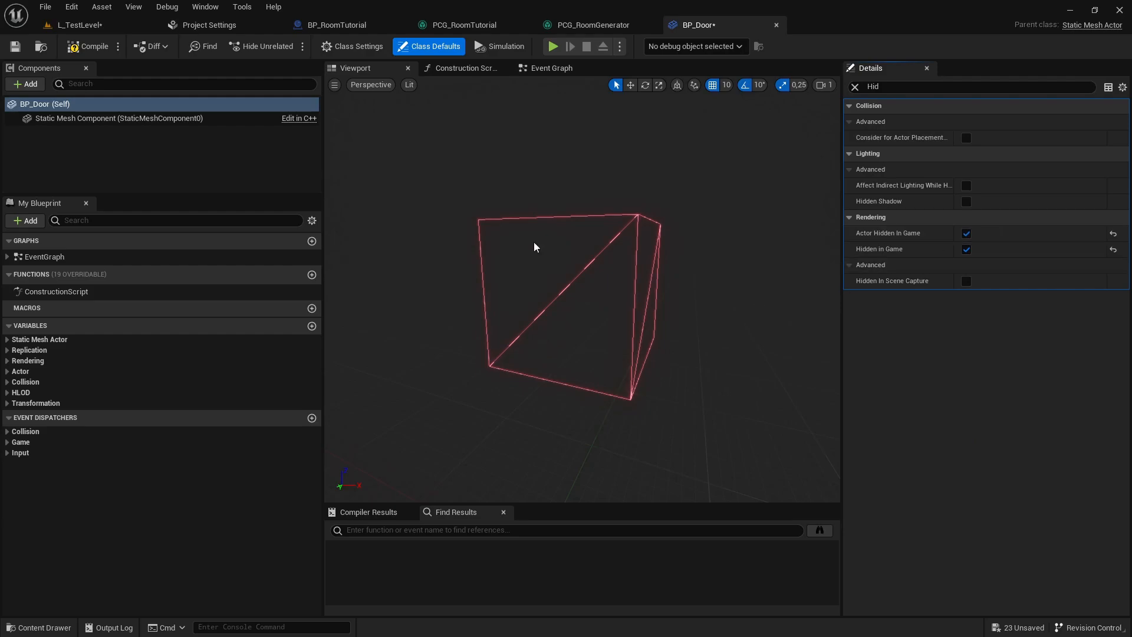
Disable Start with Tick Enabled on BP_Door and return to the test level.
click(974, 87)
text(tick)
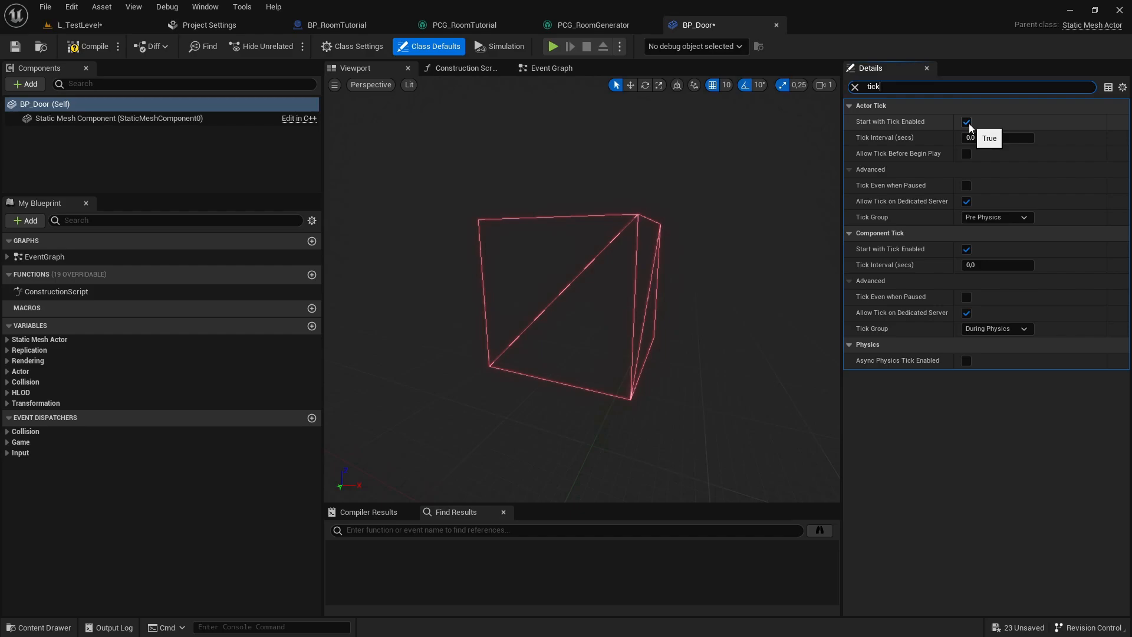
click(965, 122)
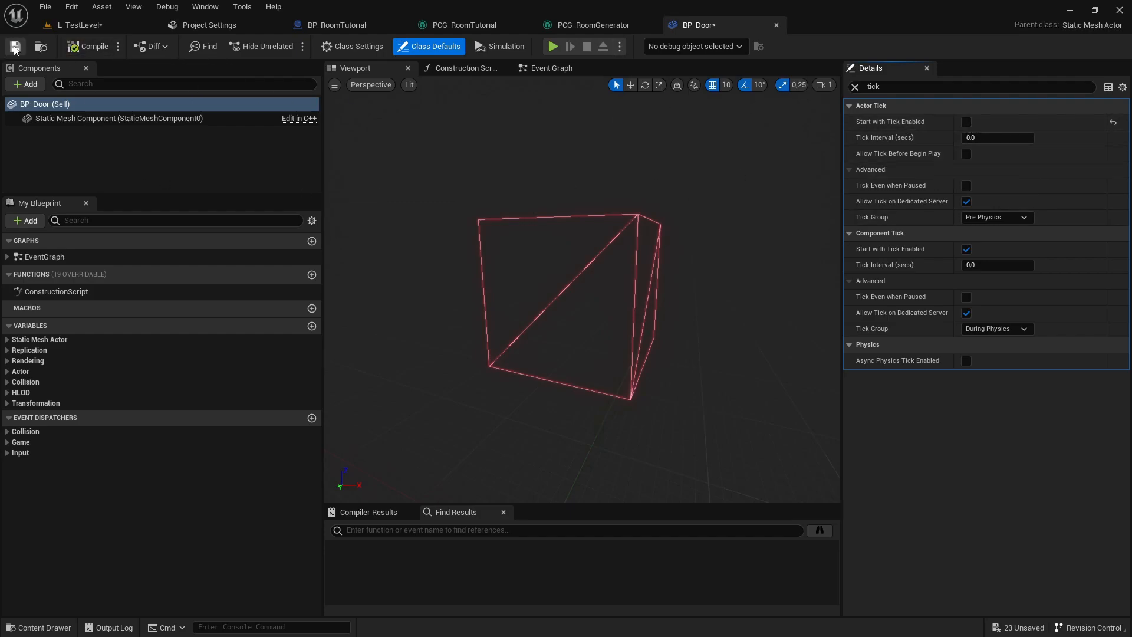
click(79, 25)
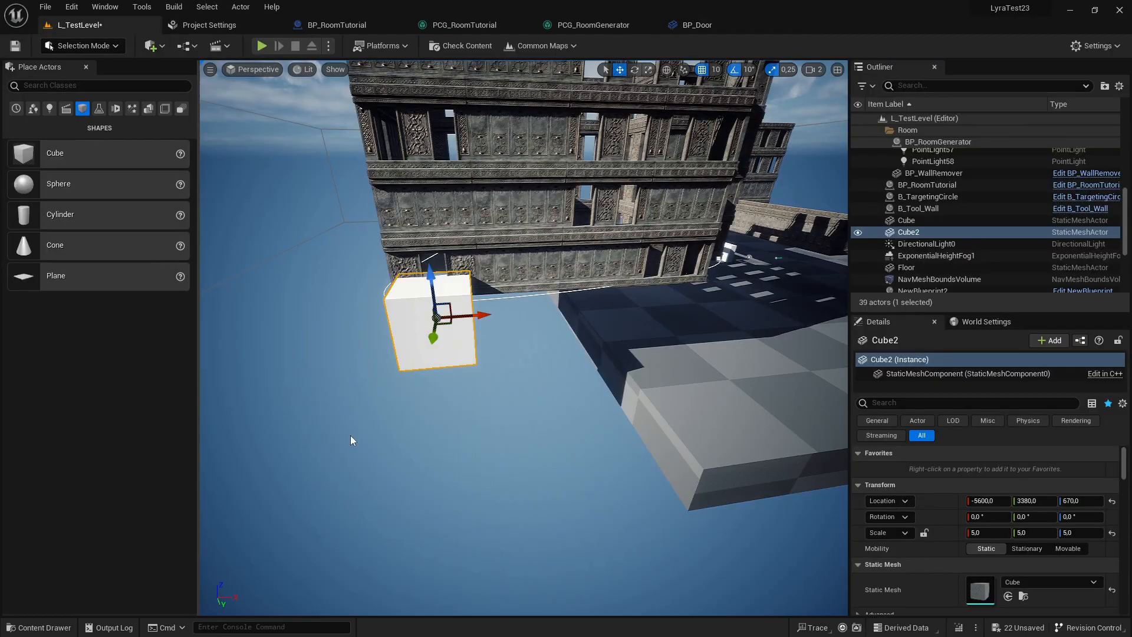
Add a BP_Door2 box against the building's wall base and bring up the RoomTutorial assets.
click(39, 627)
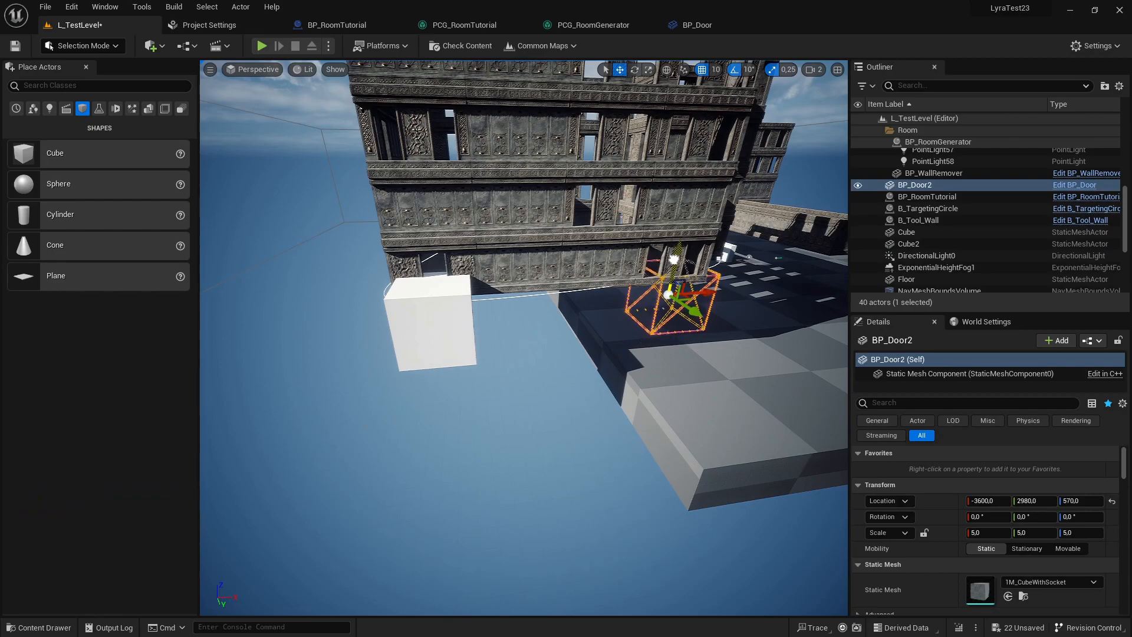
drag(675, 289, 693, 282)
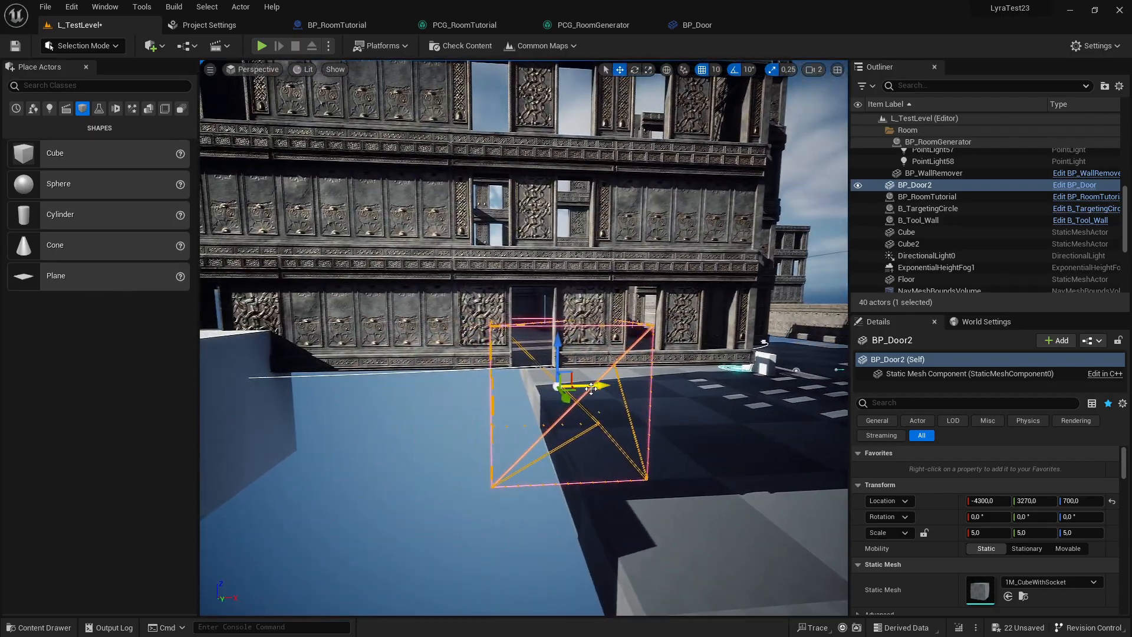
drag(570, 383, 599, 372)
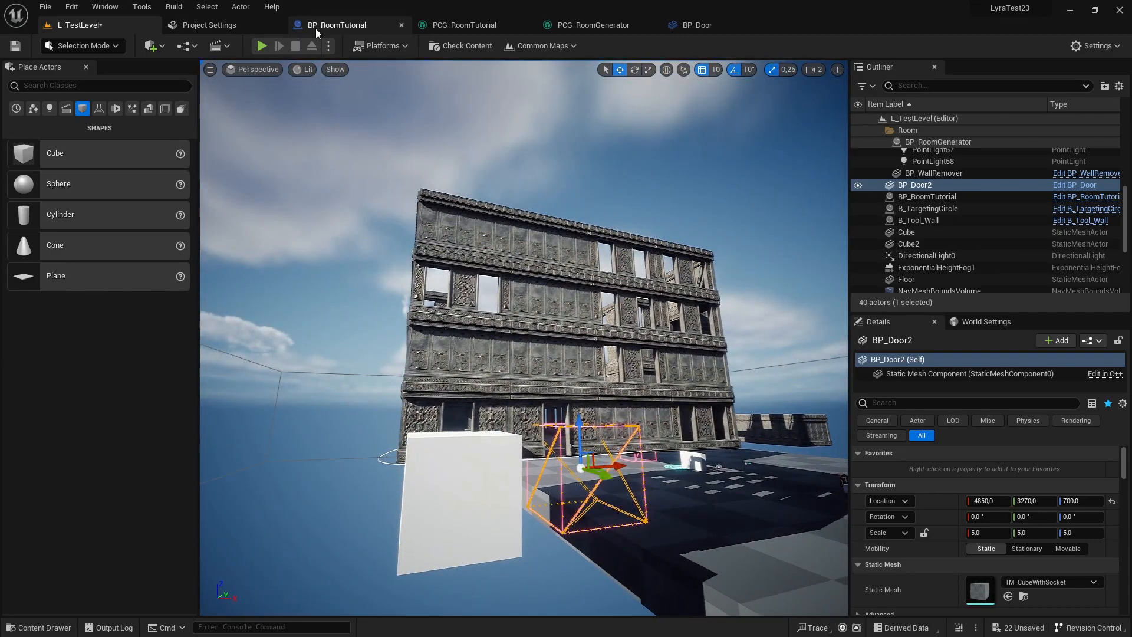
click(39, 627)
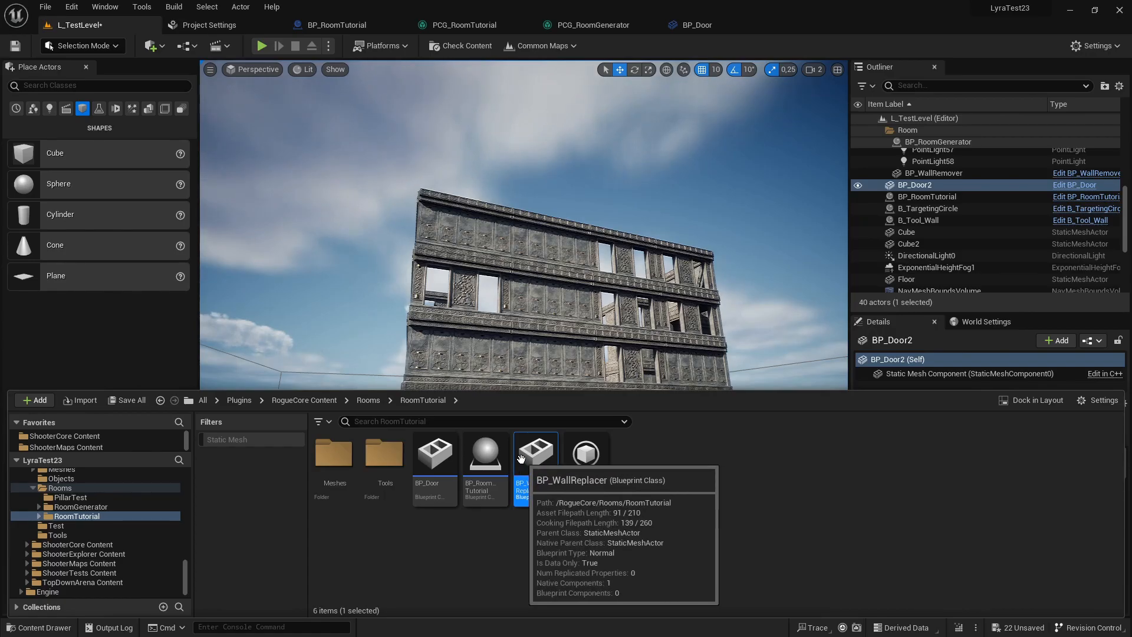
Rename BP_WallReplacer's actor tag from DoorReplacer to WallRemover in the full Blueprint editor.
double_click(534, 451)
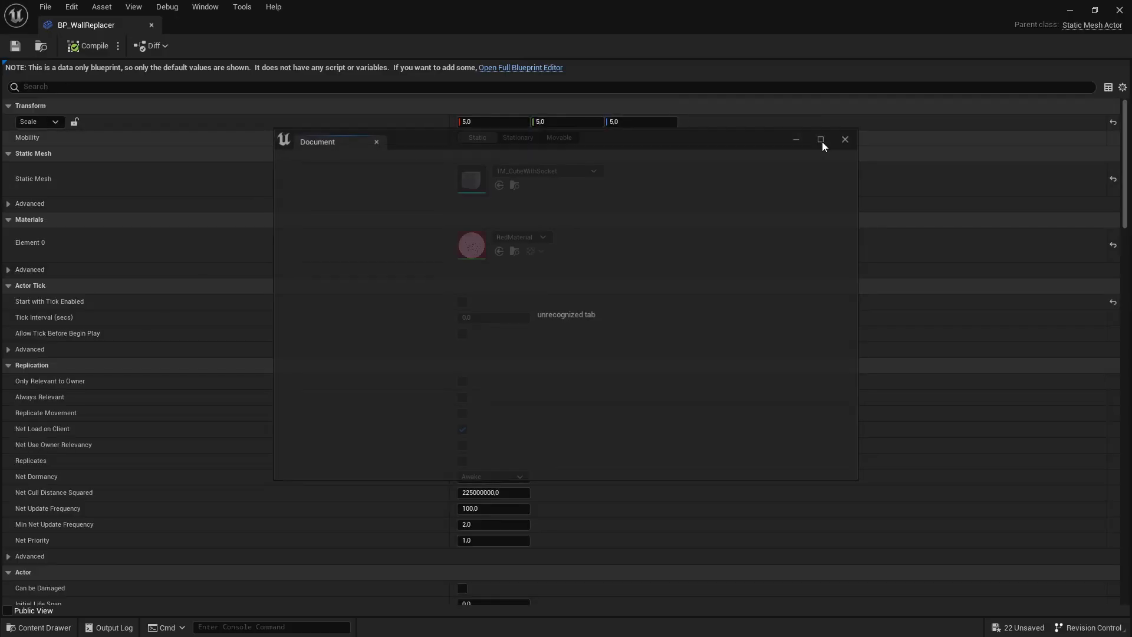
click(844, 139)
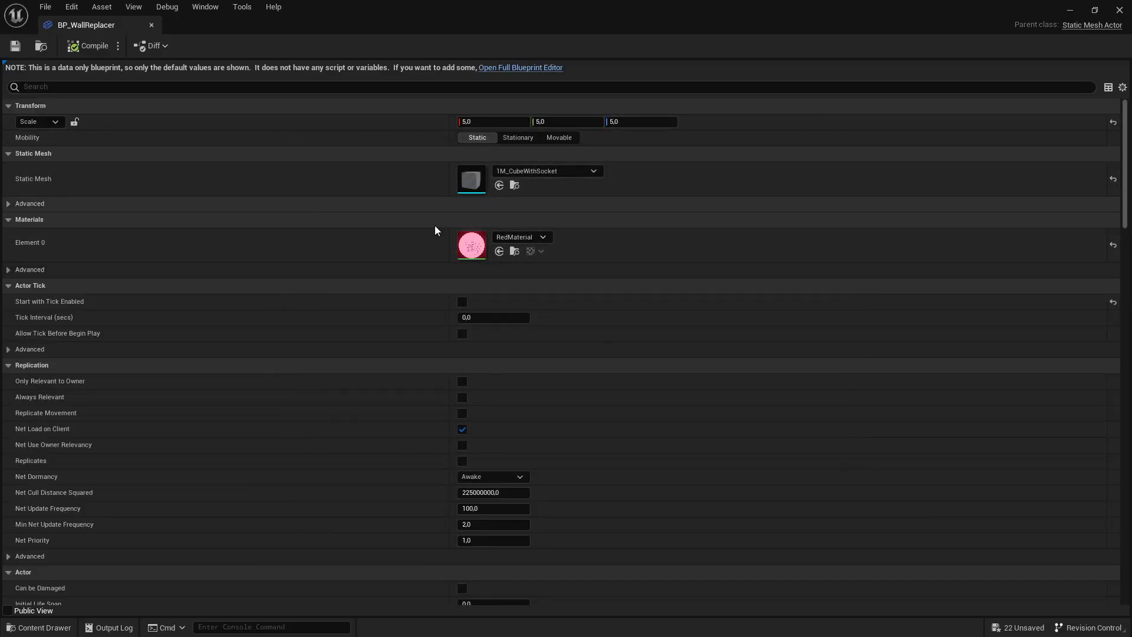
click(520, 67)
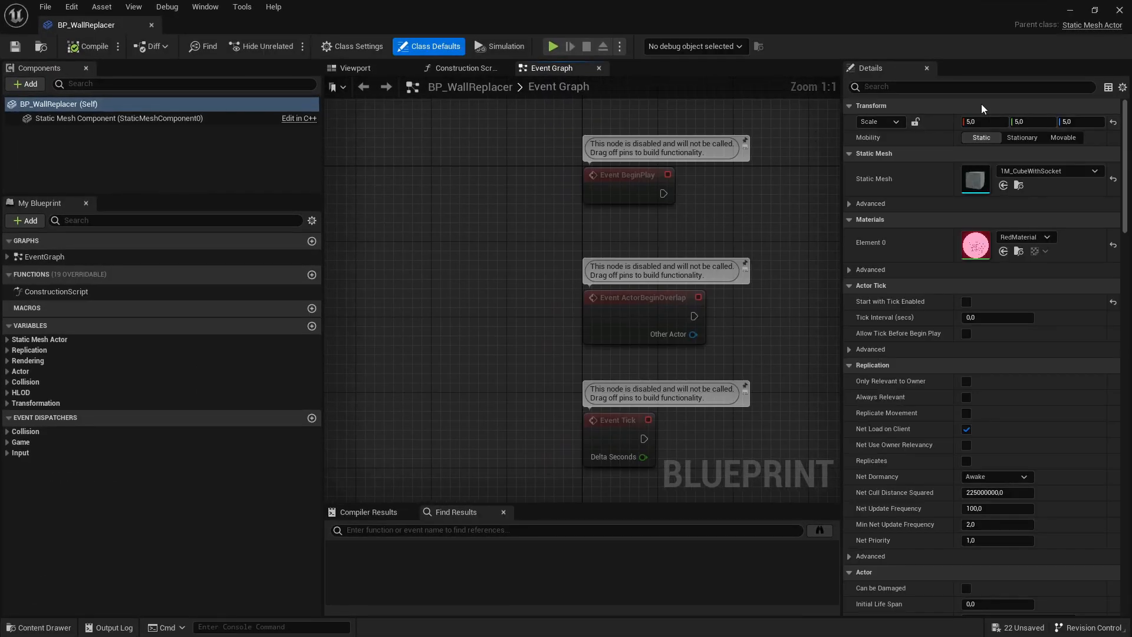
text(acto)
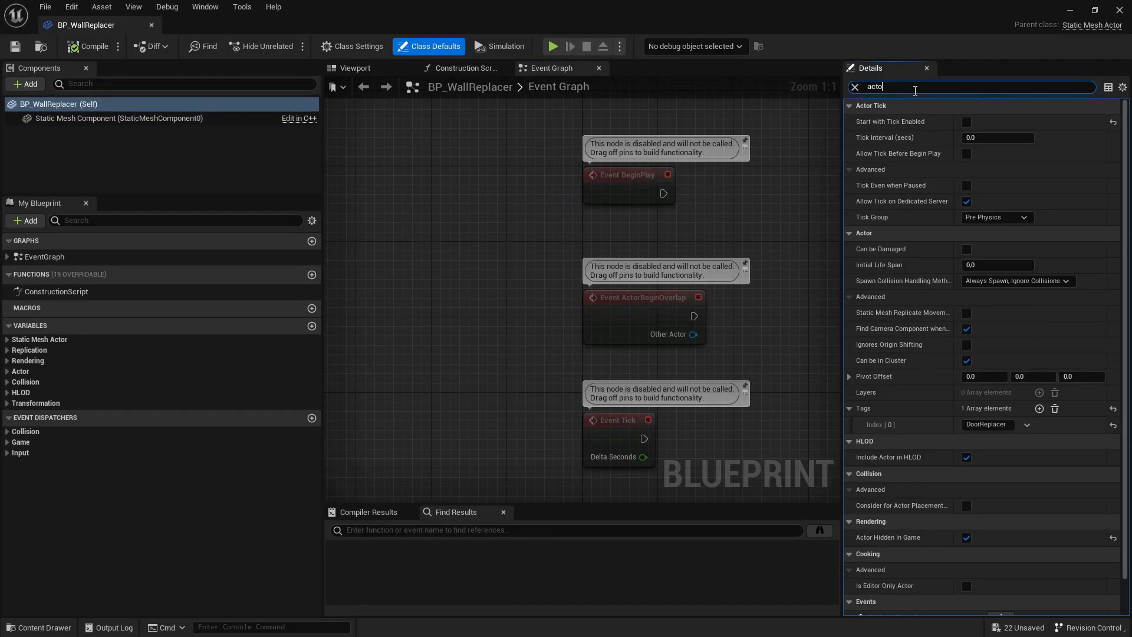
text(Tag)
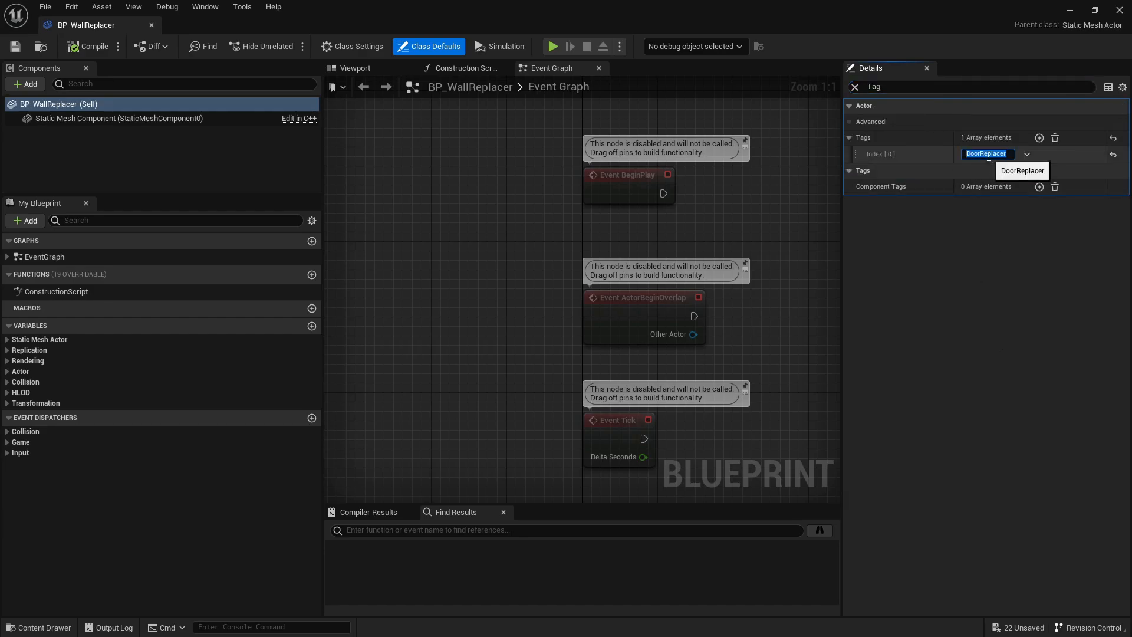
text(WallReplacer)
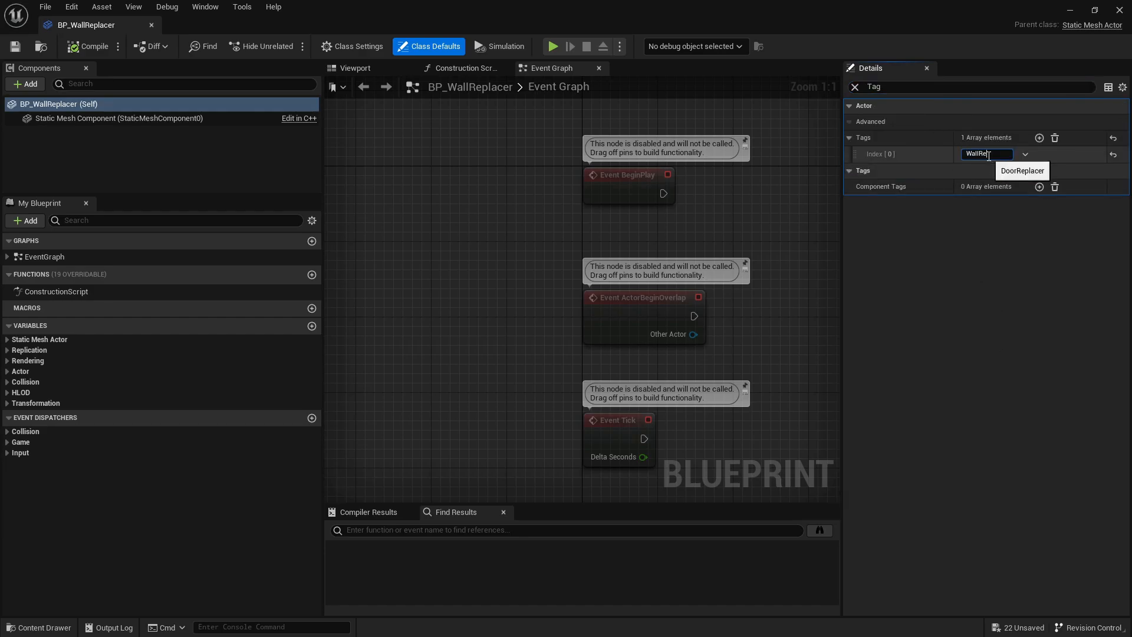
text(WallRemover)
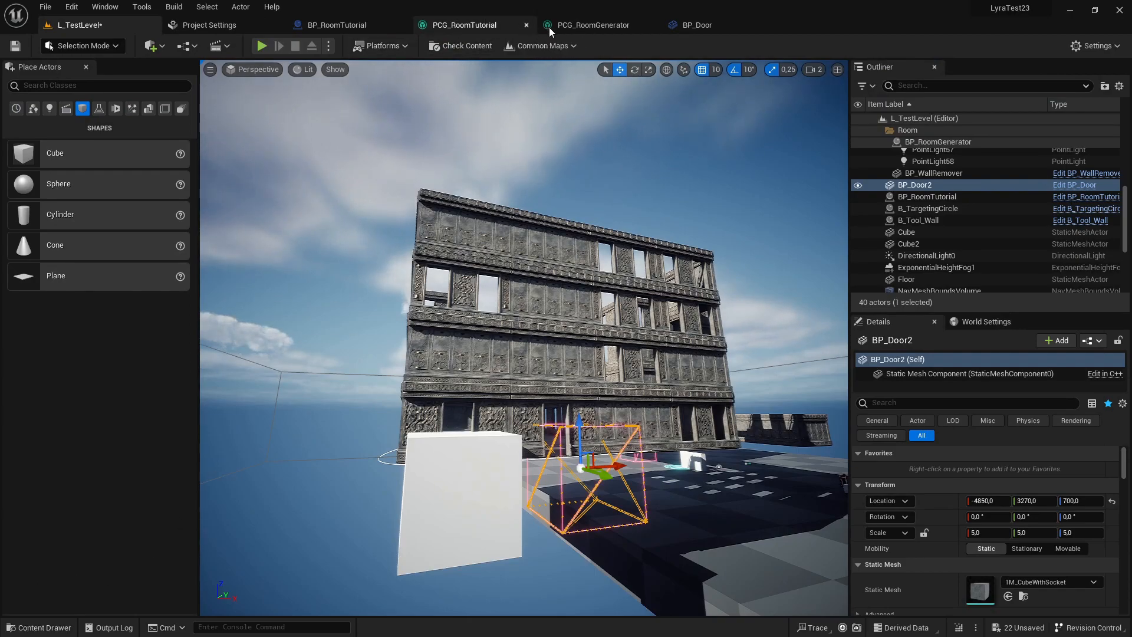
Give the extra PCG_RoomTutorial intersect node the WallRemover actor tag, then return to the level.
click(471, 25)
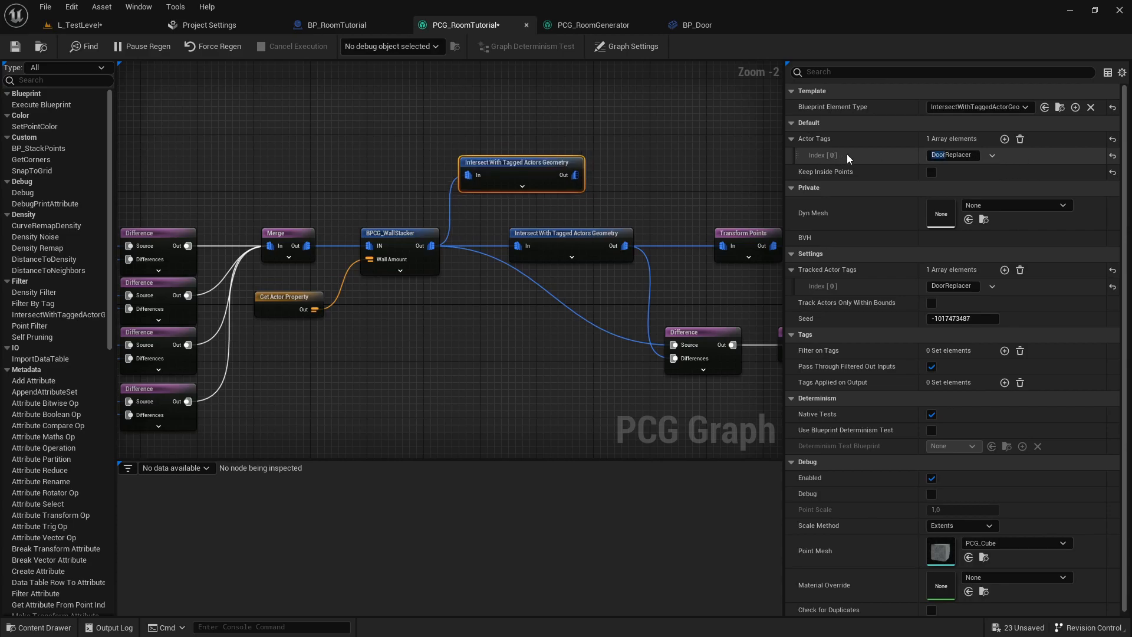
click(952, 154)
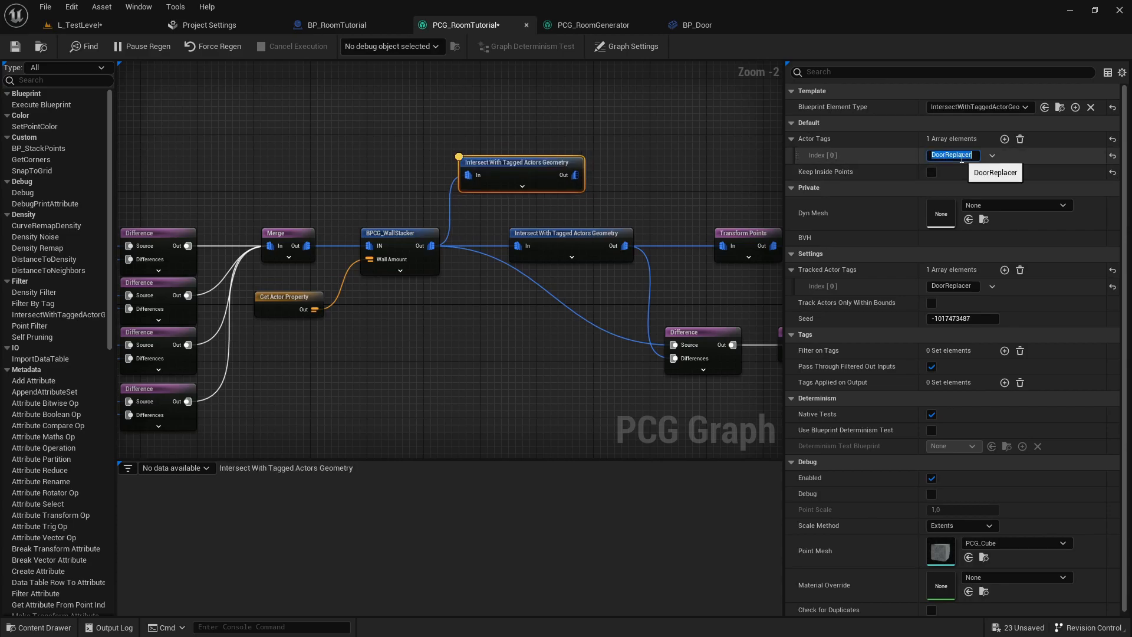
text(WallRem)
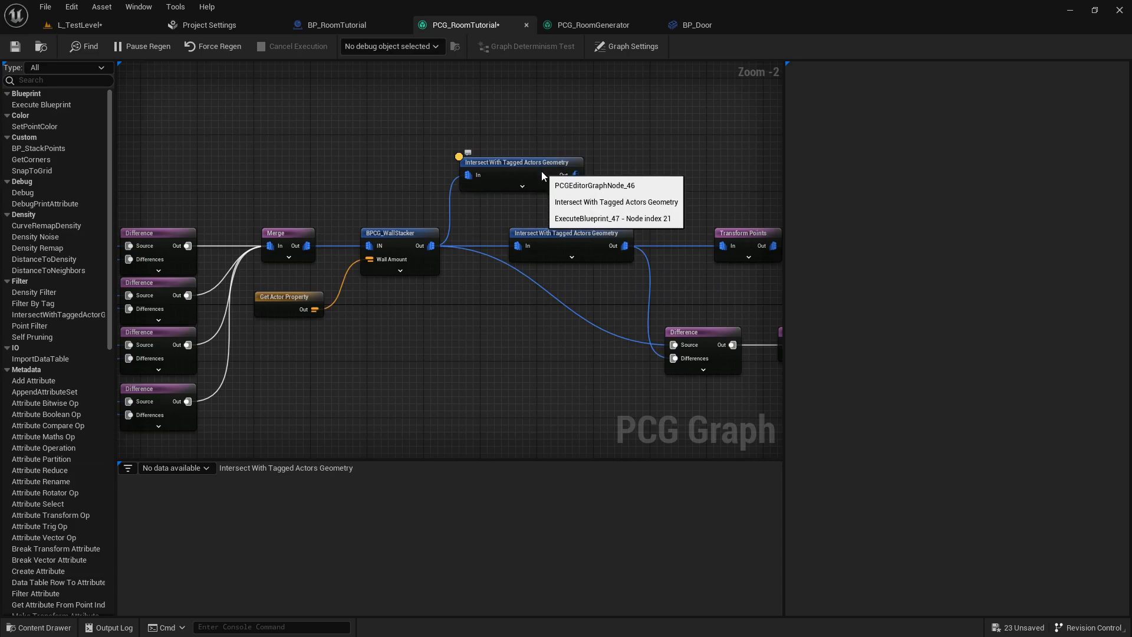
mouse_move(558, 237)
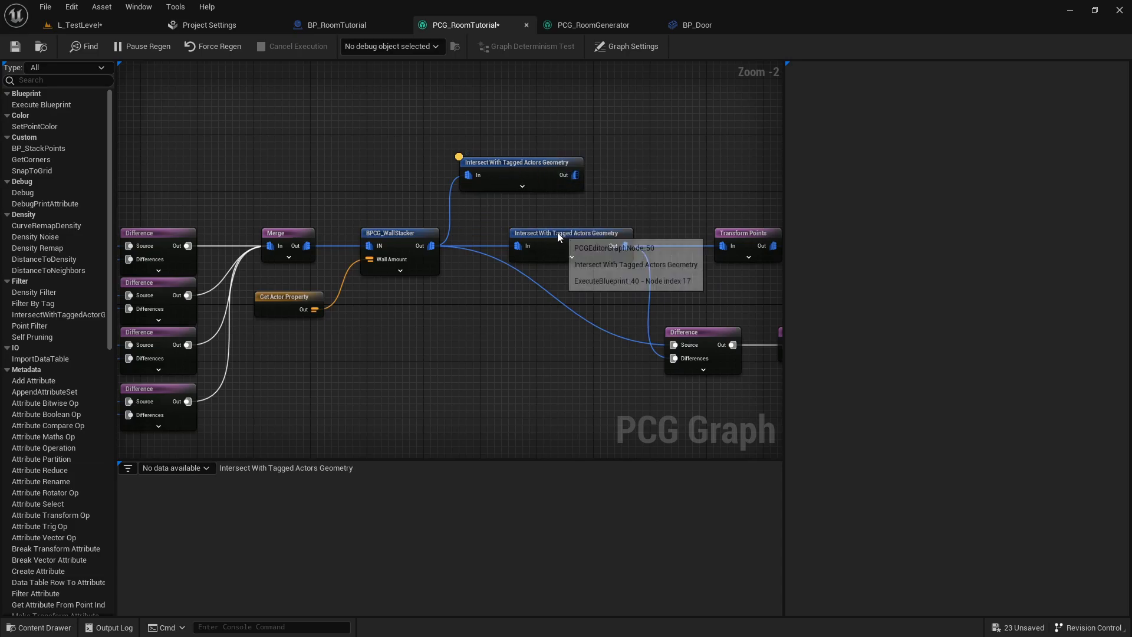
click(570, 232)
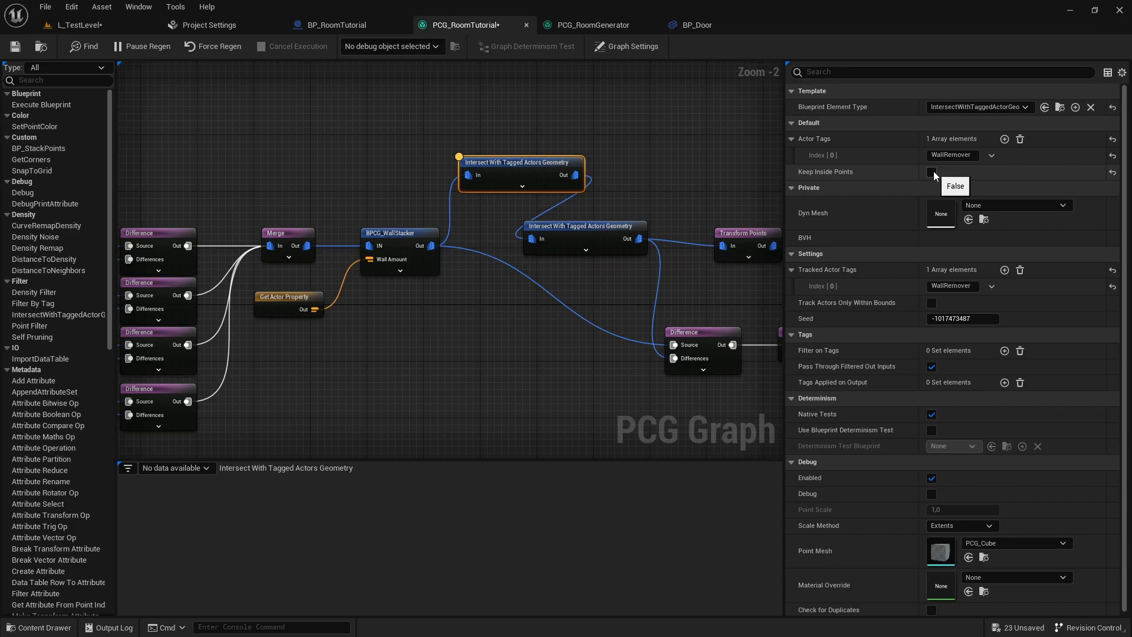
mouse_move(907, 202)
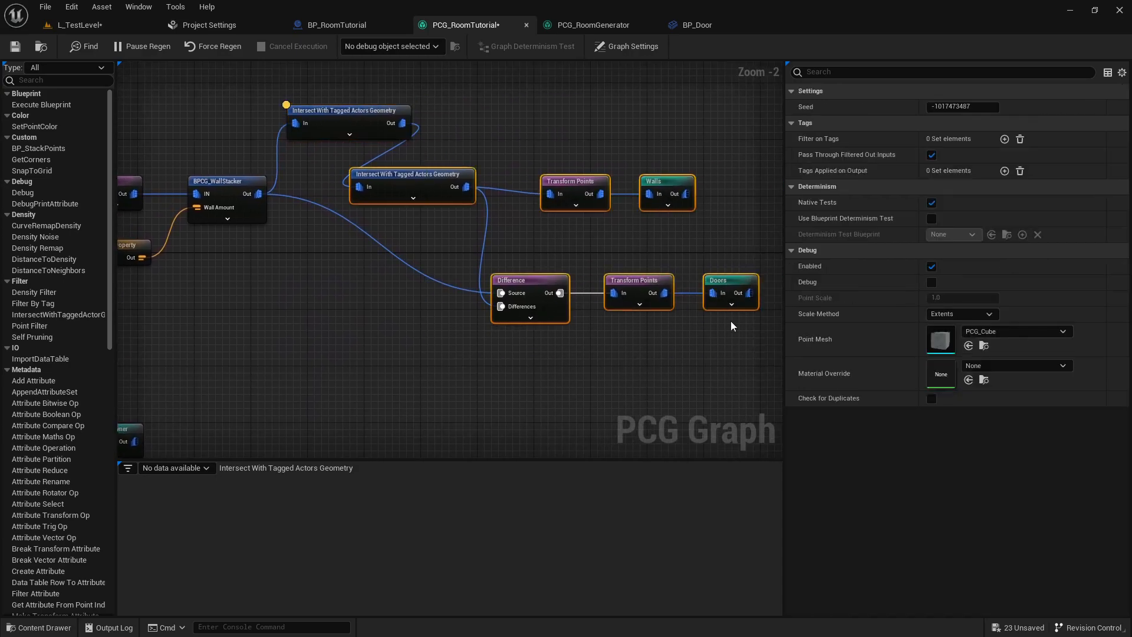
click(350, 131)
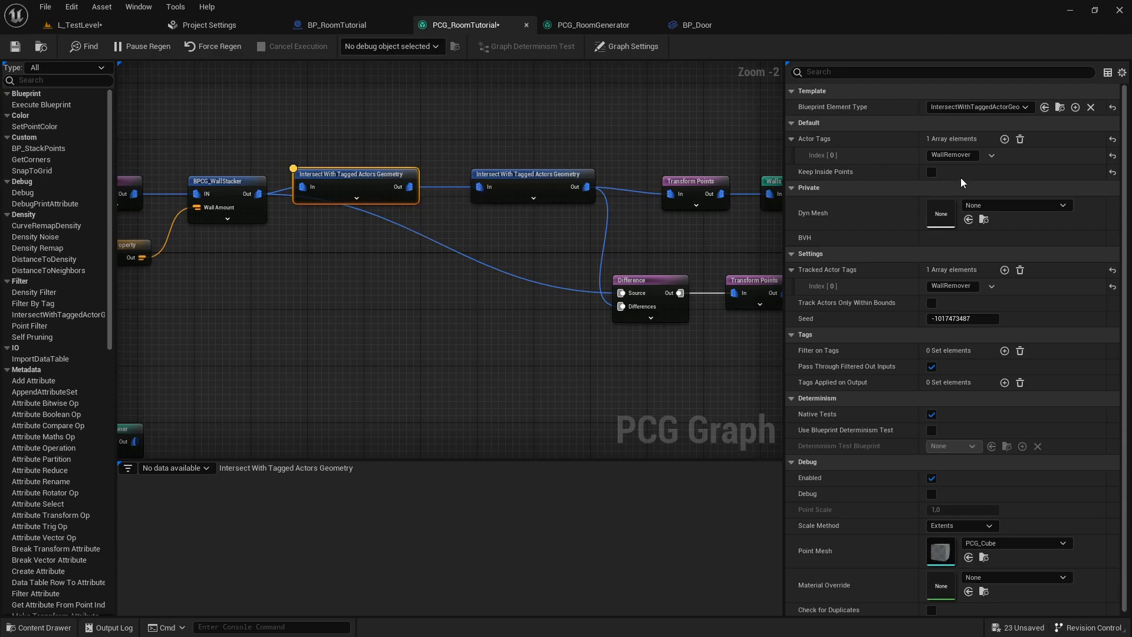
mouse_move(341, 184)
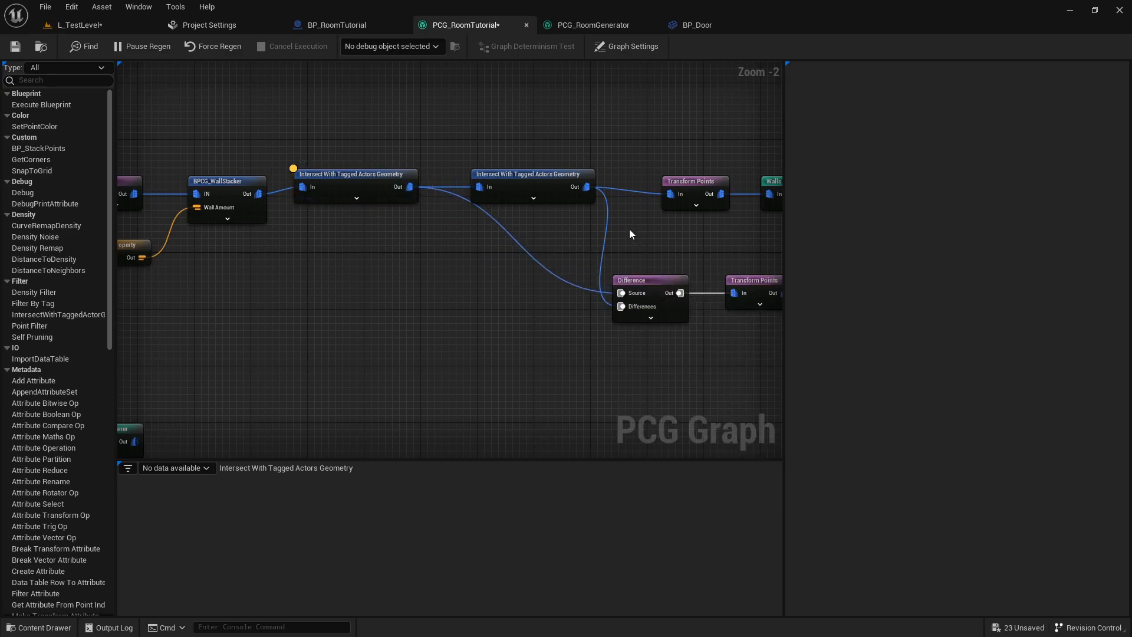
click(79, 25)
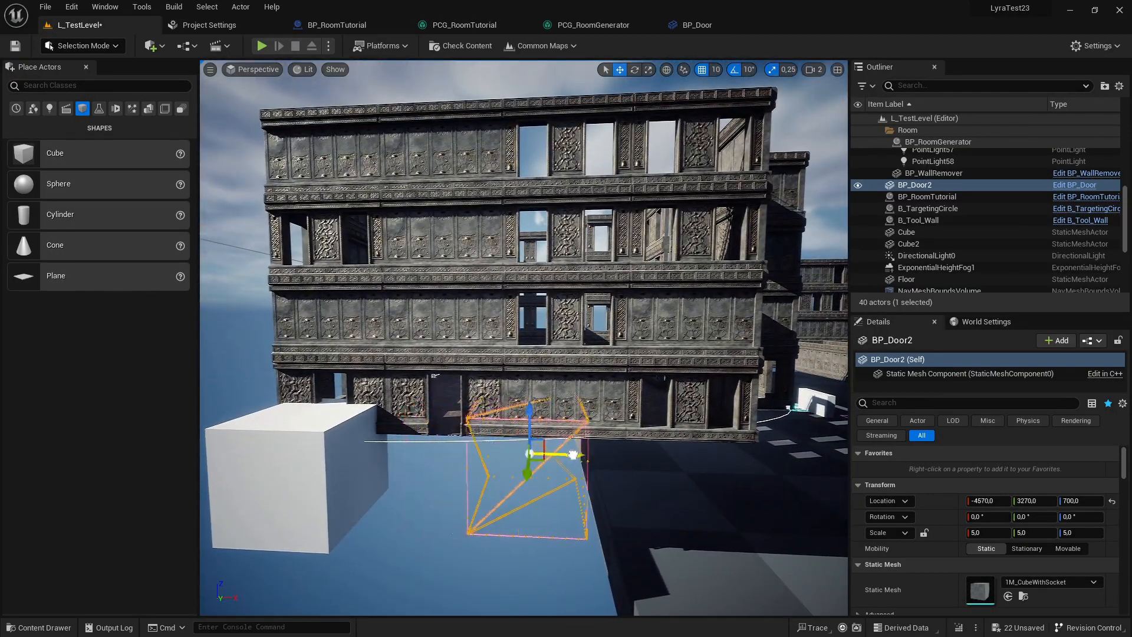
Reposition the BP_Door2 box further along the building's ground-floor wall.
click(39, 626)
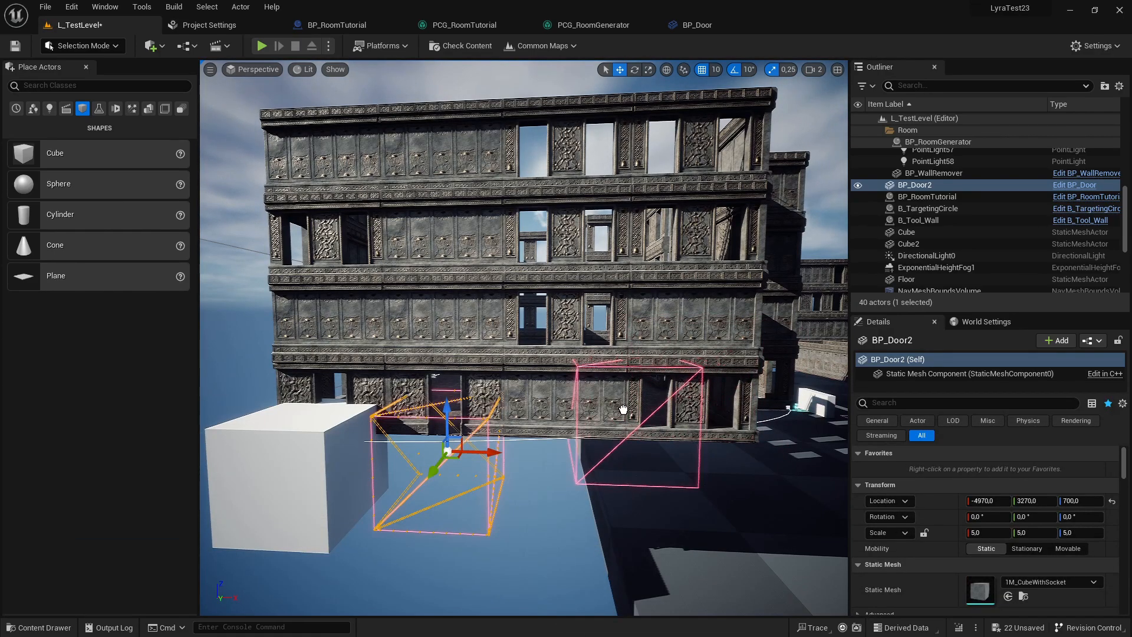
click(930, 208)
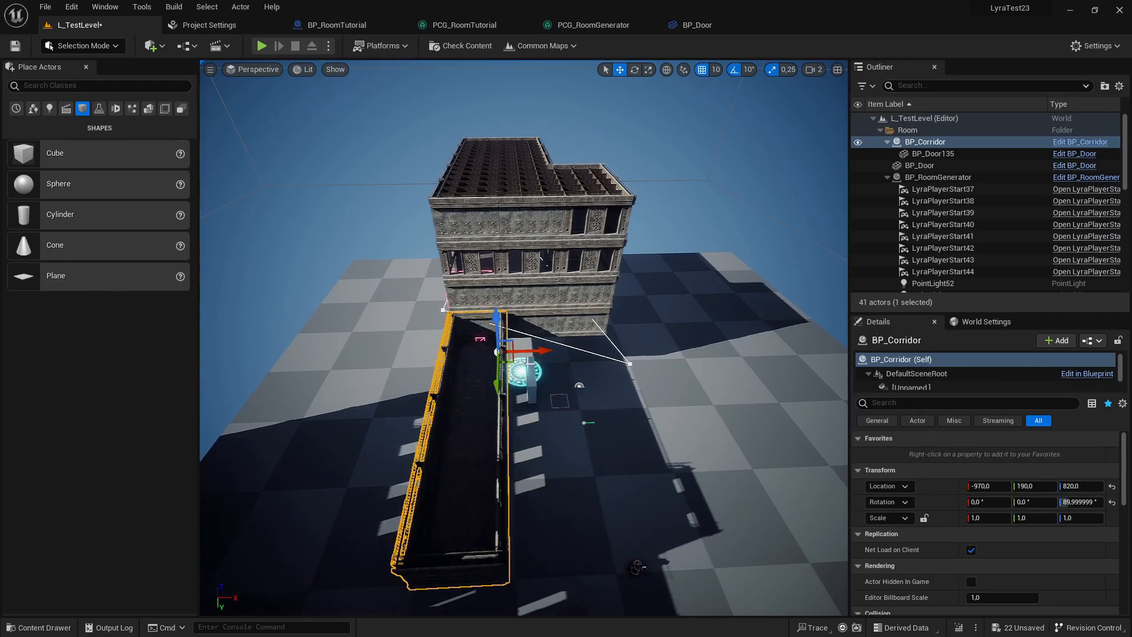
Drag BP_Corridor until it meets the generated building's side, then select the corridor piece.
drag(510, 352, 545, 374)
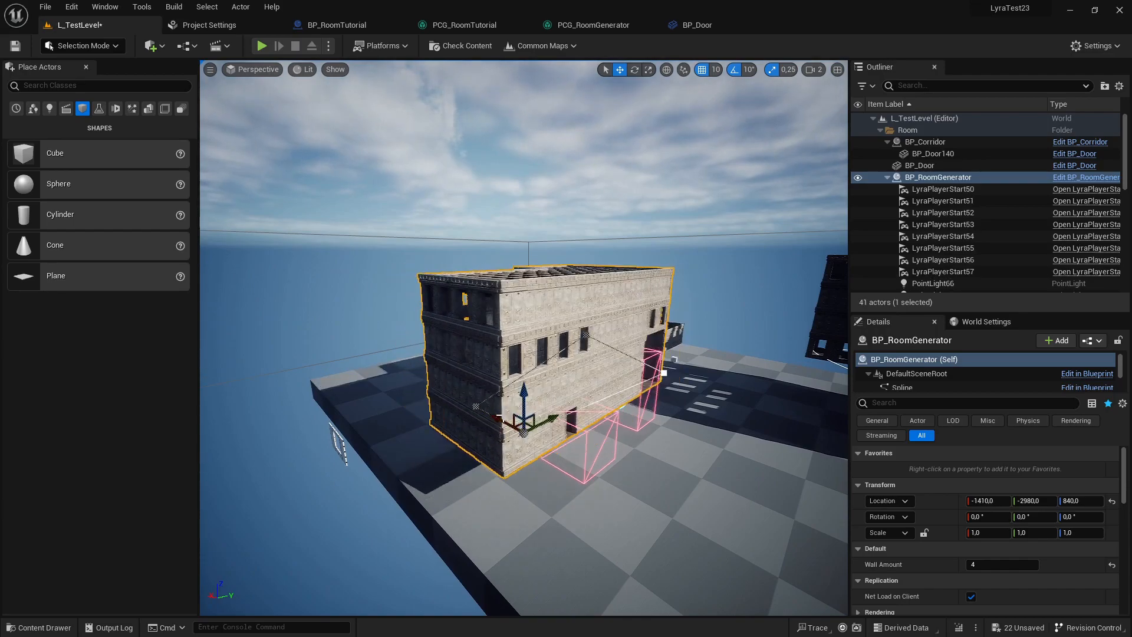
click(925, 141)
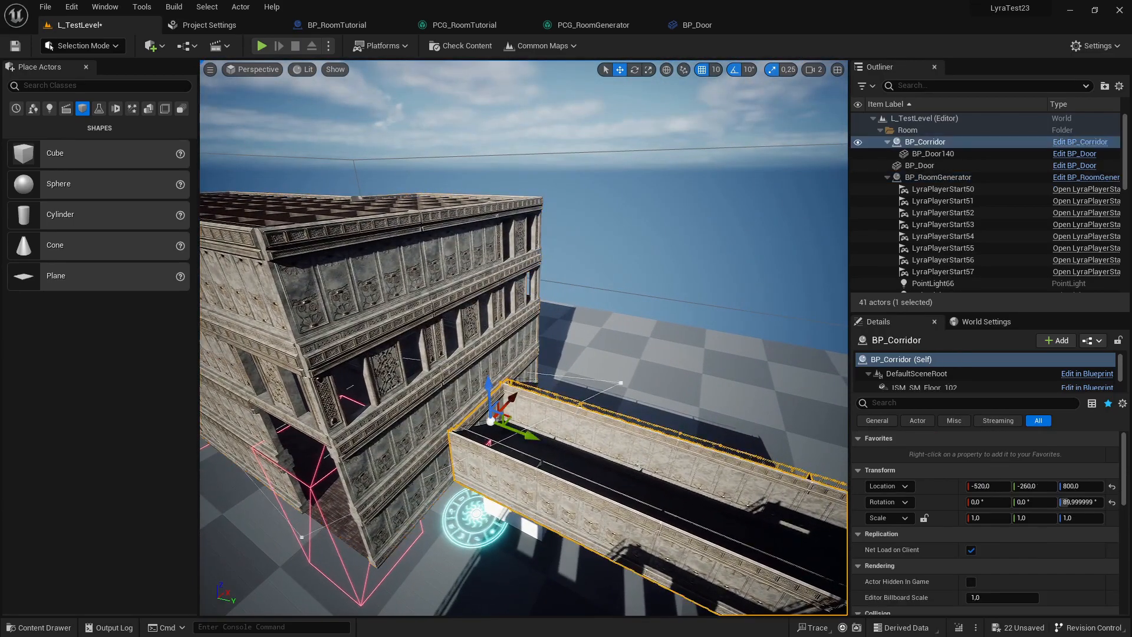